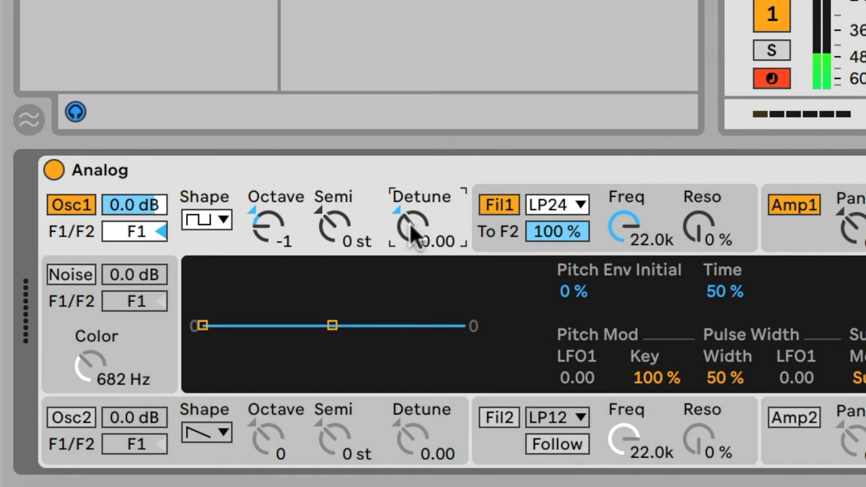
# Detune Analog's oscillator 1 to 0.15, set filter 1 to 640 Hz, and raise the pitch envelope start
pyautogui.moveTo(415, 223); pyautogui.dragTo(416, 217)
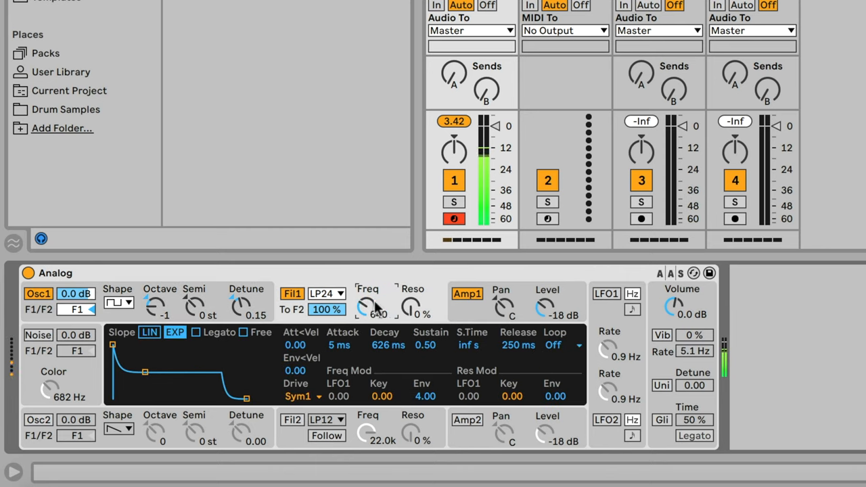
pyautogui.moveTo(409, 308); pyautogui.dragTo(409, 301)
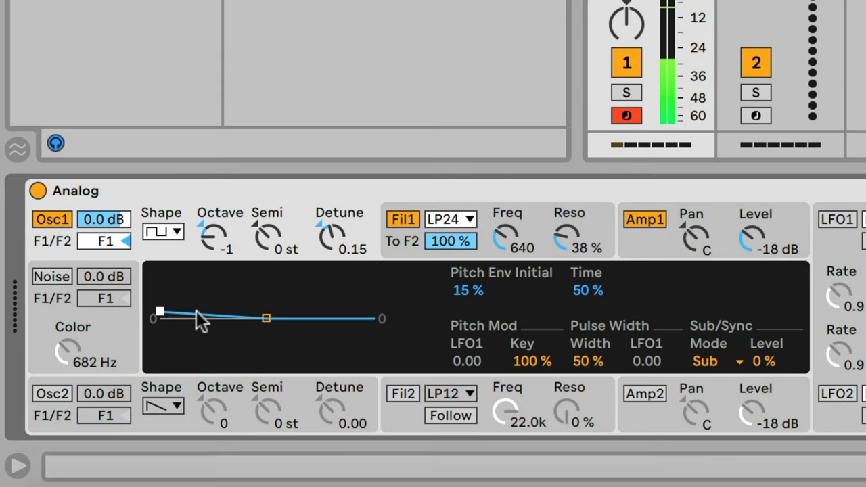
pyautogui.moveTo(265, 318); pyautogui.dragTo(276, 318)
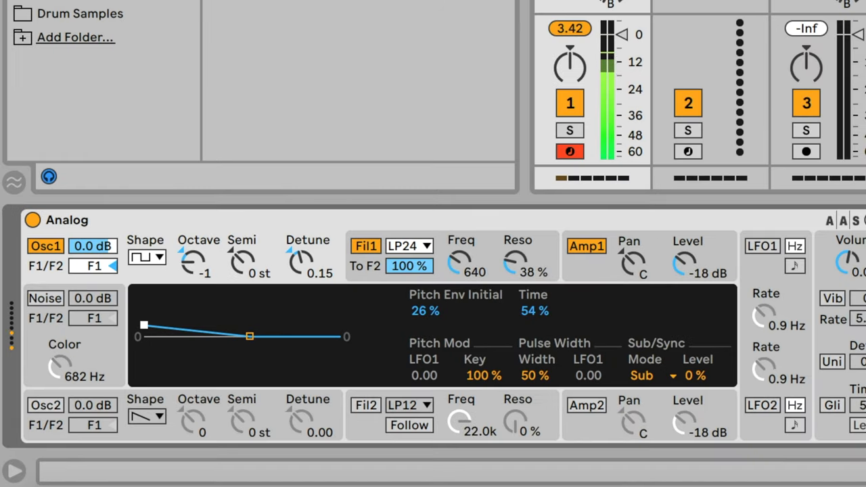
pyautogui.moveTo(144, 325); pyautogui.dragTo(144, 327)
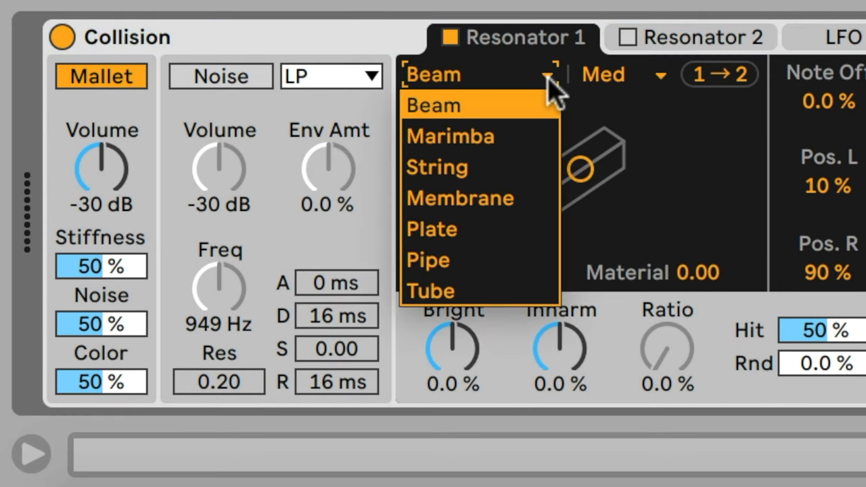
# Set Collision's Resonator 1 to String, raise output volume to 2.9 dB, and adjust mallet volume
pyautogui.click(437, 167)
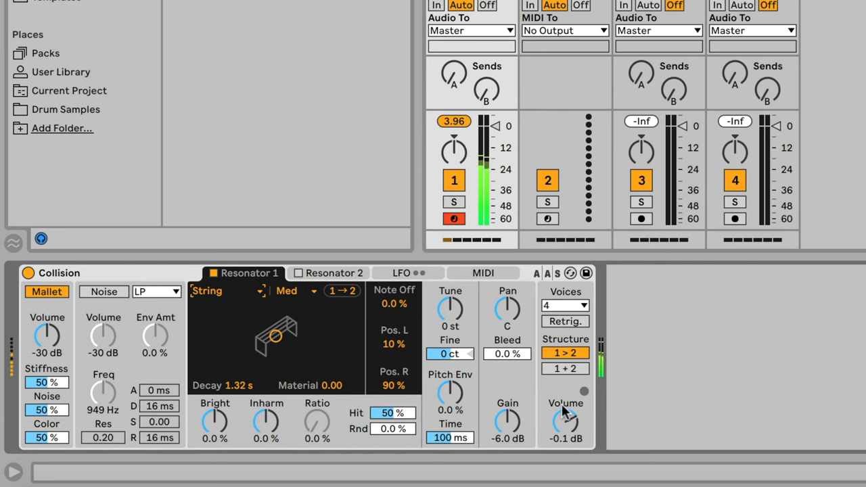
pyautogui.moveTo(564, 422); pyautogui.dragTo(565, 406)
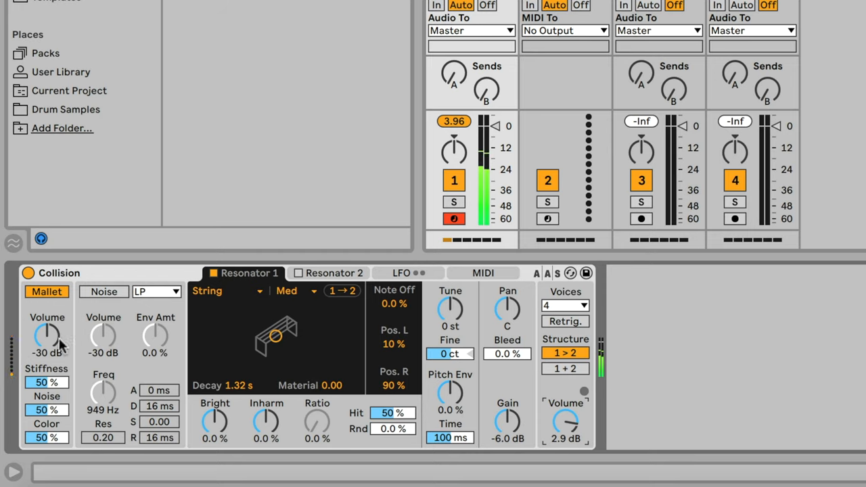
pyautogui.moveTo(47, 336); pyautogui.dragTo(47, 318)
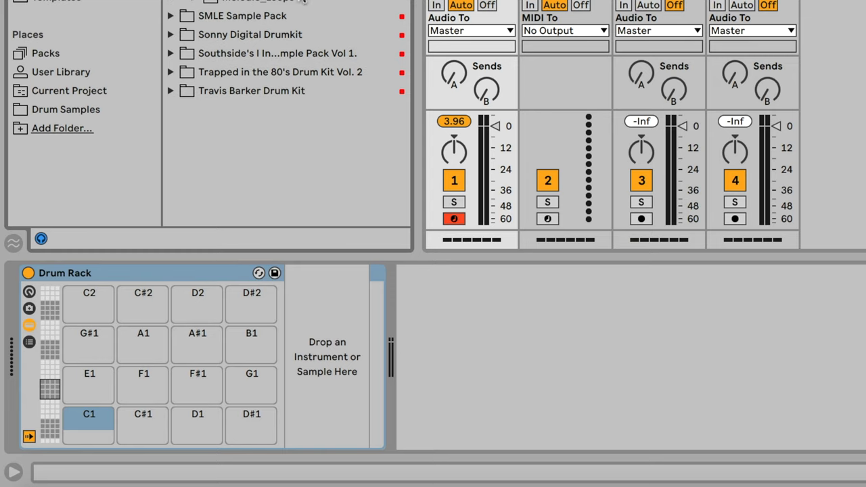
# Audition the NLR clap and C#1 pad, then load the 808 Aristocrat Kit preset
pyautogui.click(317, 16)
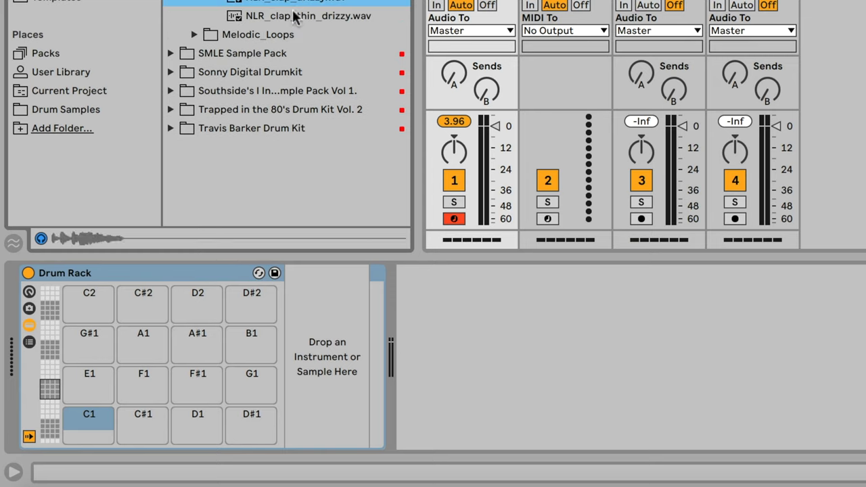
pyautogui.moveTo(142, 418)
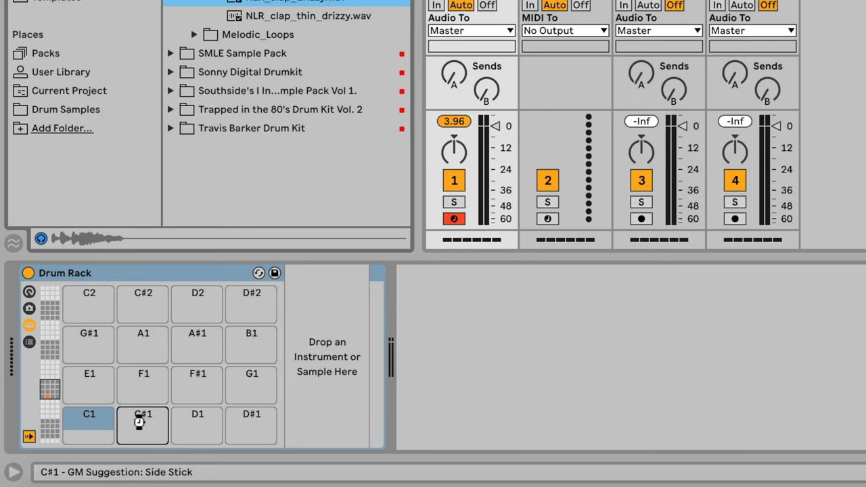
pyautogui.click(142, 421)
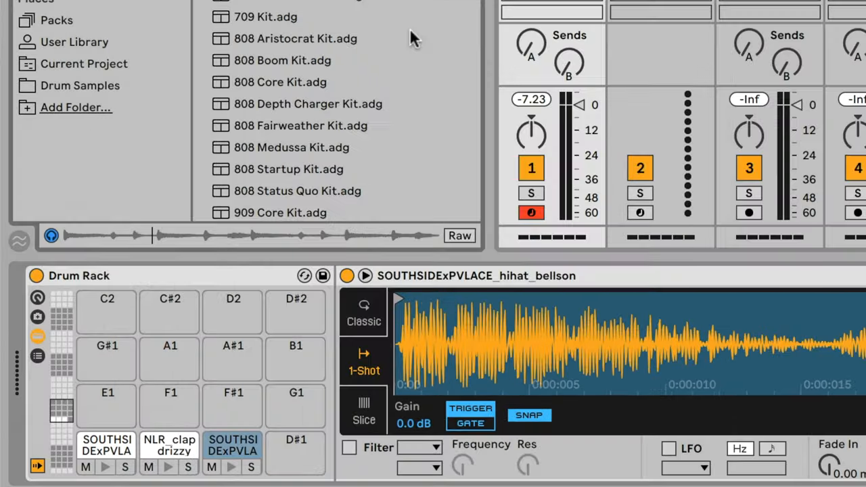
pyautogui.click(295, 37)
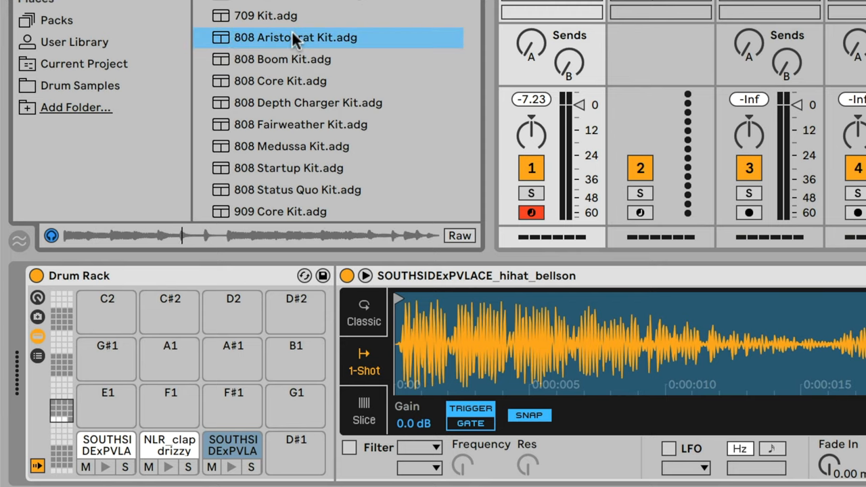
pyautogui.doubleClick(295, 37)
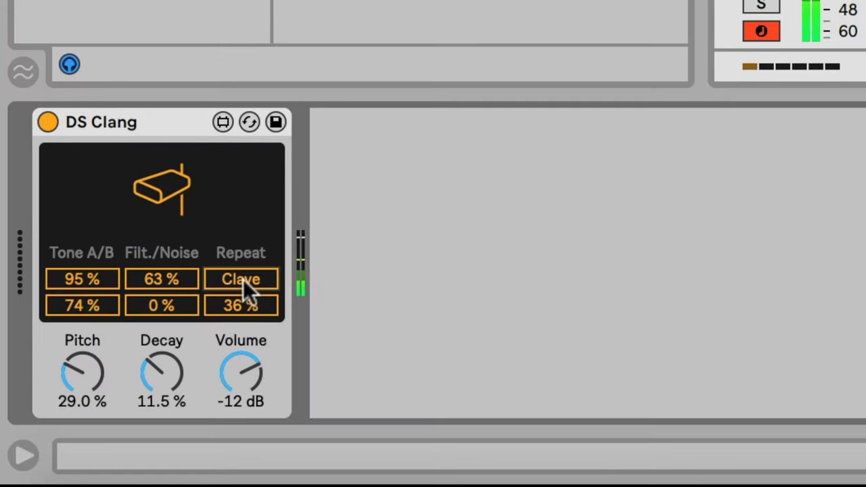
# Change DS Clang's Repeat setting and lower Electric's hammer stiffness to 40%
pyautogui.moveTo(241, 305); pyautogui.dragTo(241, 278)
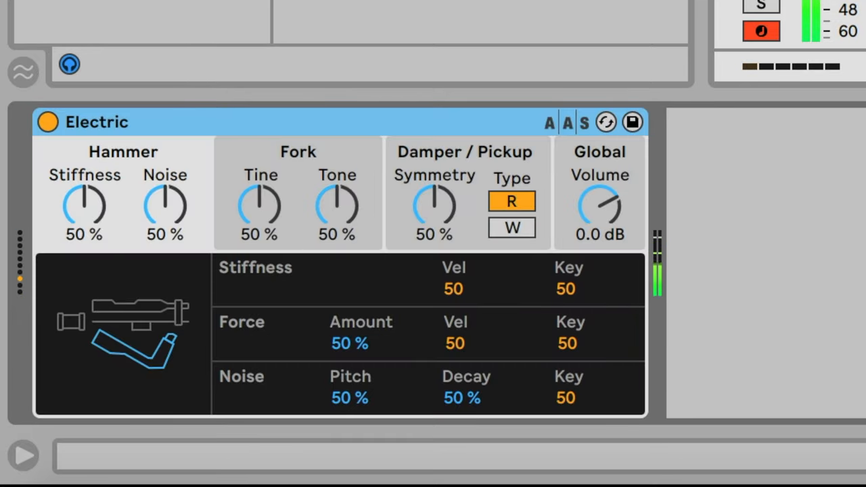
pyautogui.moveTo(85, 206); pyautogui.dragTo(85, 230)
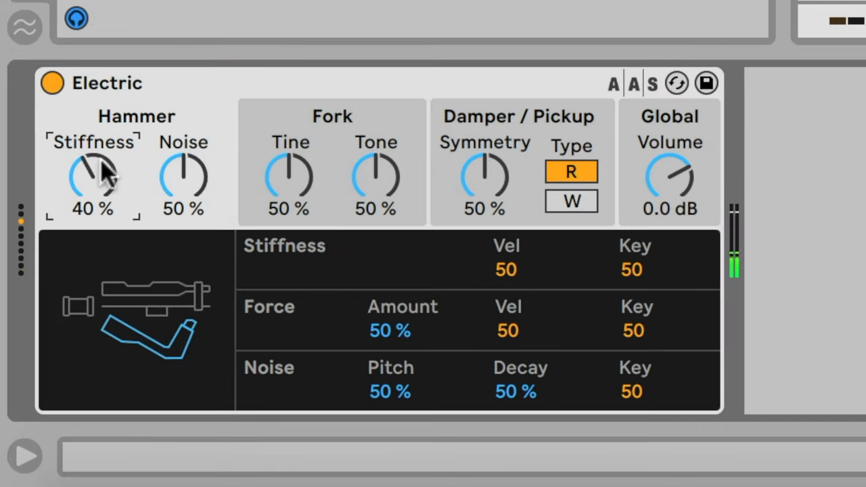
pyautogui.moveTo(182, 176); pyautogui.dragTo(182, 136)
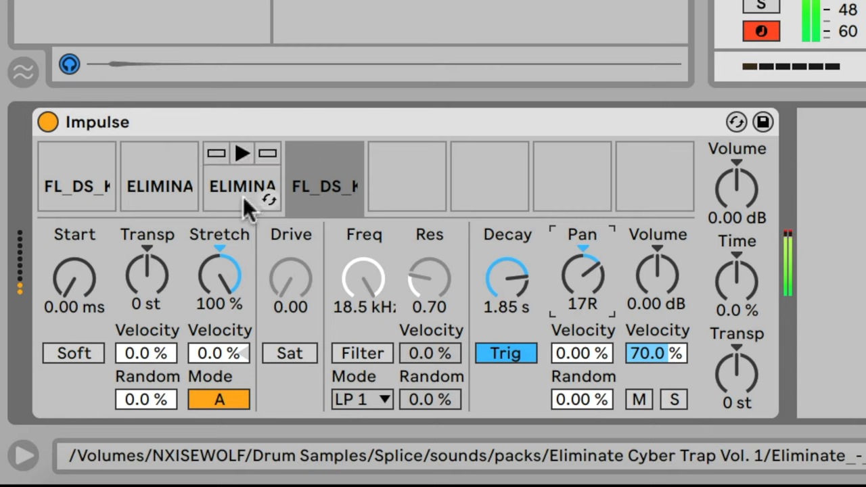
# Select Impulse's third sample slot, then another slot for editing
pyautogui.click(159, 177)
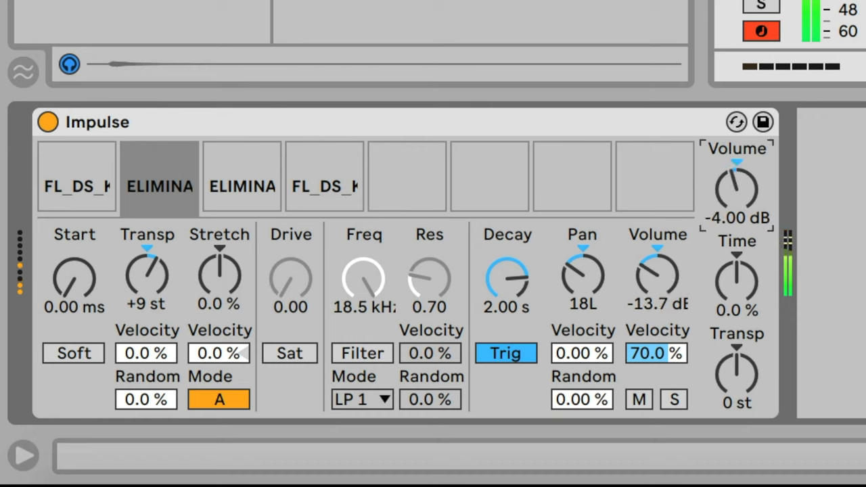
pyautogui.click(73, 353)
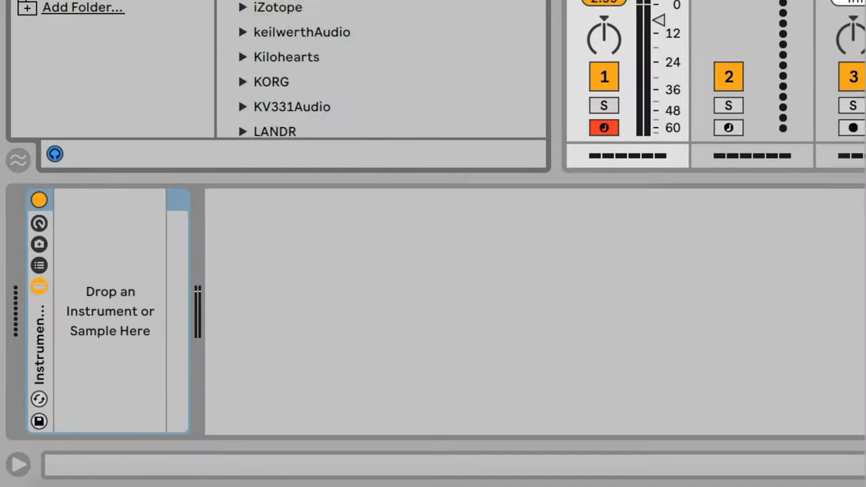
# Map a Pigments parameter to Macro 3 of the Instrument Rack
pyautogui.scroll(3)
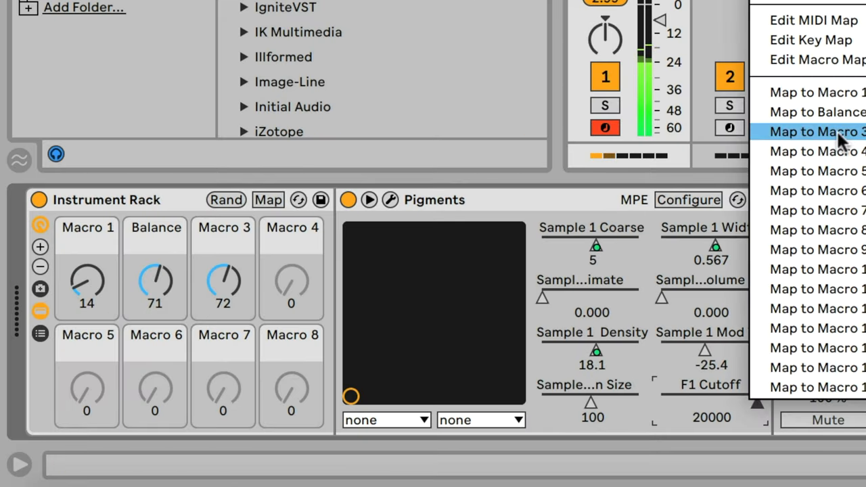
pyautogui.click(818, 131)
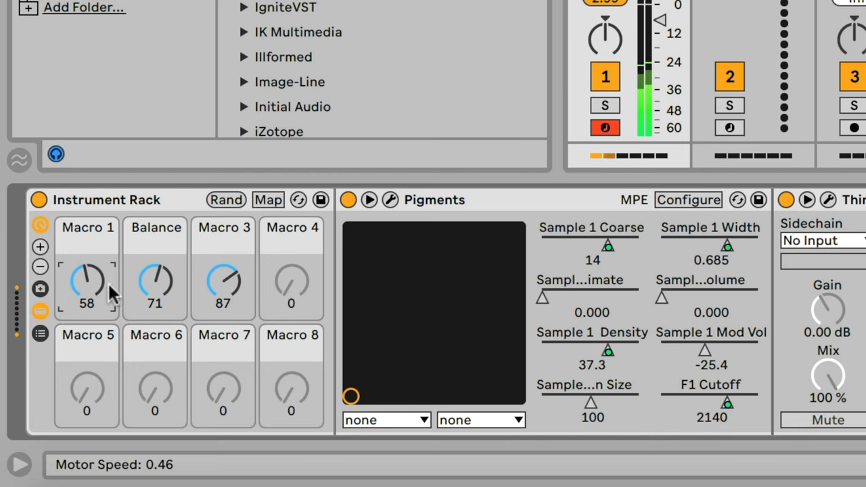
pyautogui.moveTo(574, 286)
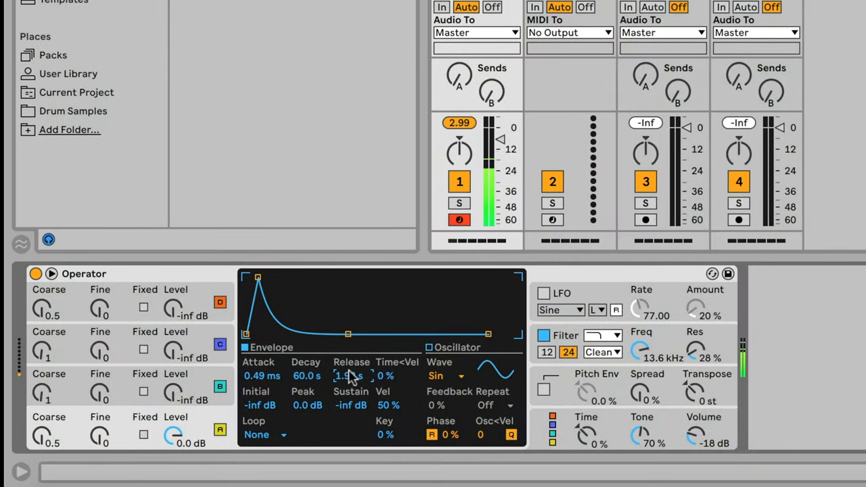
# Set Operator's envelope release to 1.93 s and bring up the oscillator waveform choices
pyautogui.moveTo(349, 375); pyautogui.dragTo(335, 382)
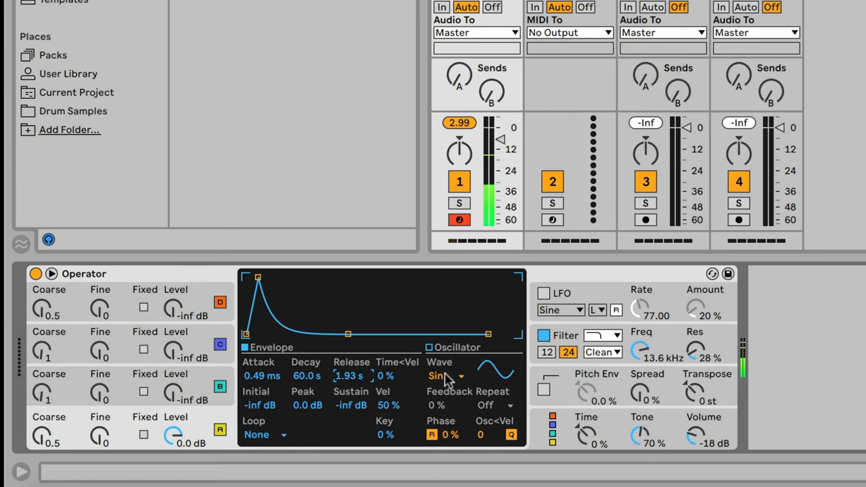
pyautogui.click(443, 376)
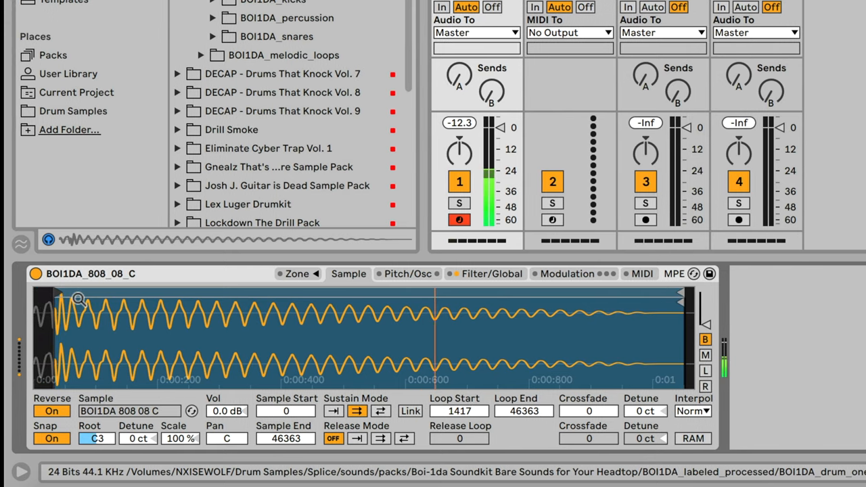
# Settle Sampler's loop start at 4700, show Filter/Global, and reshape the volume envelope attack
pyautogui.moveTo(77, 297); pyautogui.dragTo(119, 294)
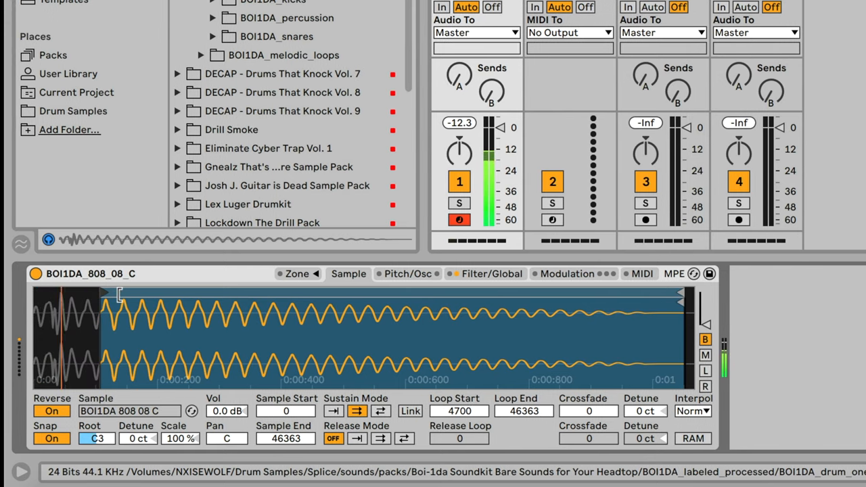
pyautogui.moveTo(121, 294); pyautogui.dragTo(173, 294)
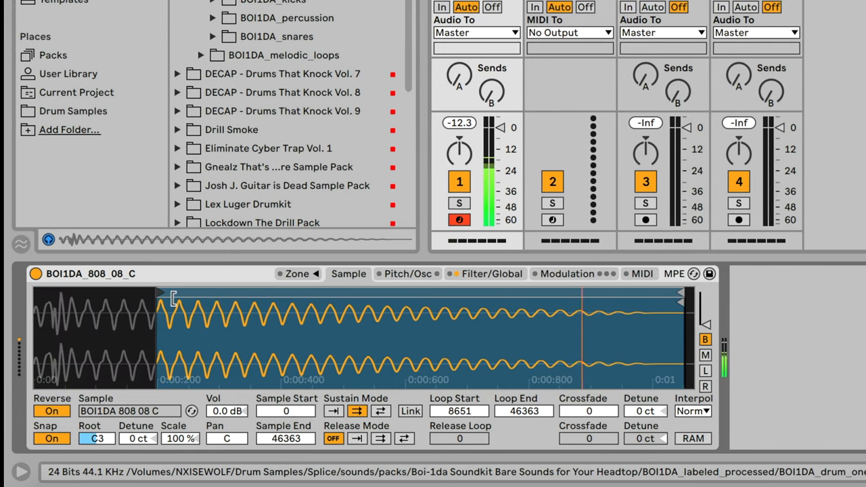
pyautogui.moveTo(172, 298); pyautogui.dragTo(125, 304)
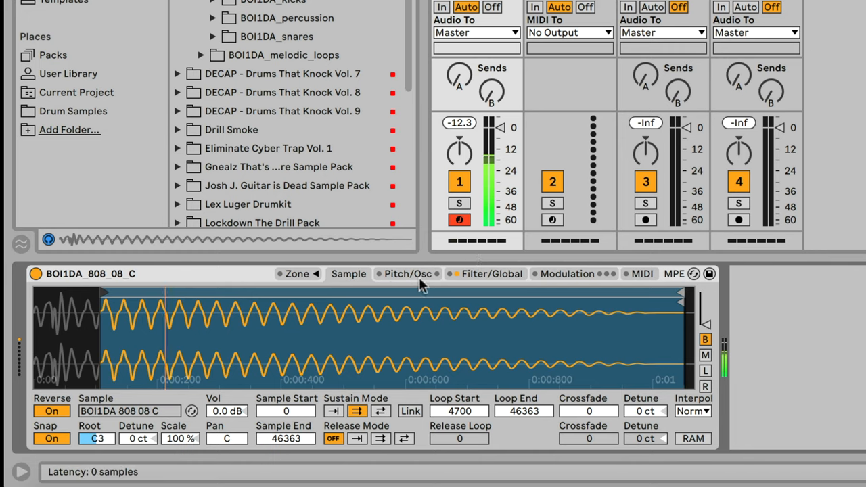
pyautogui.click(505, 274)
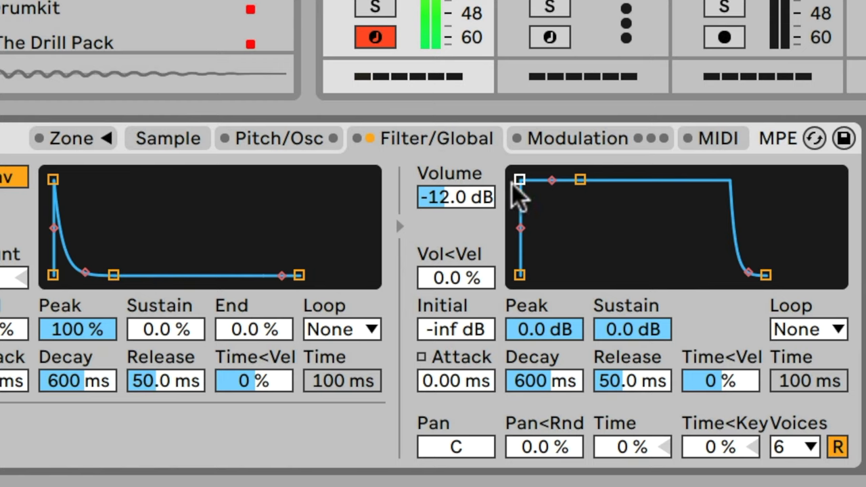
pyautogui.moveTo(580, 180); pyautogui.dragTo(579, 190)
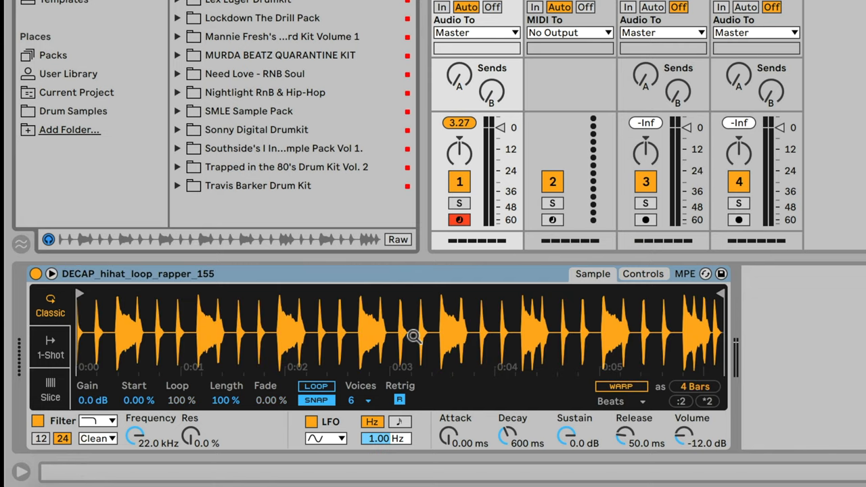
pyautogui.moveTo(64, 392)
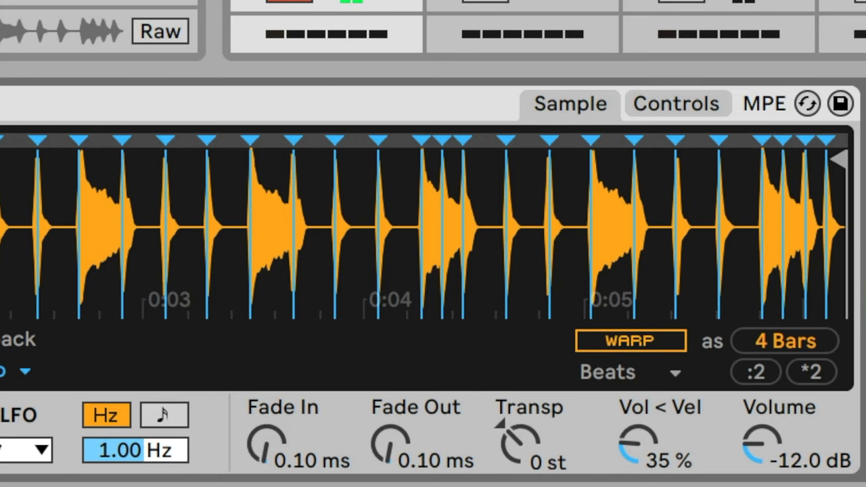
# Switch Simpler's DECAP hi-hat loop from Classic to Slice mode
pyautogui.click(183, 230)
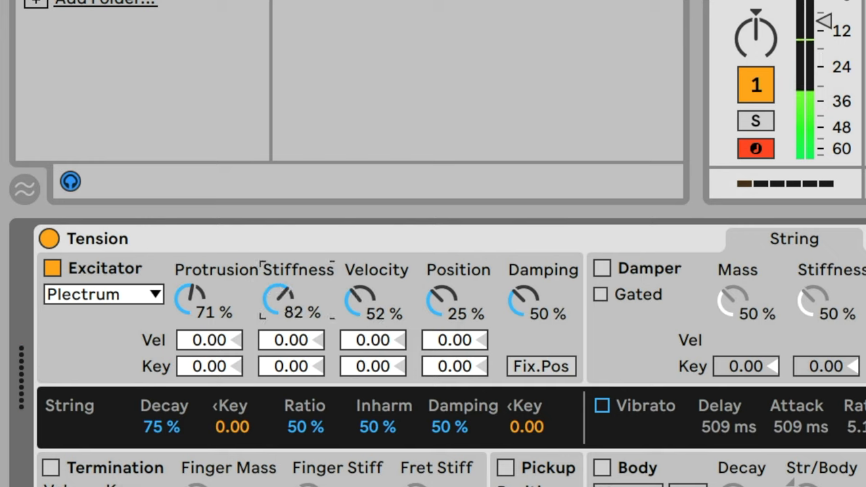
# Nudge Tension's excitator stiffness to 83% and show its Filter/Global settings
pyautogui.moveTo(291, 301); pyautogui.dragTo(291, 294)
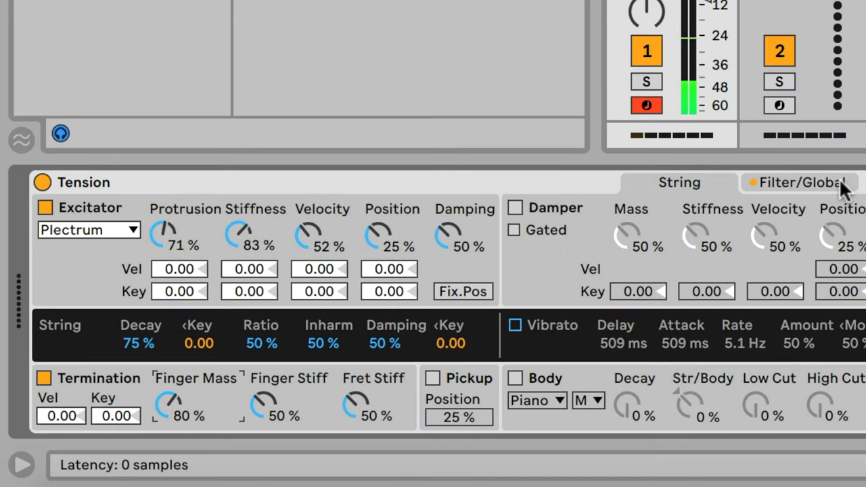
pyautogui.click(790, 182)
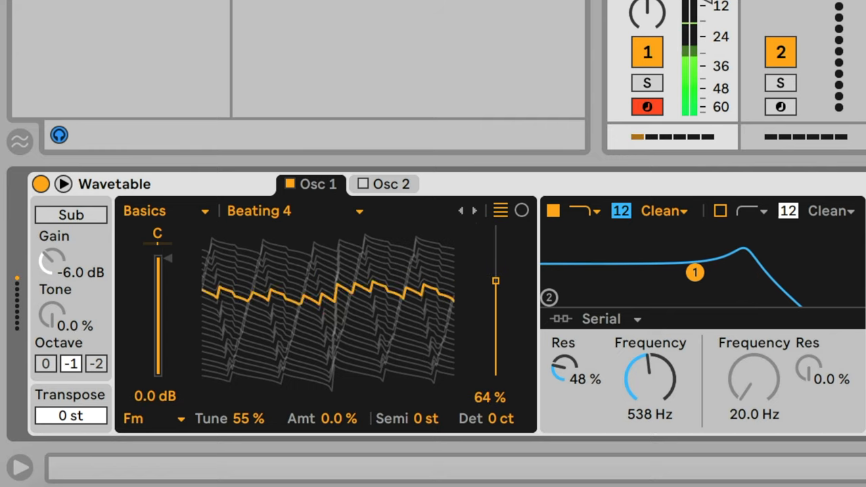
# Adjust Wavetable's filter to 538 Hz with 48% resonance on the Beating 4 oscillator
pyautogui.moveTo(496, 280); pyautogui.dragTo(495, 227)
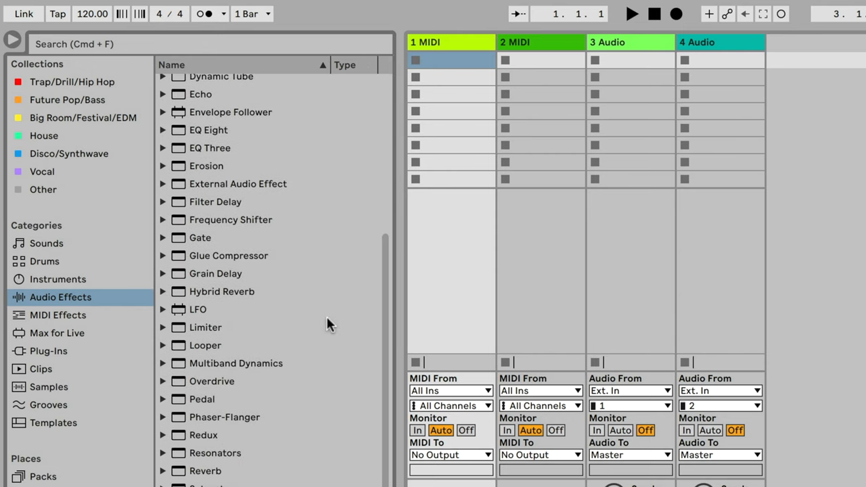
# Show the Audio Effects category listing Dynamic Tube through Reverb
pyautogui.rightClick(200, 316)
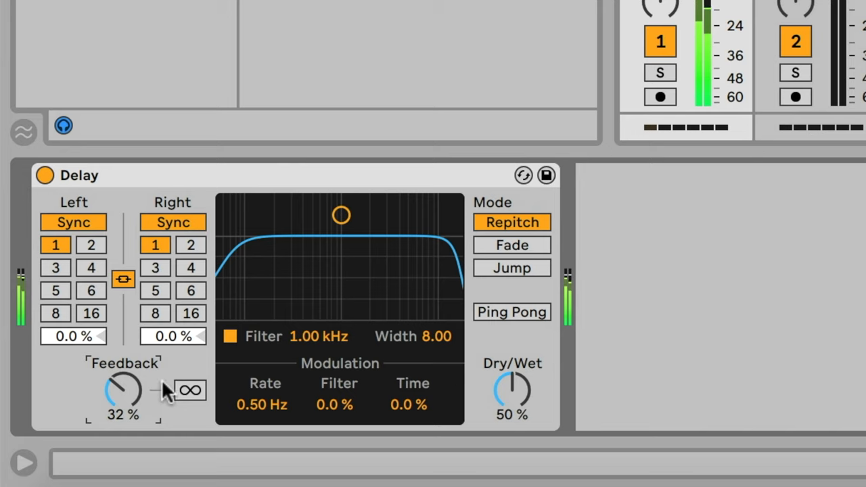
# Unlink Delay's right time, narrow the filter to 1.16 kHz, enable ping-pong, raise modulation
pyautogui.click(191, 267)
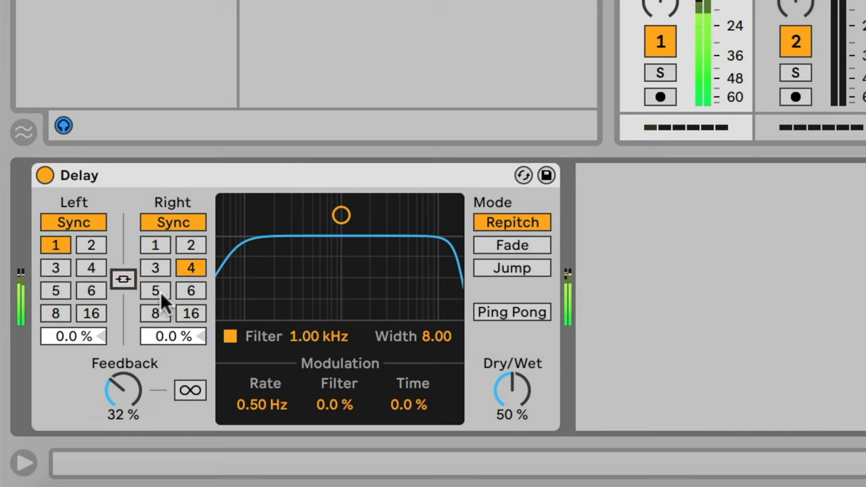
pyautogui.moveTo(341, 215); pyautogui.dragTo(288, 259)
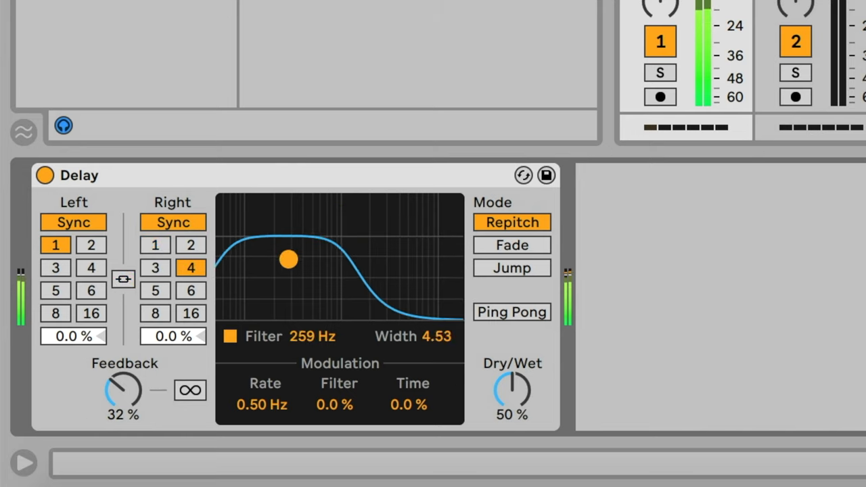
pyautogui.moveTo(288, 259); pyautogui.dragTo(296, 290)
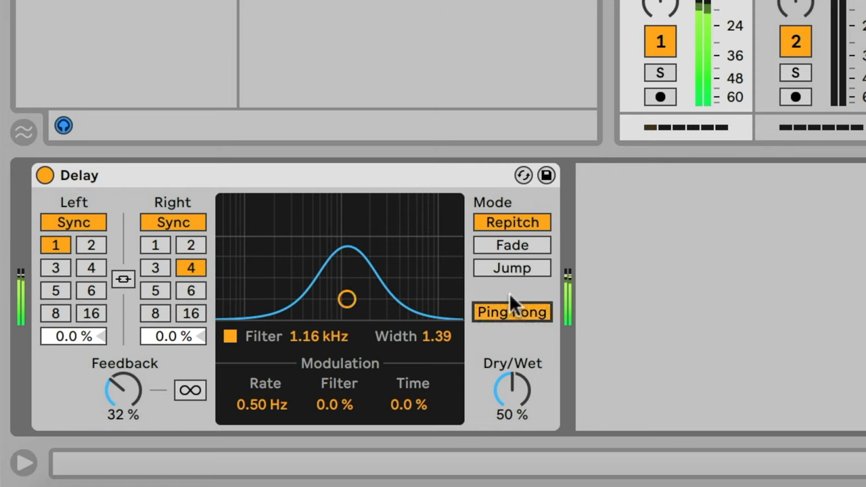
pyautogui.click(511, 267)
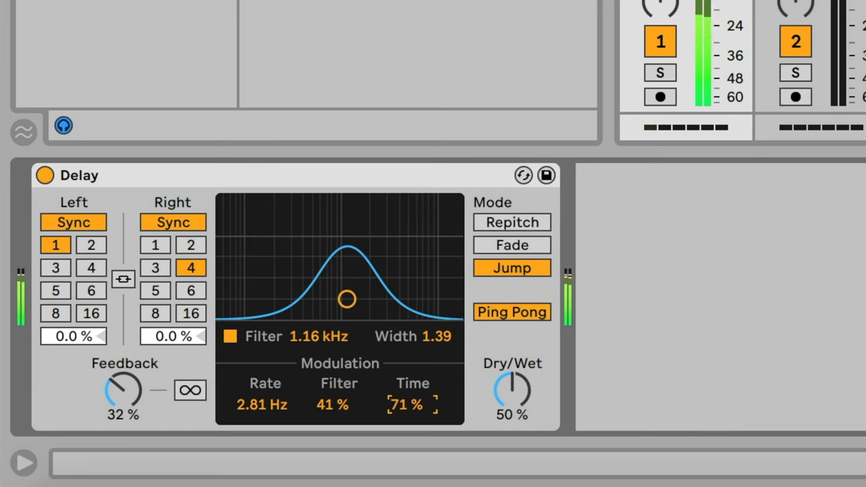
pyautogui.moveTo(512, 391); pyautogui.dragTo(512, 406)
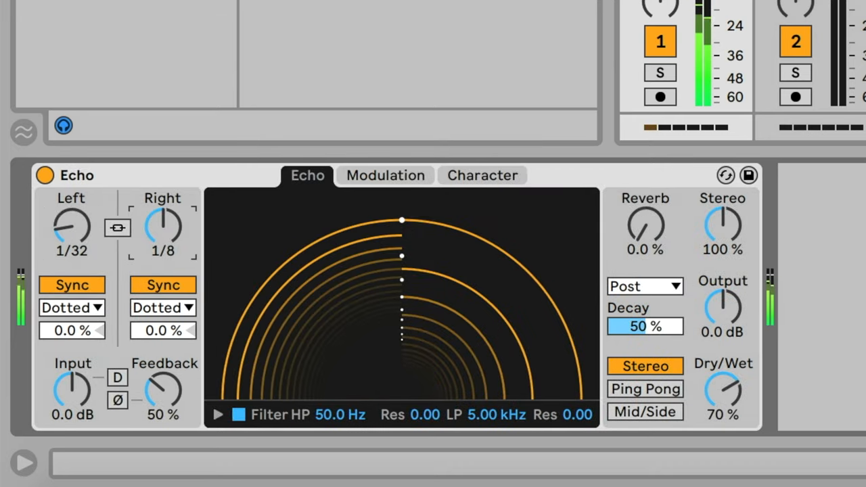
# Set Echo to 1/16 right time, triplet left timing and ping-pong, and view Character settings
pyautogui.moveTo(162, 226); pyautogui.dragTo(163, 244)
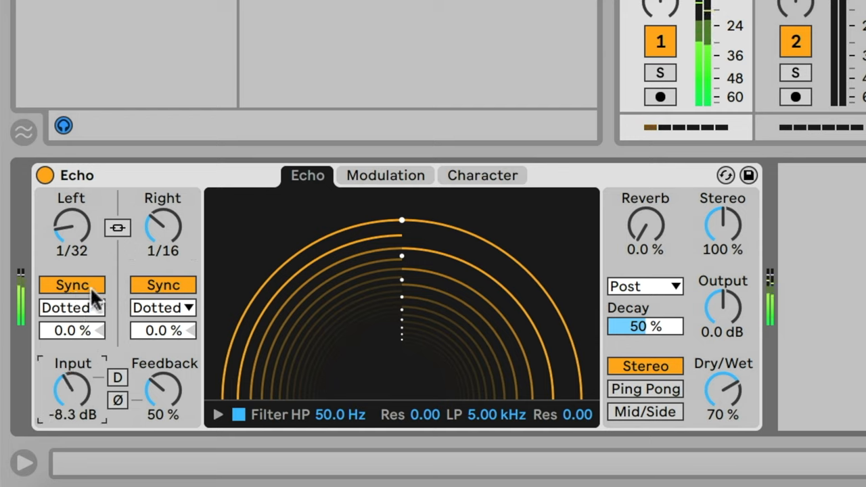
pyautogui.click(71, 308)
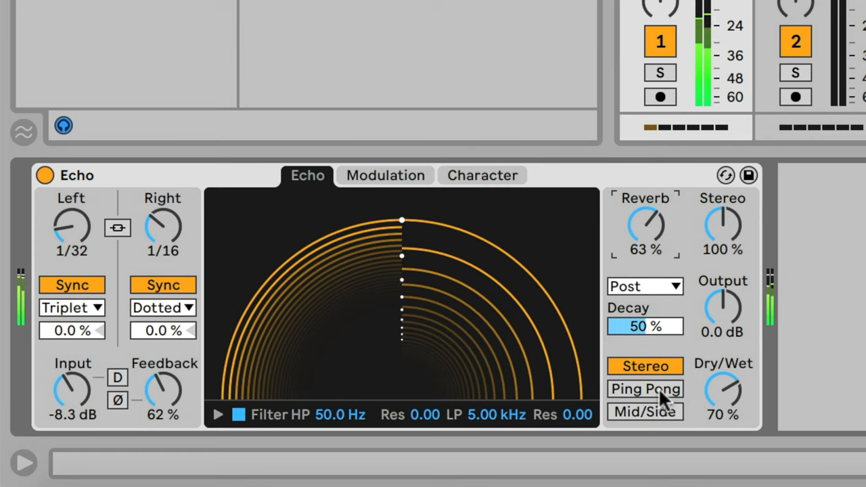
pyautogui.click(384, 175)
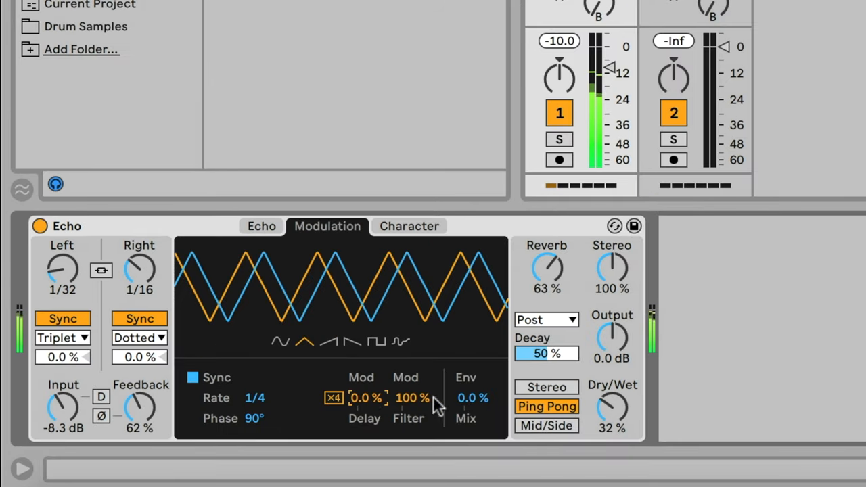
pyautogui.click(409, 226)
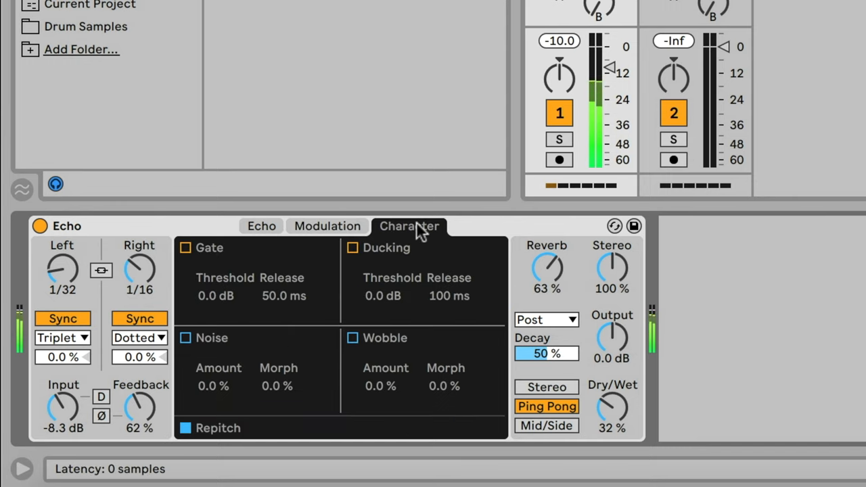
pyautogui.click(350, 248)
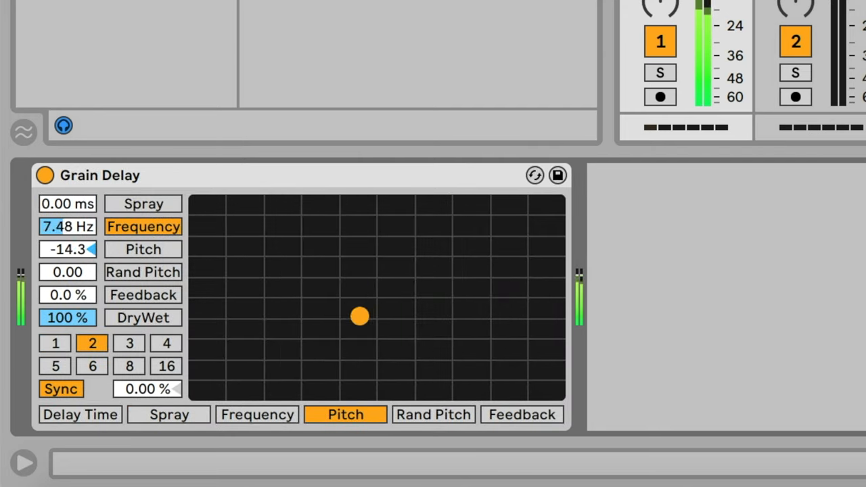
# Sweep Grain Delay's XY pad to vary grain frequency and pitch
pyautogui.moveTo(359, 316); pyautogui.dragTo(268, 272)
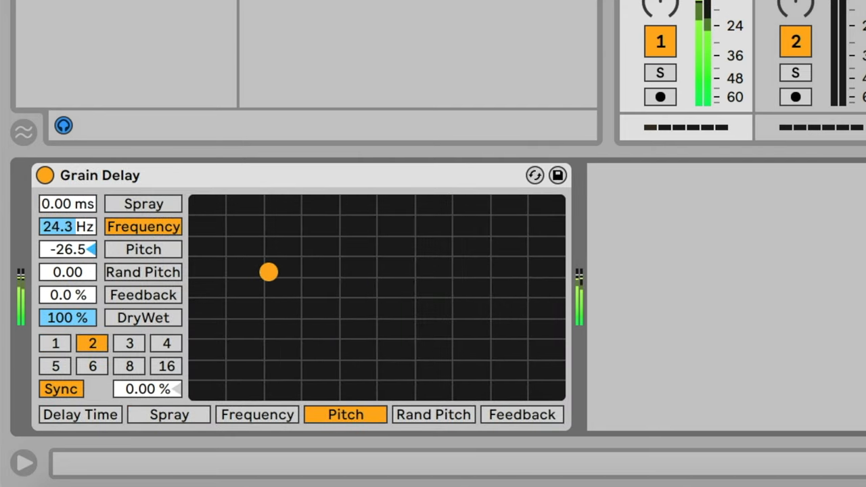
pyautogui.moveTo(268, 272); pyautogui.dragTo(402, 228)
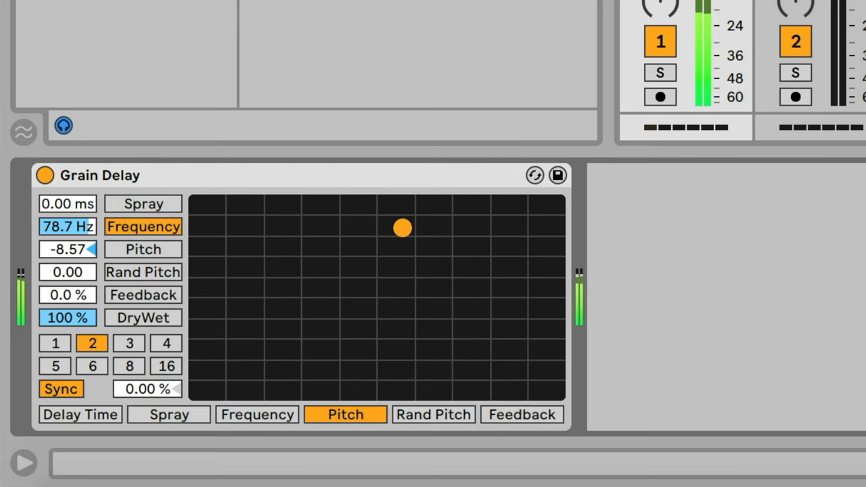
pyautogui.moveTo(401, 228); pyautogui.dragTo(538, 224)
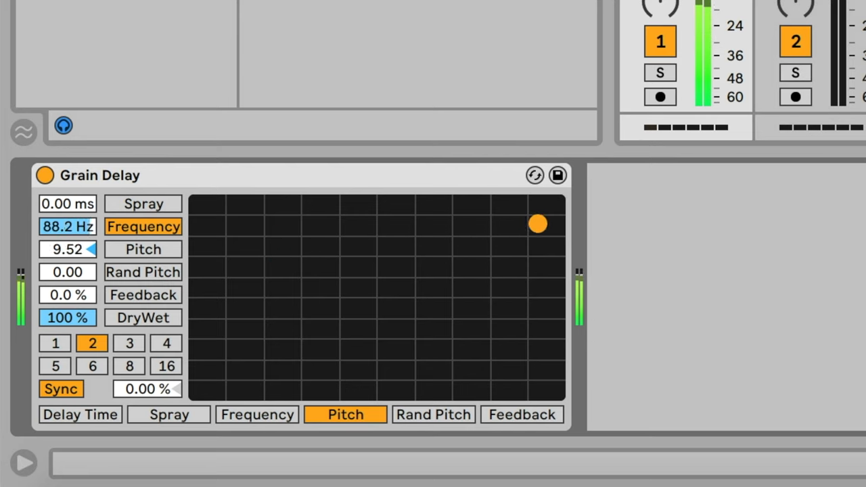
pyautogui.moveTo(536, 224); pyautogui.dragTo(210, 367)
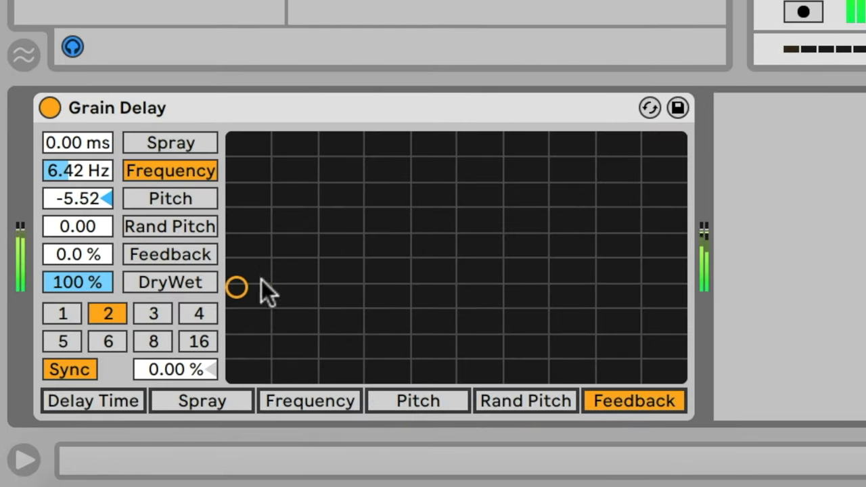
# Raise grain feedback to 51% and assign spray to the pad's vertical axis
pyautogui.moveTo(237, 287); pyautogui.dragTo(472, 195)
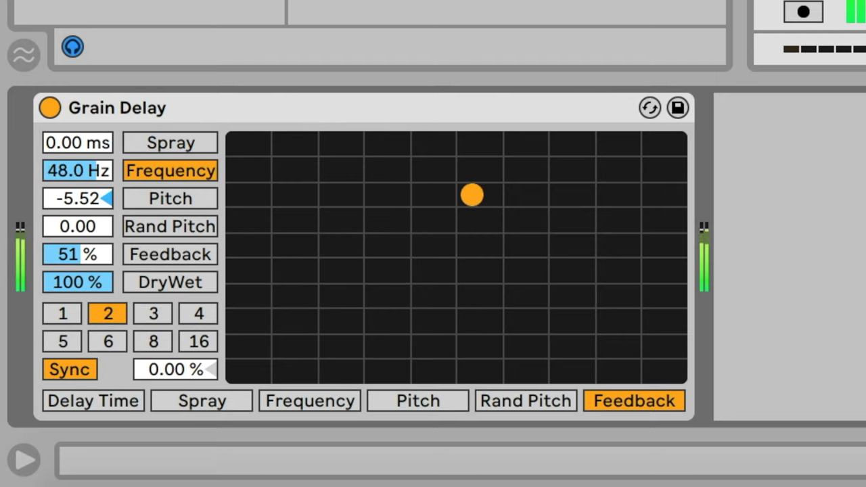
pyautogui.click(201, 400)
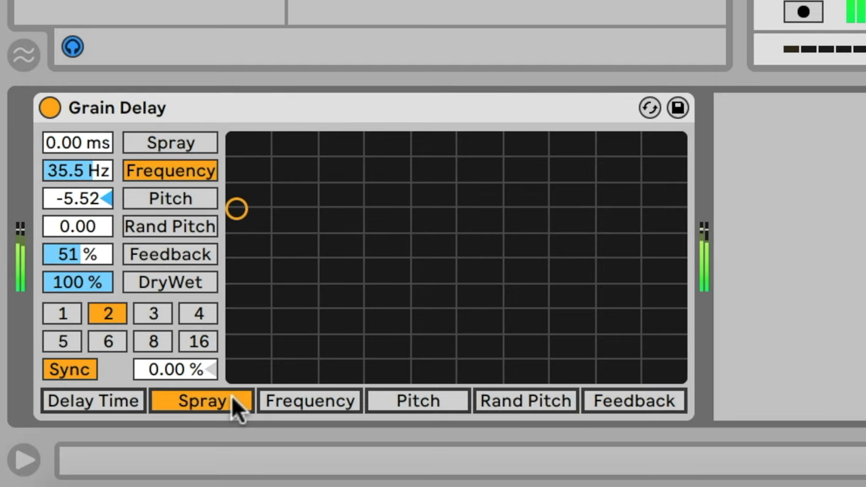
pyautogui.moveTo(237, 209); pyautogui.dragTo(401, 188)
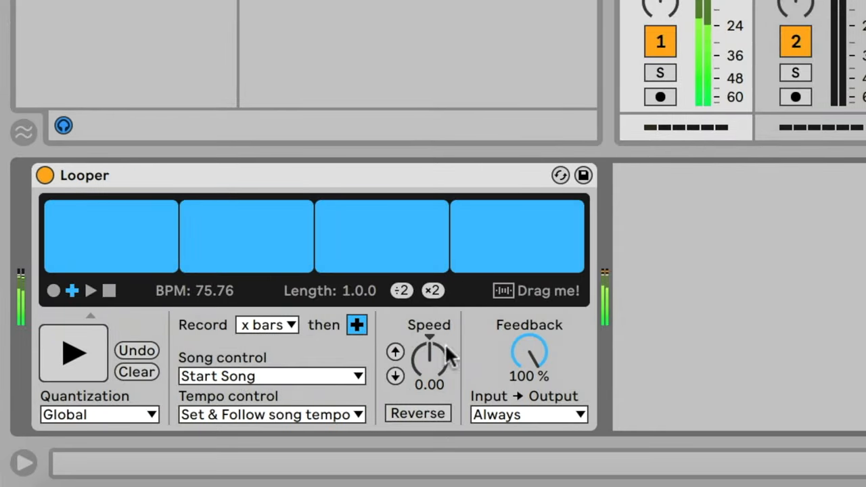
# Drag Looper's Speed knob up to about 19.5 and fine-tune it
pyautogui.moveTo(429, 358); pyautogui.dragTo(429, 338)
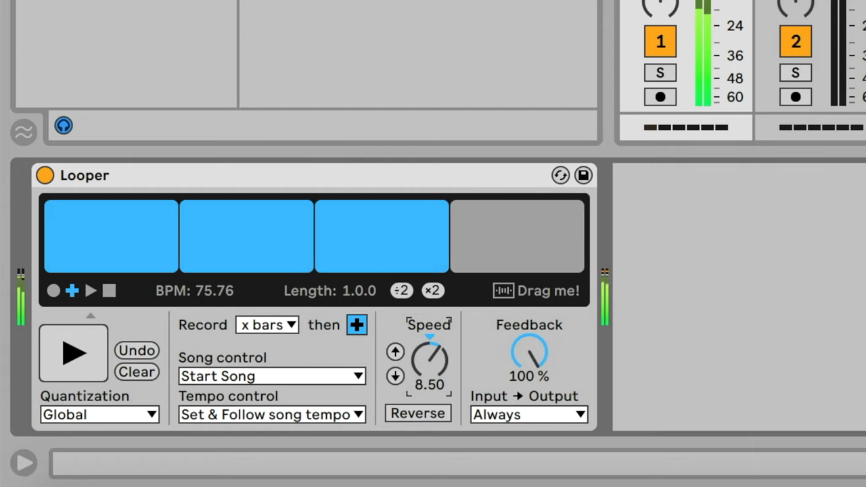
pyautogui.moveTo(430, 358); pyautogui.dragTo(429, 332)
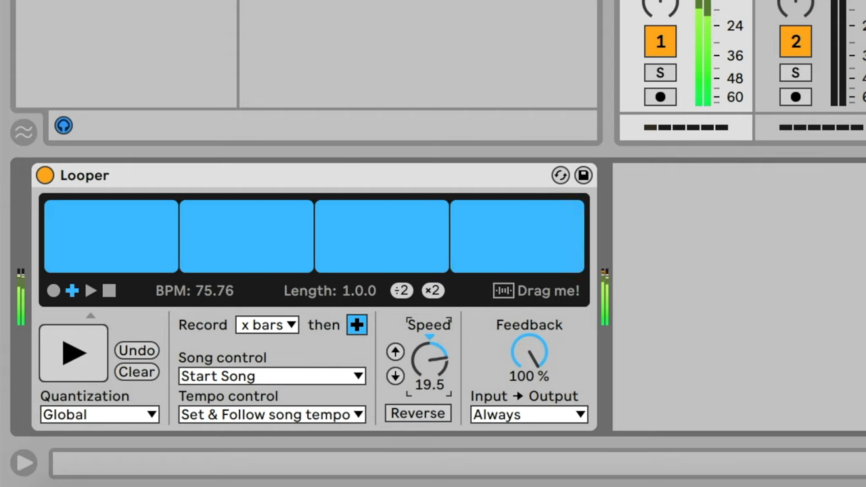
pyautogui.moveTo(430, 352); pyautogui.dragTo(430, 392)
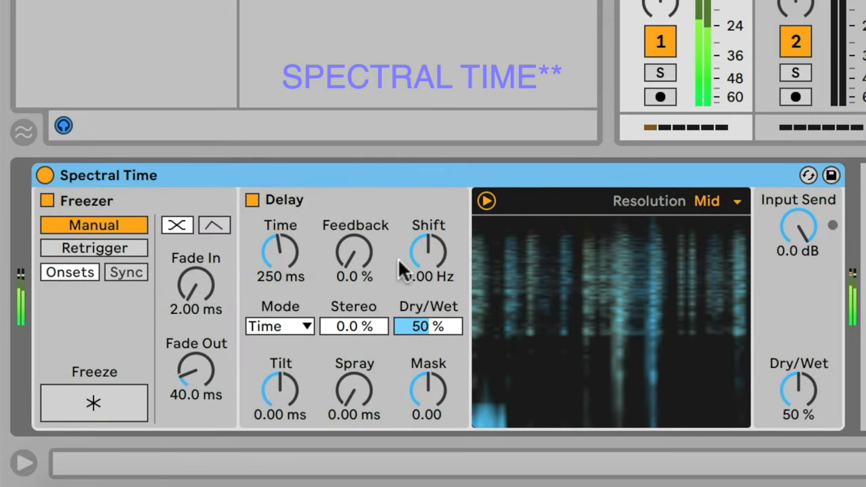
# Lengthen Spectral Time's delay to 785 ms, toggle Freeze off again, and shift -21 Hz
pyautogui.moveTo(280, 254); pyautogui.dragTo(280, 233)
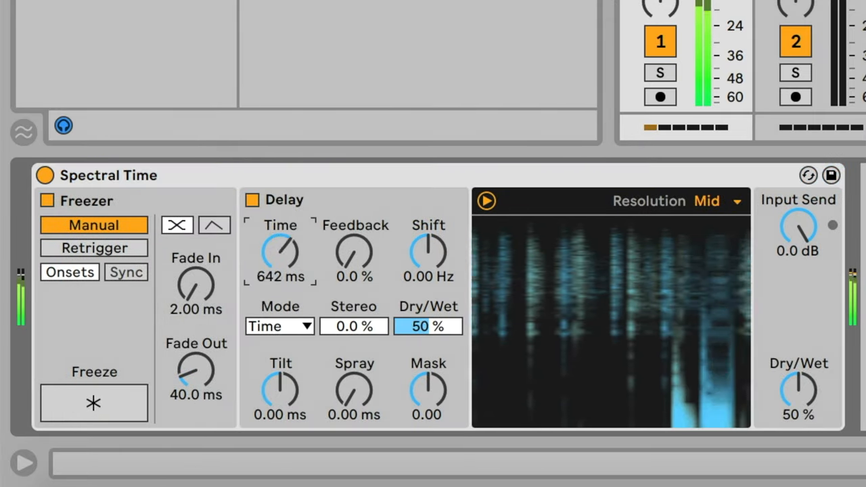
pyautogui.click(93, 403)
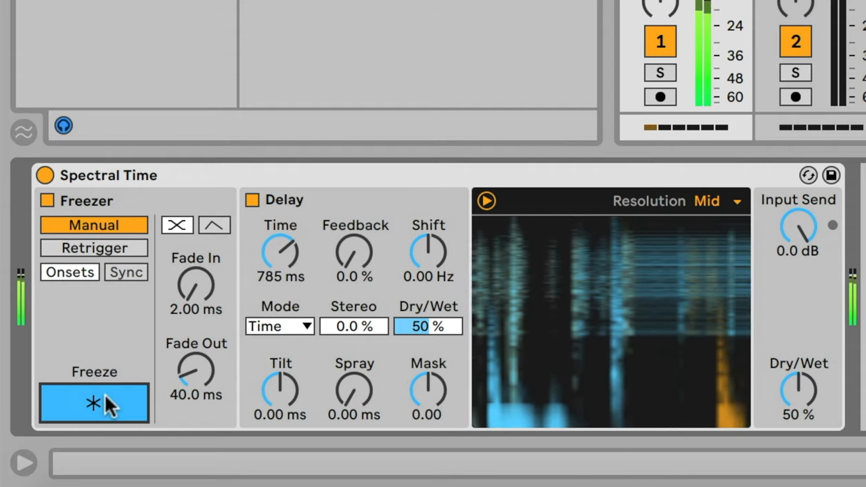
pyautogui.click(93, 403)
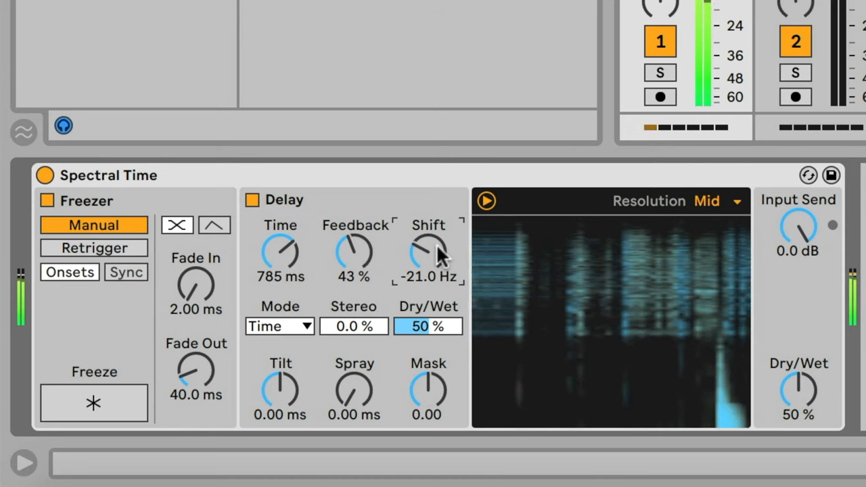
pyautogui.moveTo(279, 391); pyautogui.dragTo(279, 419)
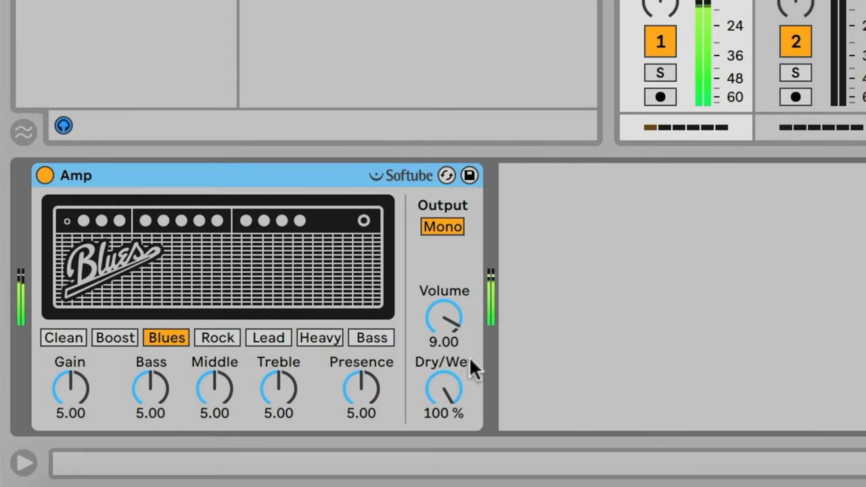
# Switch Amp to Boost with gain 1.90, lower treble, and choose Dual output
pyautogui.click(63, 337)
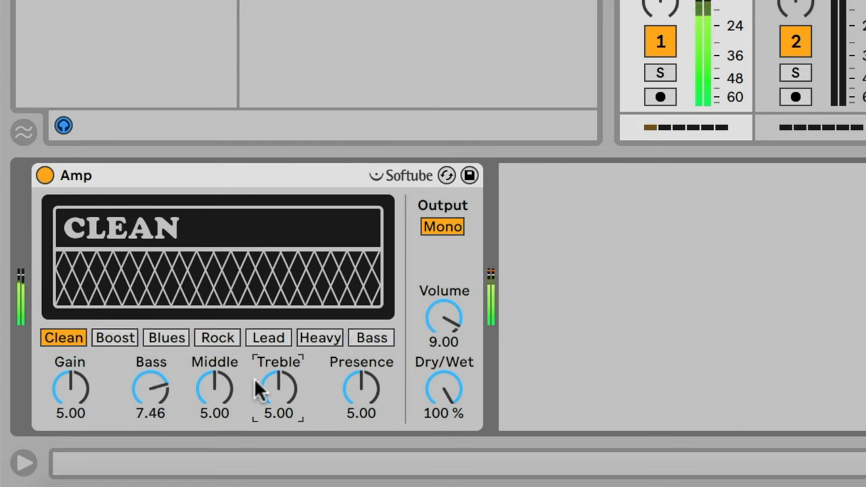
pyautogui.moveTo(444, 389); pyautogui.dragTo(444, 406)
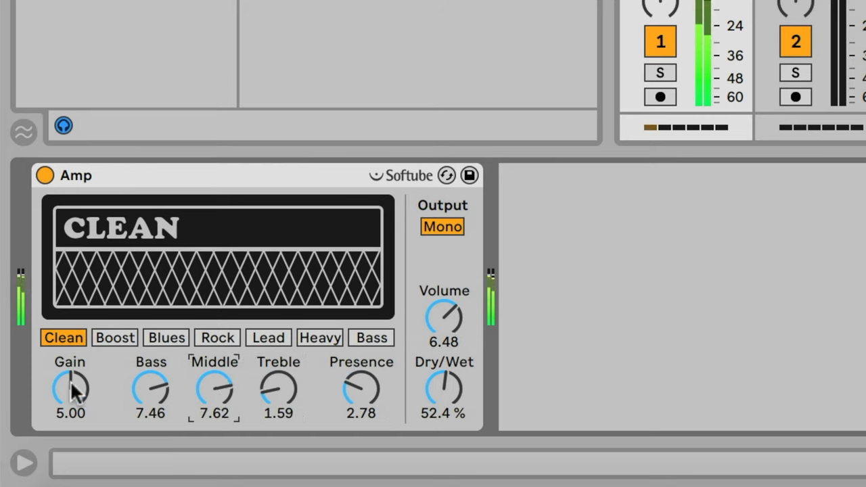
pyautogui.moveTo(71, 389); pyautogui.dragTo(70, 419)
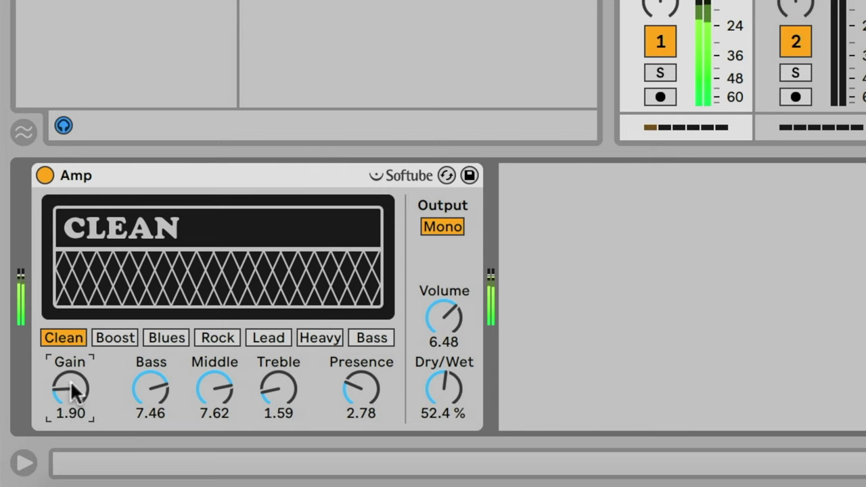
pyautogui.click(114, 337)
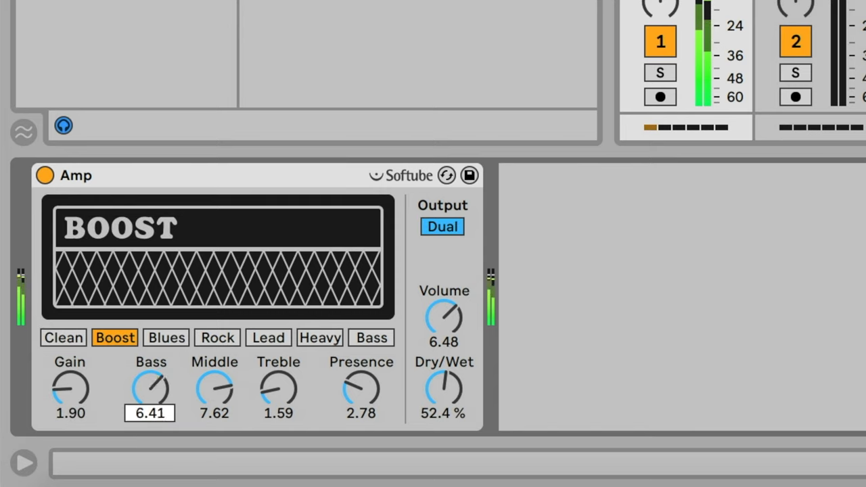
pyautogui.click(217, 337)
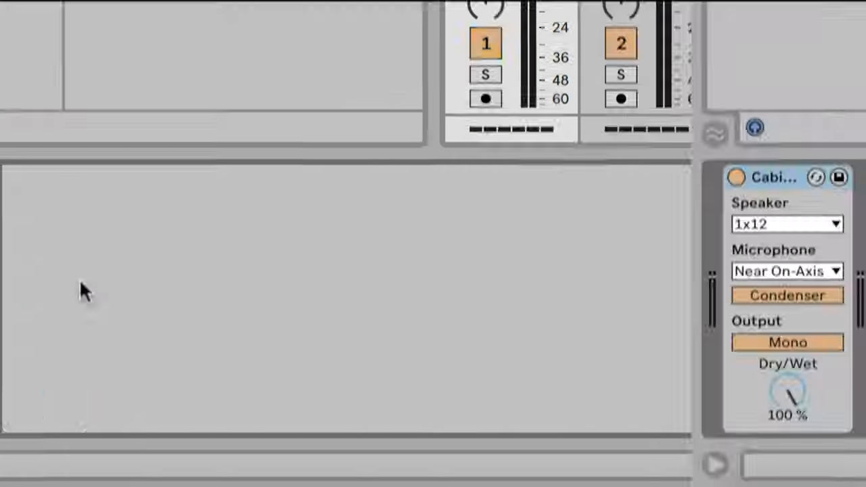
# Give Cabinet a 2x12 speaker, 77% dry/wet and a Near Off-Axis dynamic mic
pyautogui.click(786, 224)
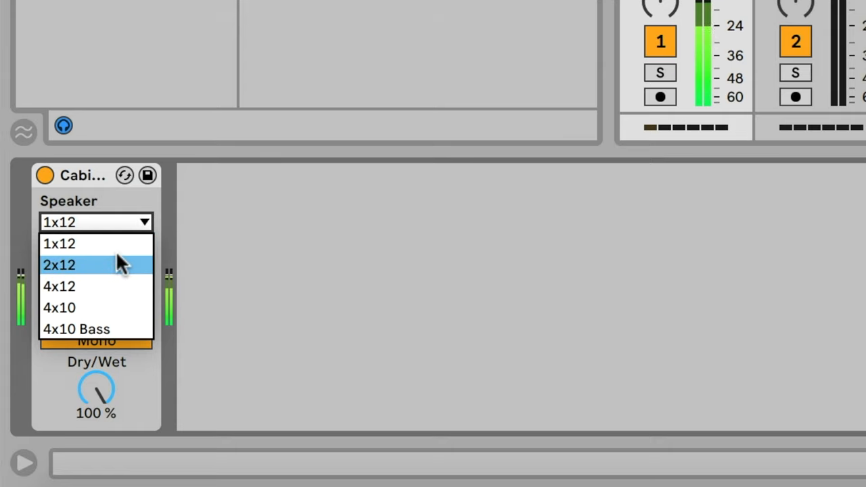
pyautogui.click(68, 263)
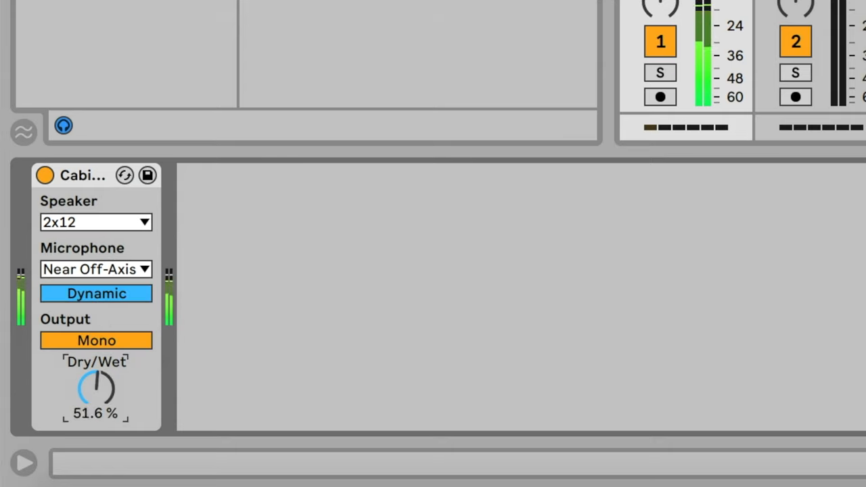
pyautogui.moveTo(96, 385); pyautogui.dragTo(96, 366)
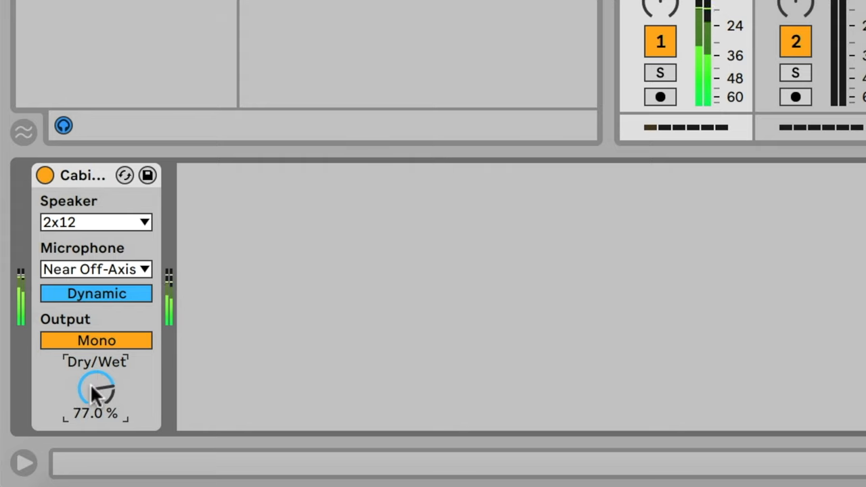
pyautogui.click(96, 340)
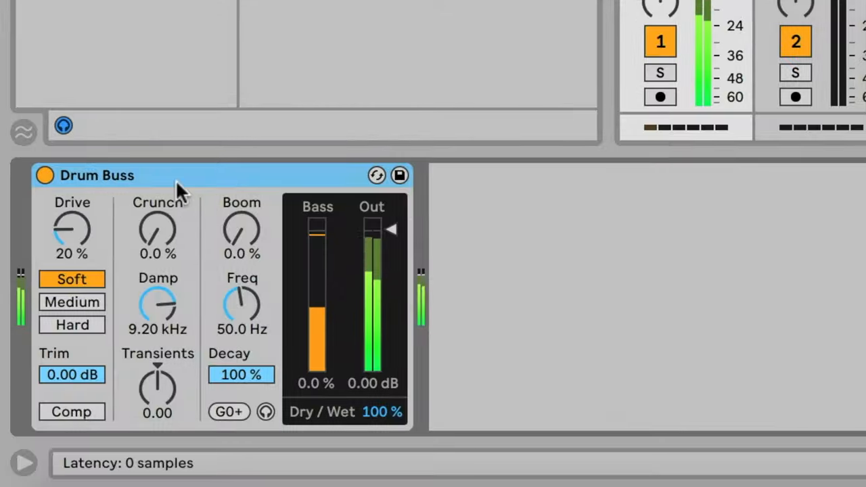
# Set Drum Buss drive to 41%, trying Medium and Hard before settling on Soft
pyautogui.moveTo(72, 230); pyautogui.dragTo(72, 217)
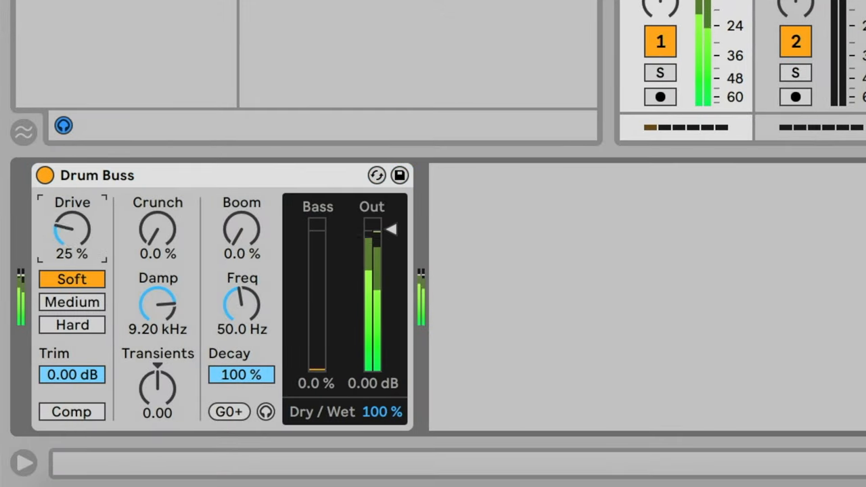
pyautogui.click(71, 302)
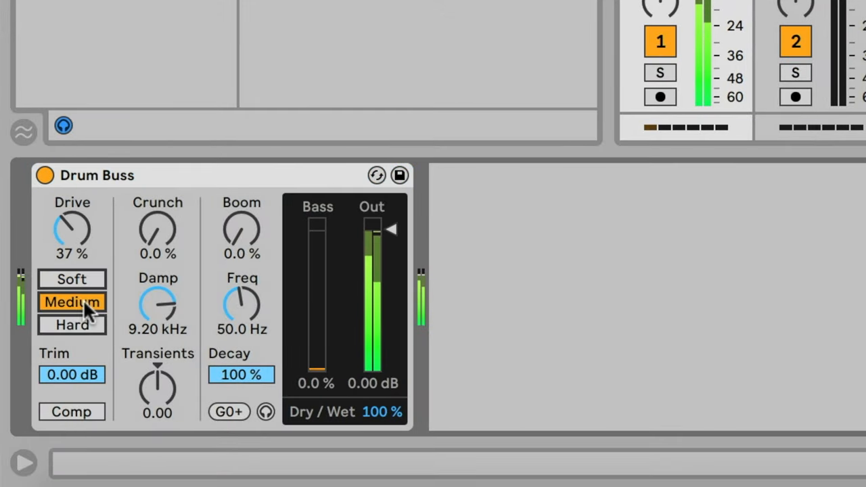
pyautogui.click(71, 325)
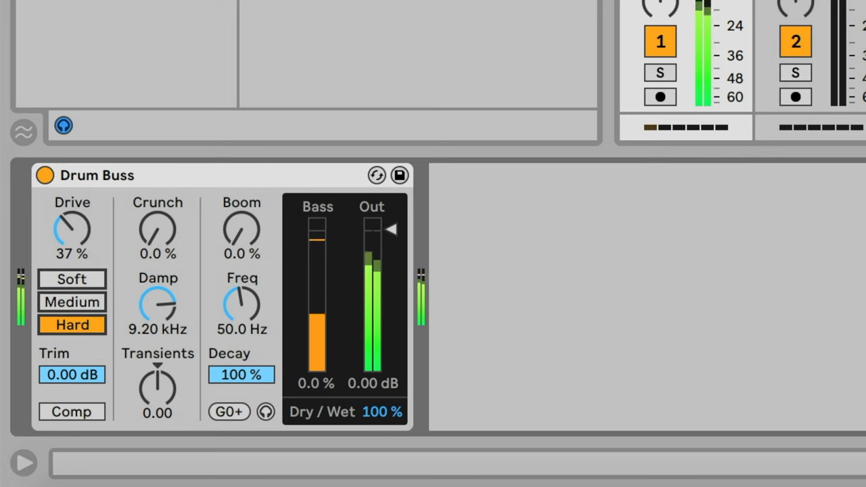
pyautogui.moveTo(72, 230); pyautogui.dragTo(71, 217)
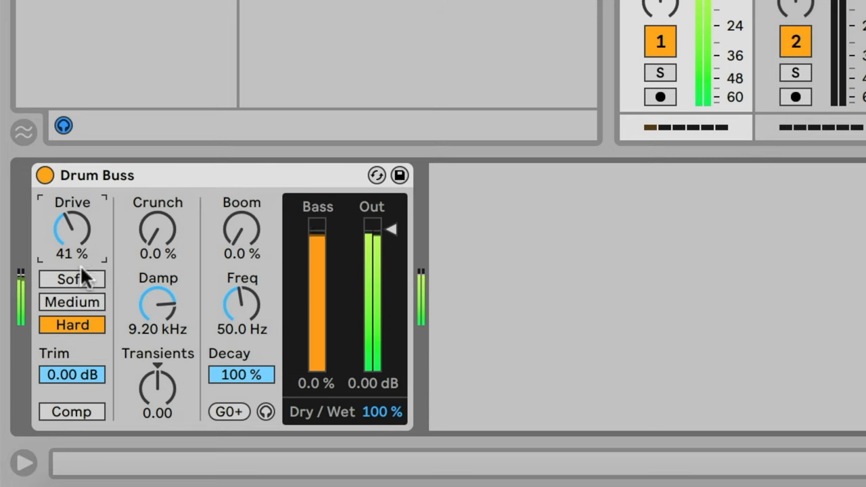
pyautogui.click(72, 278)
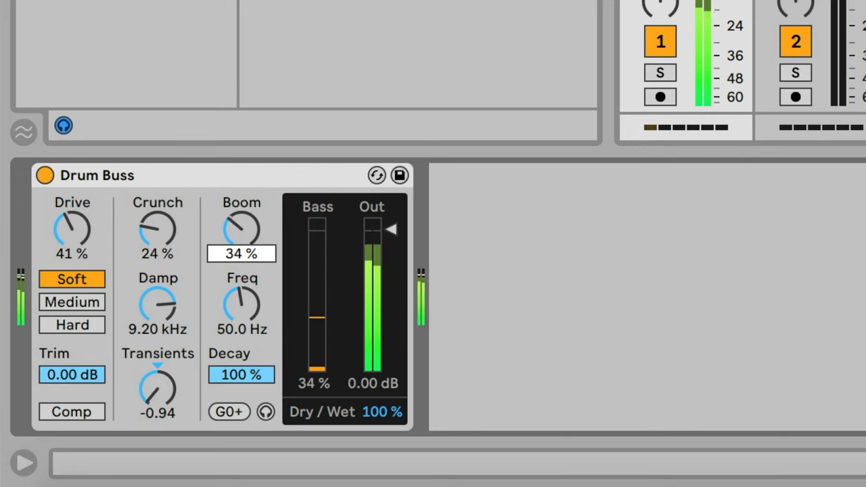
# Raise Boom, enable compression, and adjust the Drum Buss output level
pyautogui.moveTo(242, 230); pyautogui.dragTo(241, 202)
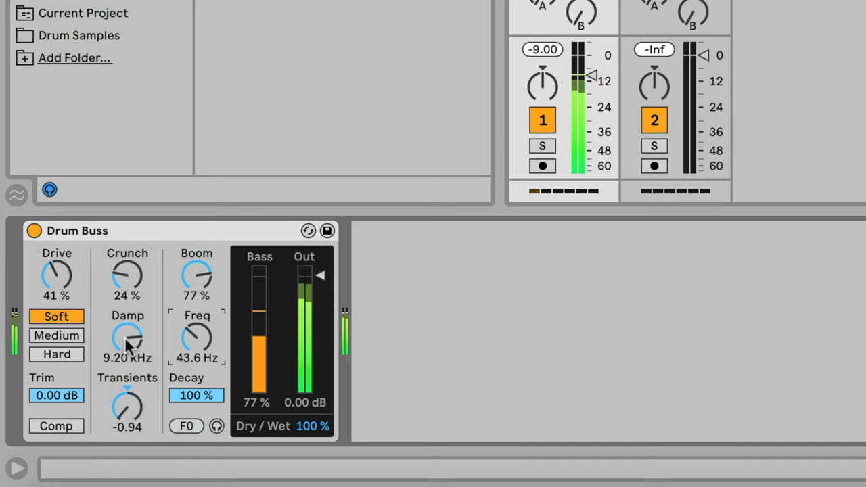
pyautogui.click(51, 425)
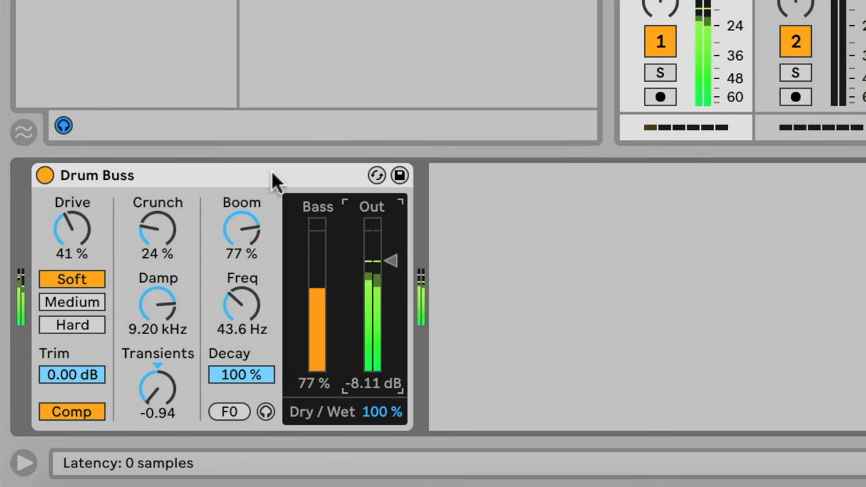
pyautogui.moveTo(241, 230); pyautogui.dragTo(241, 254)
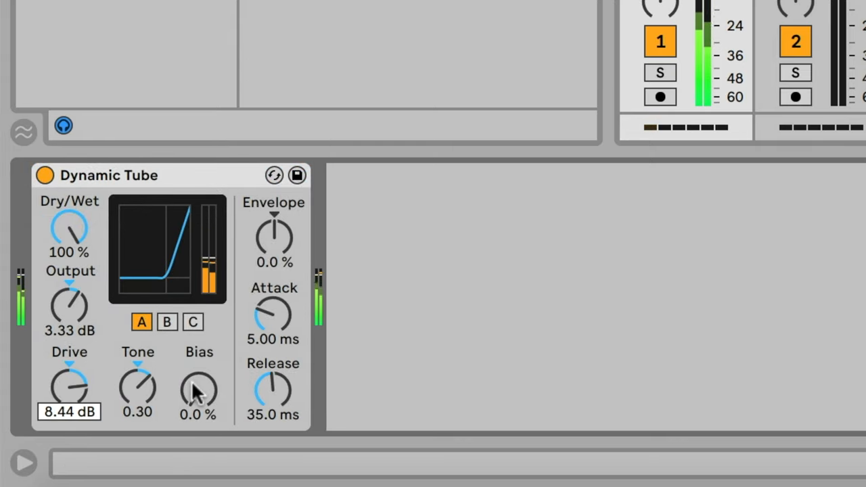
# Finish Dynamic Tube at 8.44 dB drive, 0.30 tone and 3.33 dB output
pyautogui.click(193, 322)
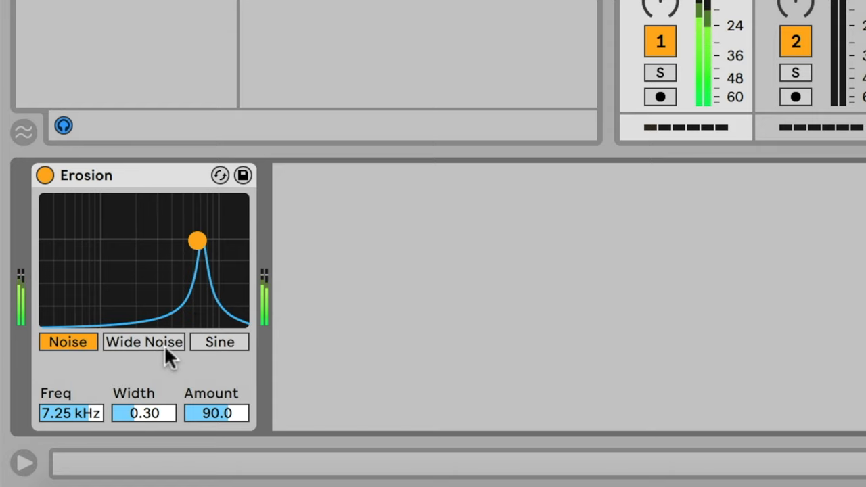
# Switch Erosion to Wide Noise and drag its frequency down to about 339 Hz
pyautogui.click(144, 342)
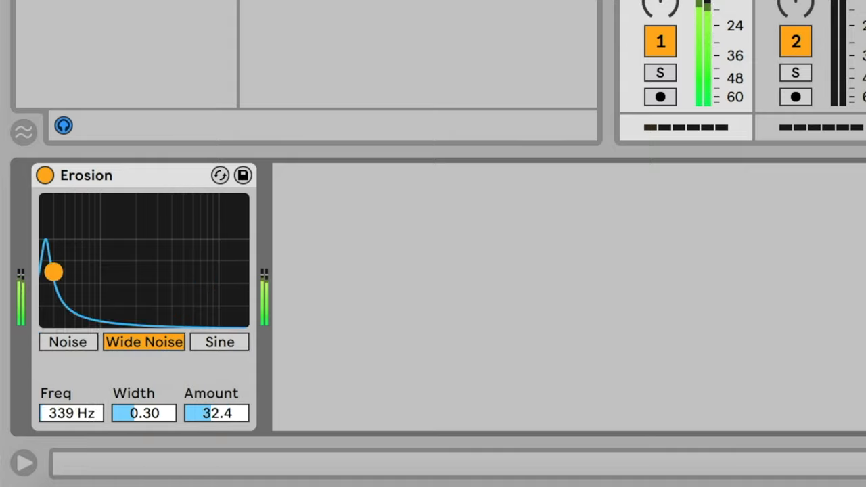
pyautogui.moveTo(52, 271); pyautogui.dragTo(200, 237)
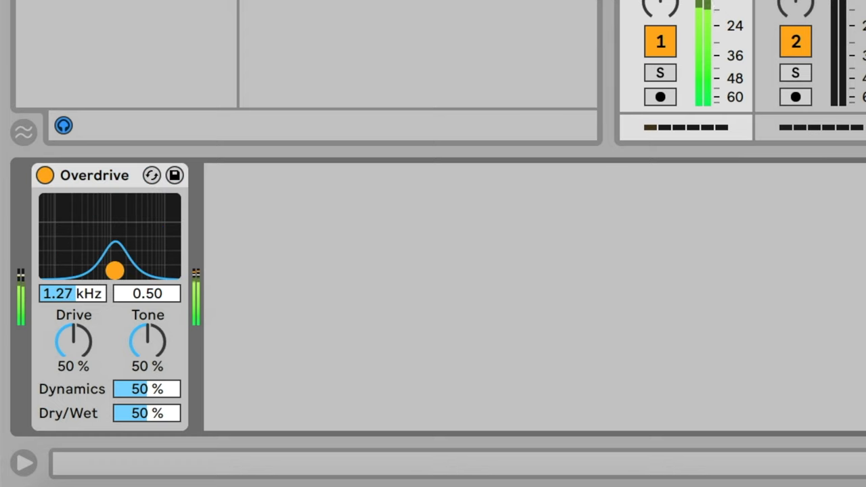
# Raise Overdrive's drive and settle its filter band at 485 Hz
pyautogui.moveTo(114, 272); pyautogui.dragTo(76, 261)
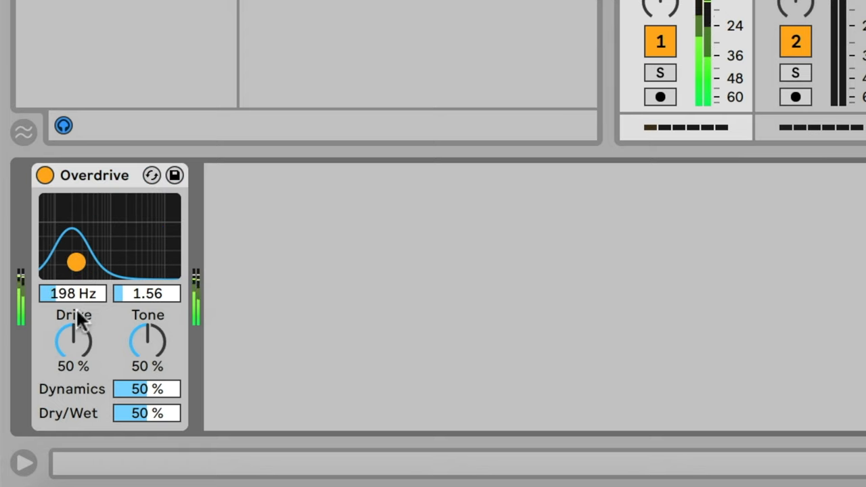
pyautogui.moveTo(73, 342); pyautogui.dragTo(73, 318)
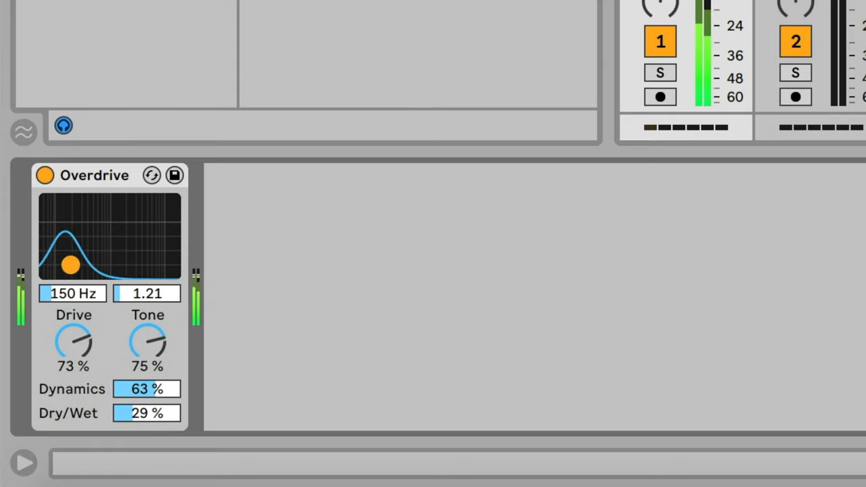
pyautogui.moveTo(71, 265); pyautogui.dragTo(95, 266)
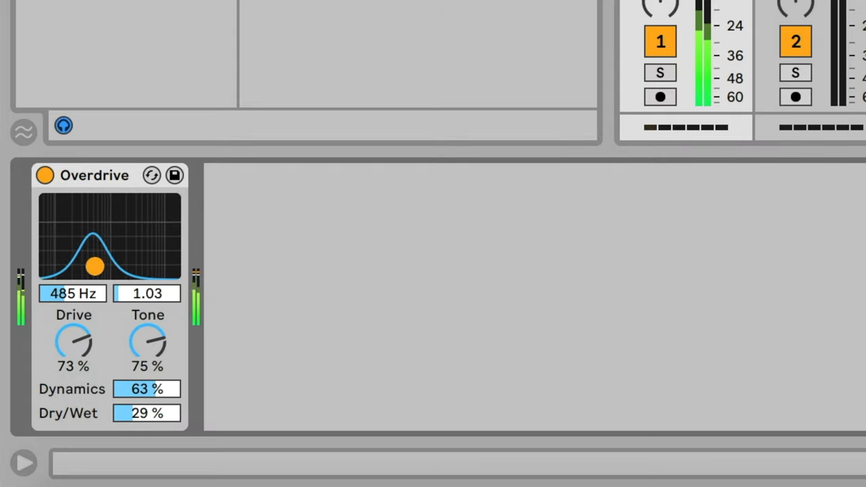
pyautogui.moveTo(93, 264); pyautogui.dragTo(115, 262)
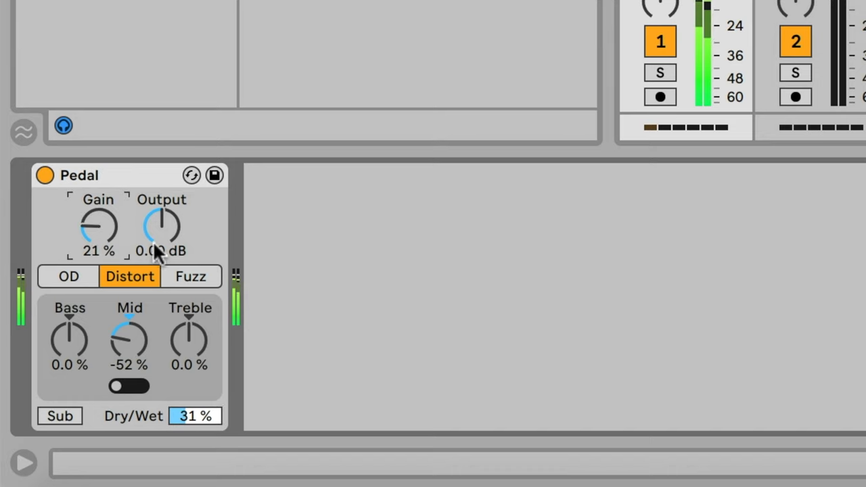
# Put Pedal in Distort mode with 21% gain, -52% mid and 31% dry/wet
pyautogui.click(190, 276)
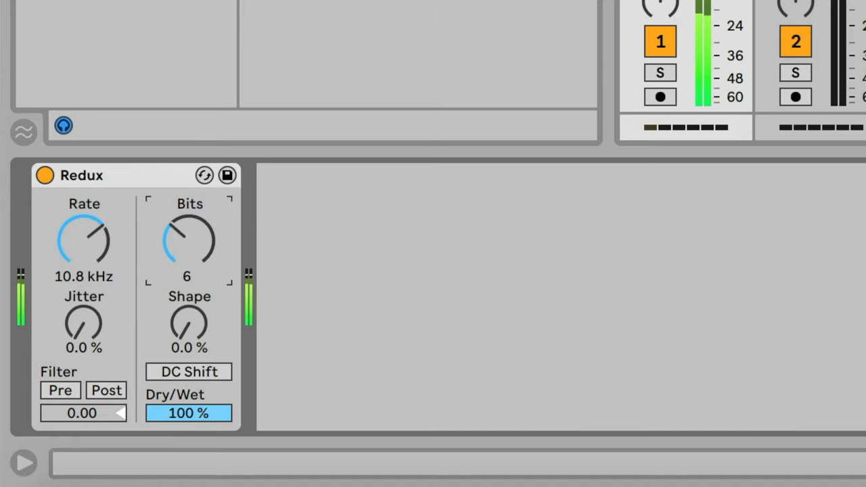
# Drag Redux's bit depth down to 6 bits at a 10.8 kHz rate
pyautogui.moveTo(189, 240); pyautogui.dragTo(189, 230)
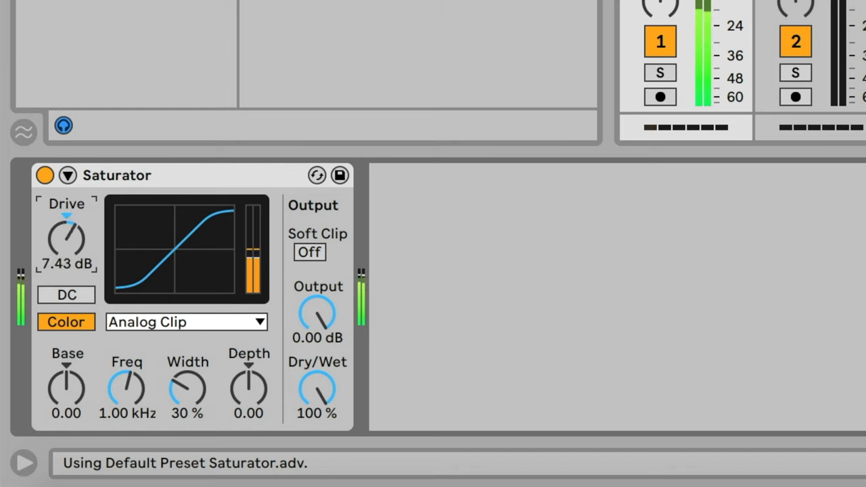
# Choose the Medium Curve shape from Saturator's curve list
pyautogui.click(186, 322)
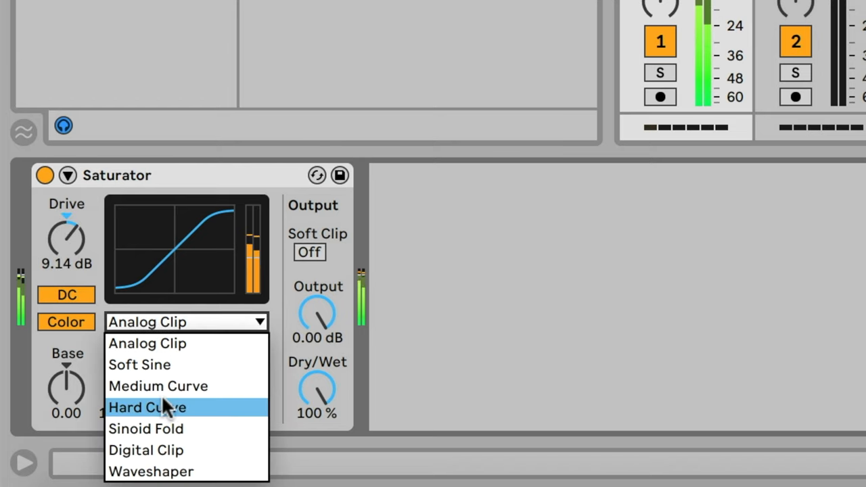
pyautogui.click(158, 385)
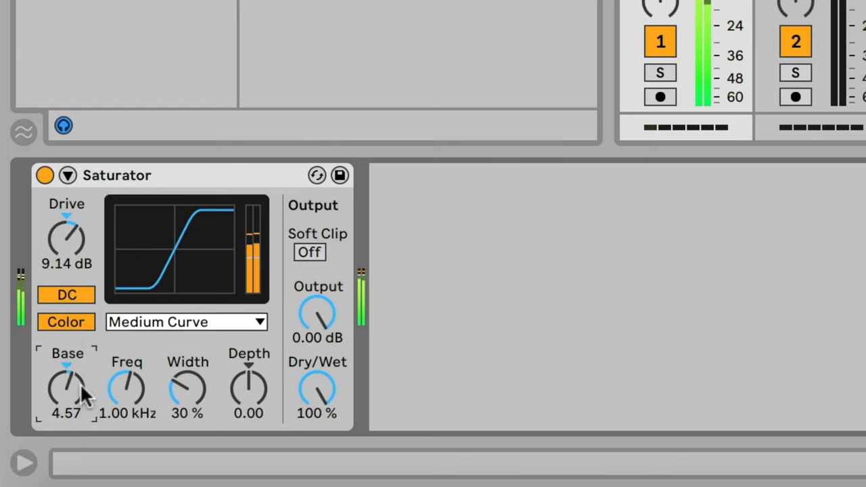
pyautogui.moveTo(325, 400)
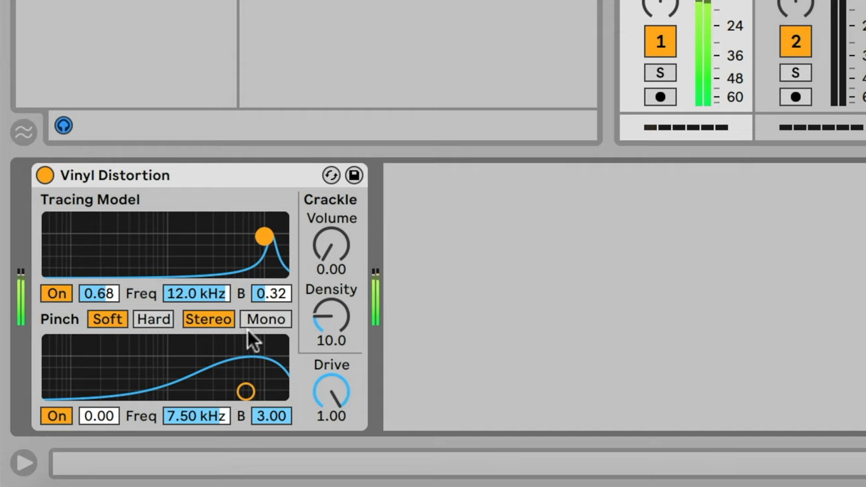
# Adjust a Vinyl Distortion tracing setting
pyautogui.moveTo(263, 235); pyautogui.dragTo(226, 252)
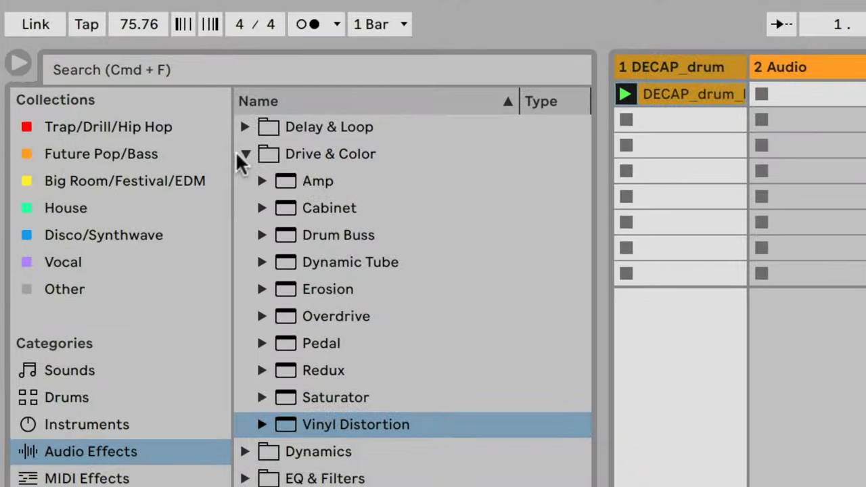
# Load Compressor from the Dynamics folder and tune it to a 3.32:1 ratio
pyautogui.click(245, 154)
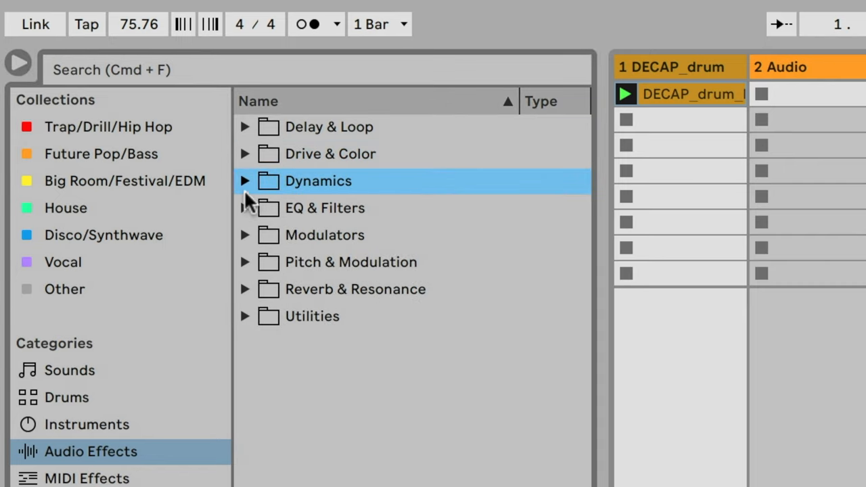
pyautogui.click(245, 180)
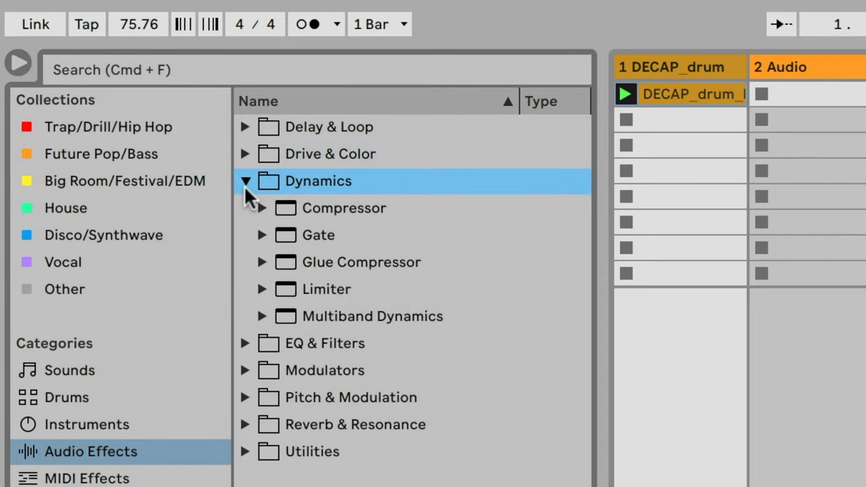
pyautogui.doubleClick(344, 208)
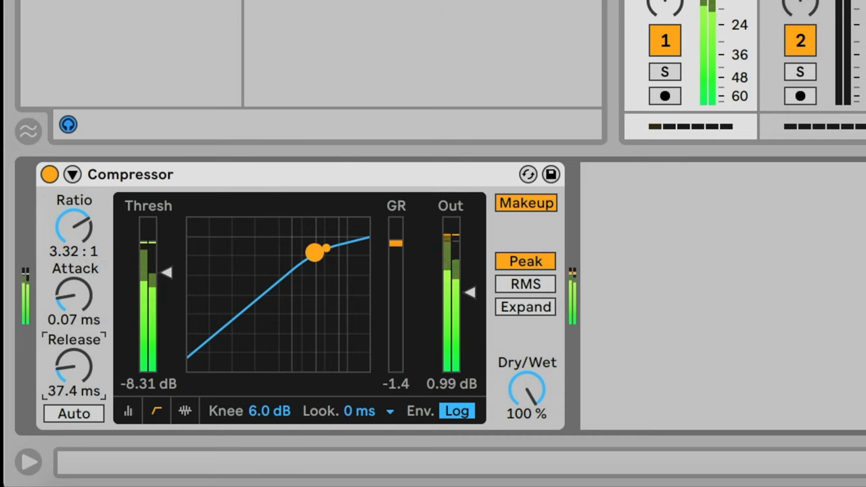
pyautogui.moveTo(73, 297); pyautogui.dragTo(73, 278)
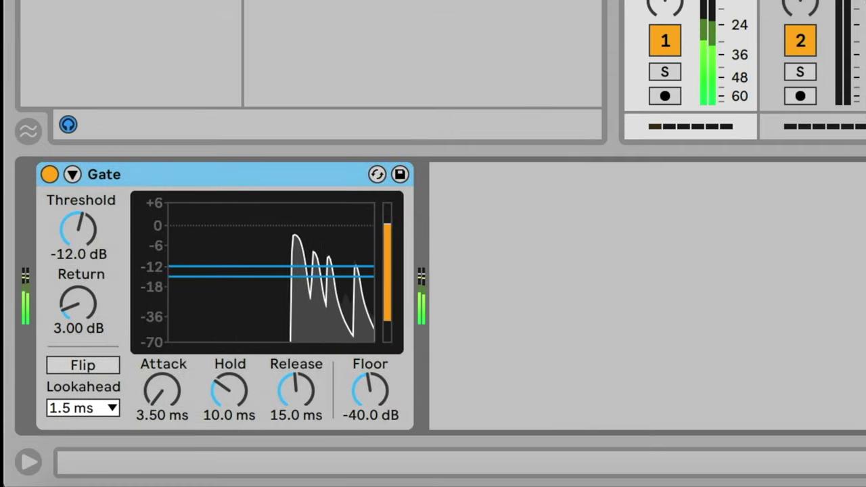
# Sweep the Gate threshold to about -10.5 dB and widen Return to 14.9 dB
pyautogui.moveTo(78, 230); pyautogui.dragTo(77, 210)
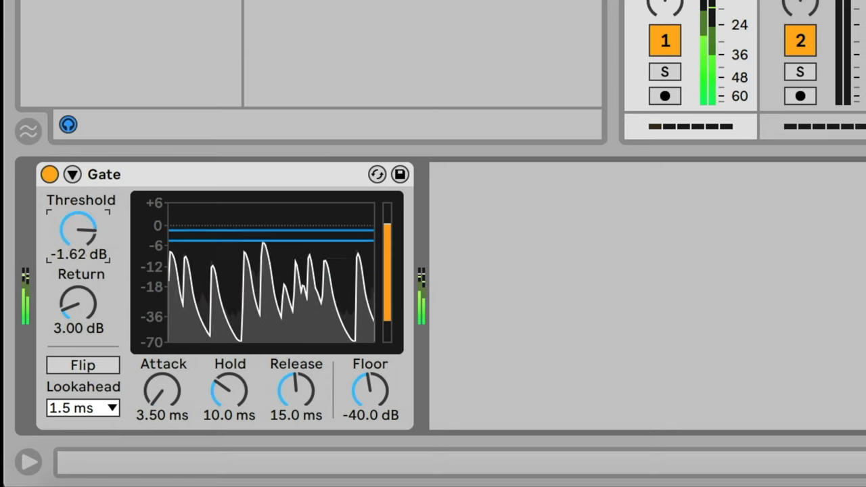
pyautogui.moveTo(78, 230); pyautogui.dragTo(91, 243)
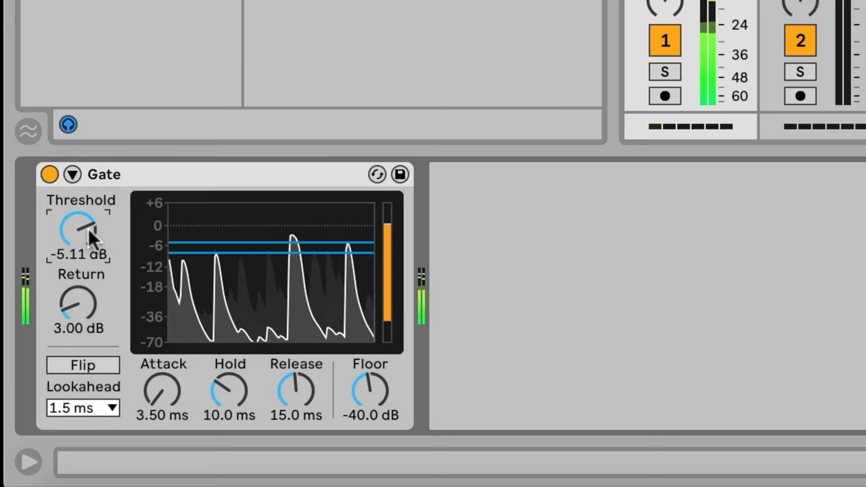
pyautogui.moveTo(78, 305); pyautogui.dragTo(78, 270)
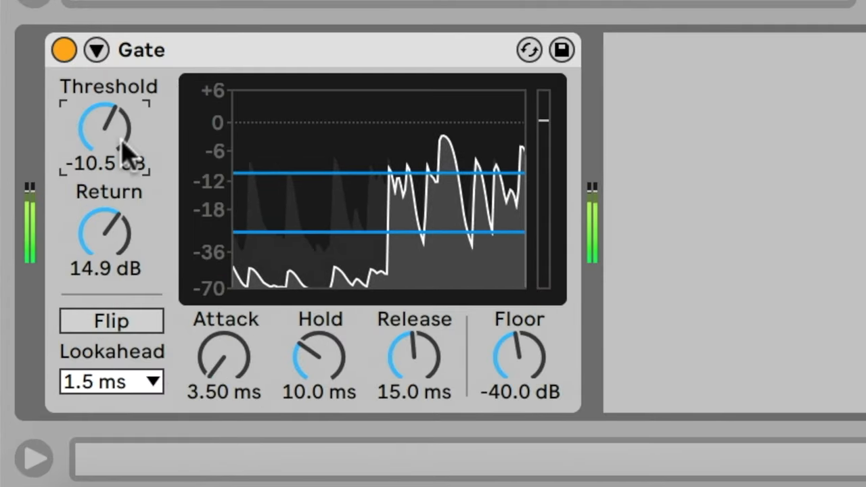
pyautogui.moveTo(226, 355); pyautogui.dragTo(225, 328)
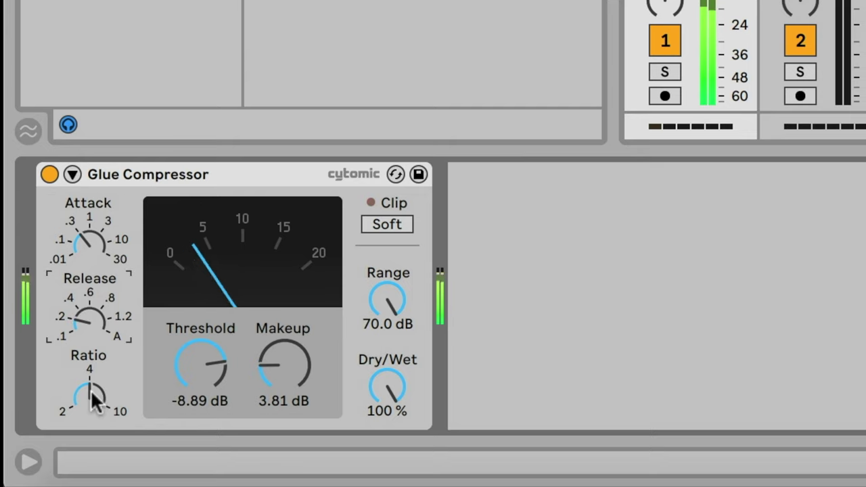
# Set the Glue Compressor ratio to 4
pyautogui.click(387, 224)
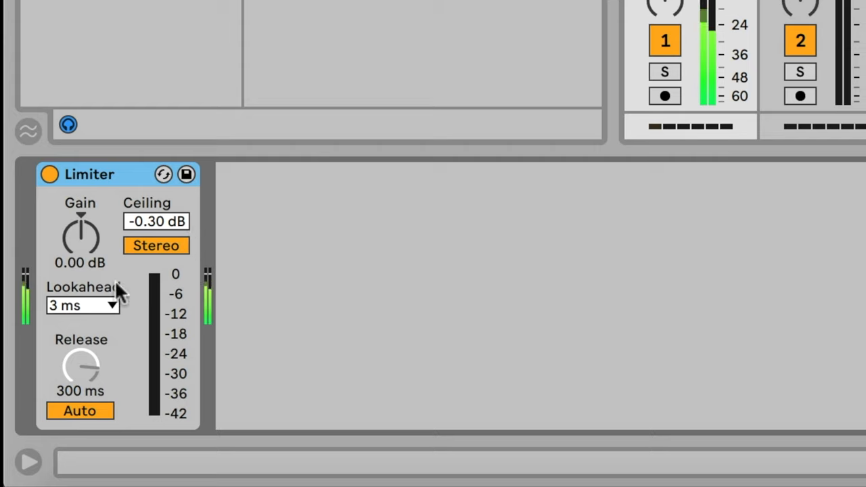
# Raise the Limiter's Gain to 5.10 dB, keeping the -0.30 dB ceiling
pyautogui.moveTo(80, 237); pyautogui.dragTo(80, 216)
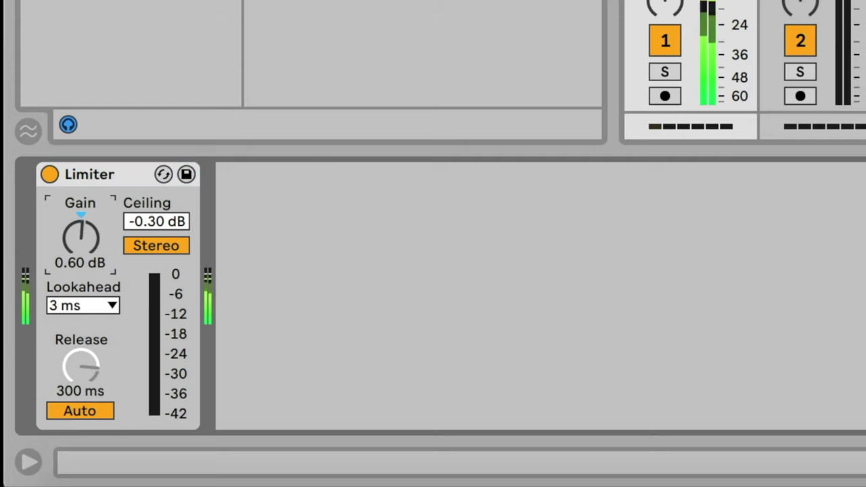
pyautogui.moveTo(80, 236); pyautogui.dragTo(80, 203)
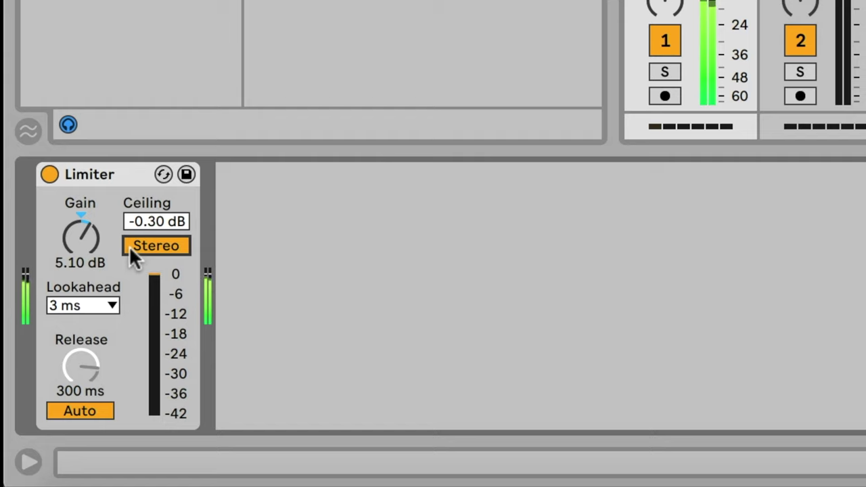
pyautogui.moveTo(157, 222); pyautogui.dragTo(156, 271)
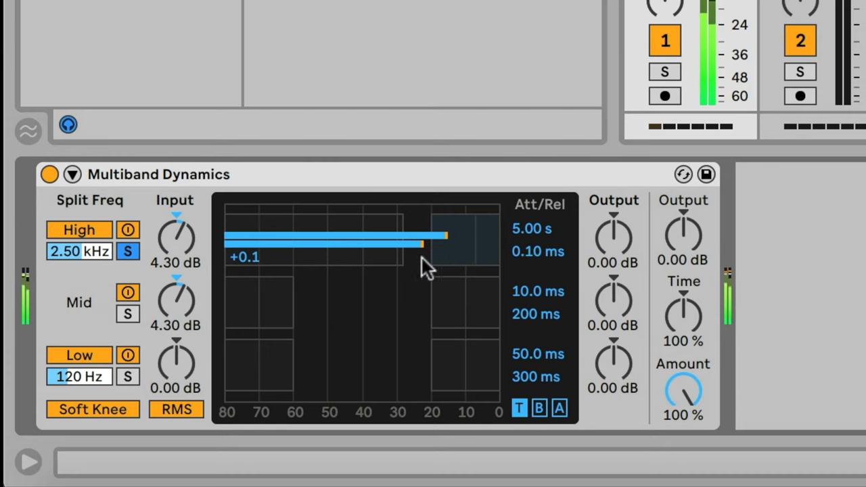
# Drag the high band's compression threshold in Multiband Dynamics
pyautogui.moveTo(426, 240); pyautogui.dragTo(405, 240)
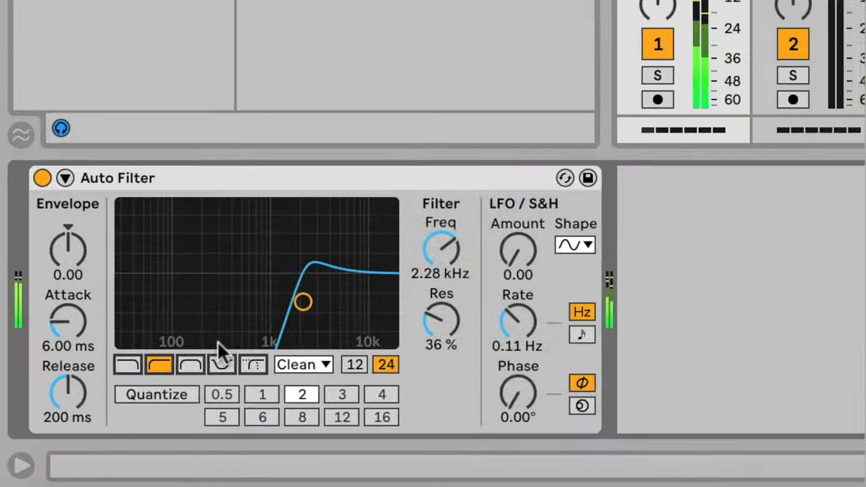
# Try Auto Filter band-pass with more resonance, then a notch swept to about 1.8 kHz
pyautogui.click(191, 364)
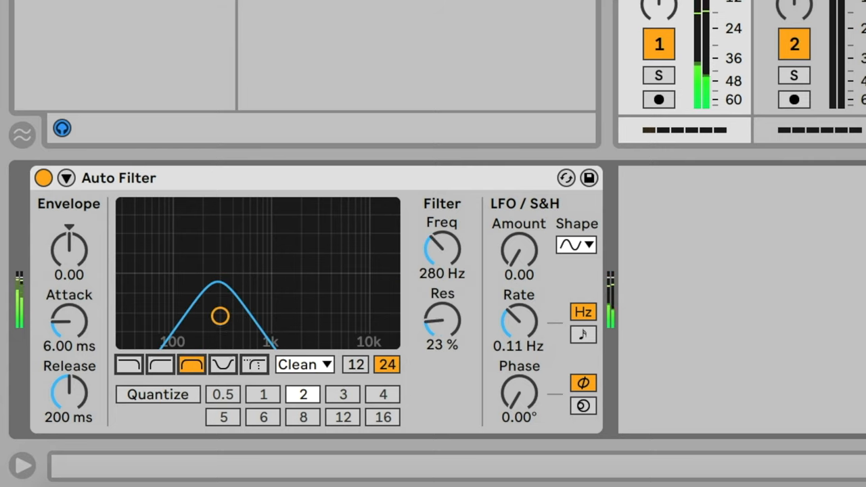
pyautogui.moveTo(220, 316); pyautogui.dragTo(228, 272)
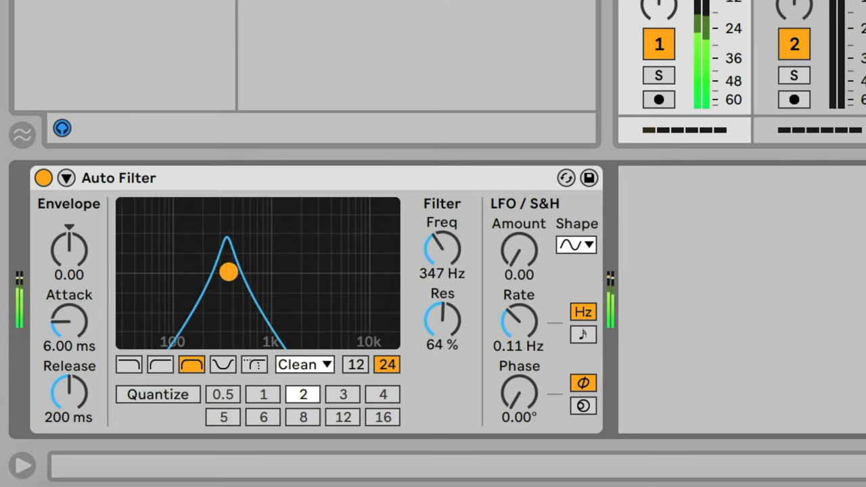
pyautogui.click(222, 364)
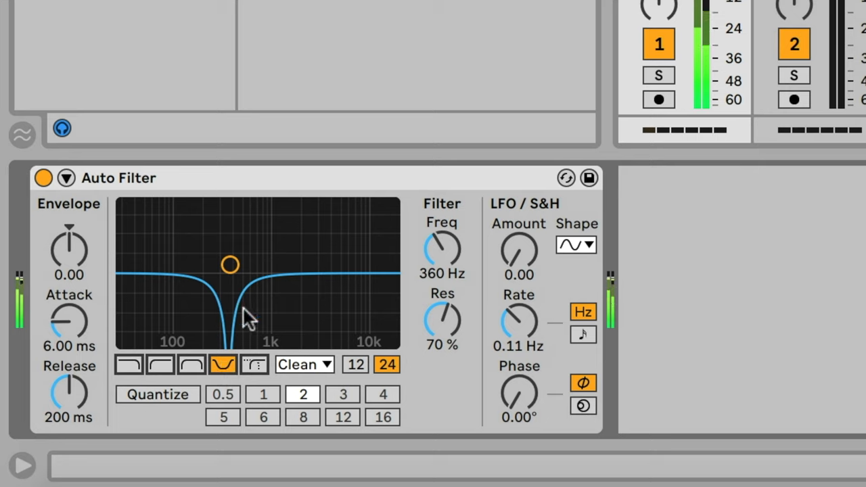
pyautogui.moveTo(230, 265); pyautogui.dragTo(295, 244)
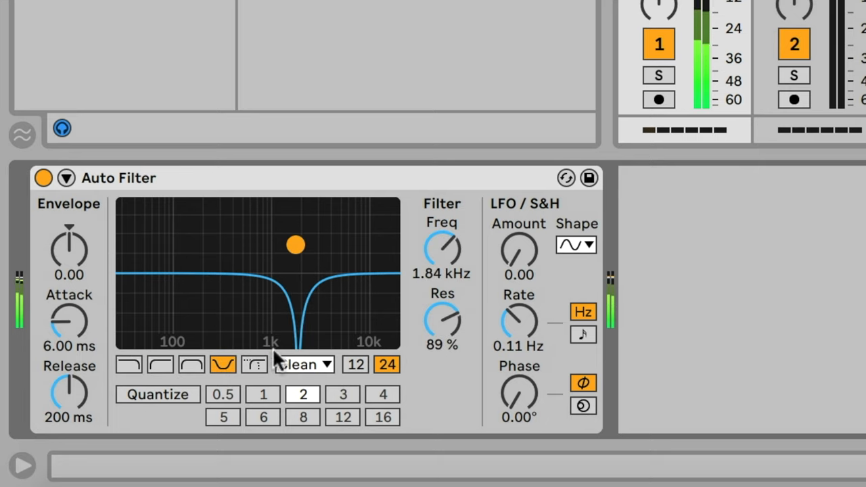
# Switch to the morphing filter, sweep cutoff near 9.44 kHz, and choose the OSR circuit
pyautogui.click(253, 365)
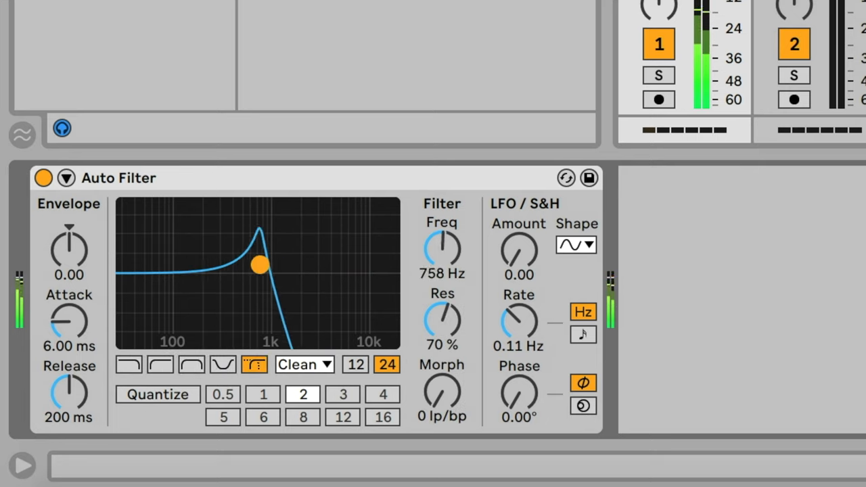
pyautogui.moveTo(259, 263); pyautogui.dragTo(360, 278)
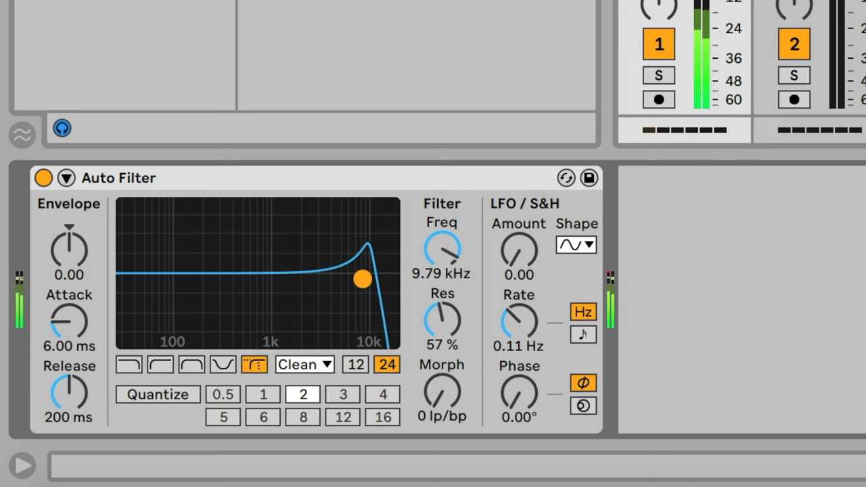
pyautogui.click(302, 364)
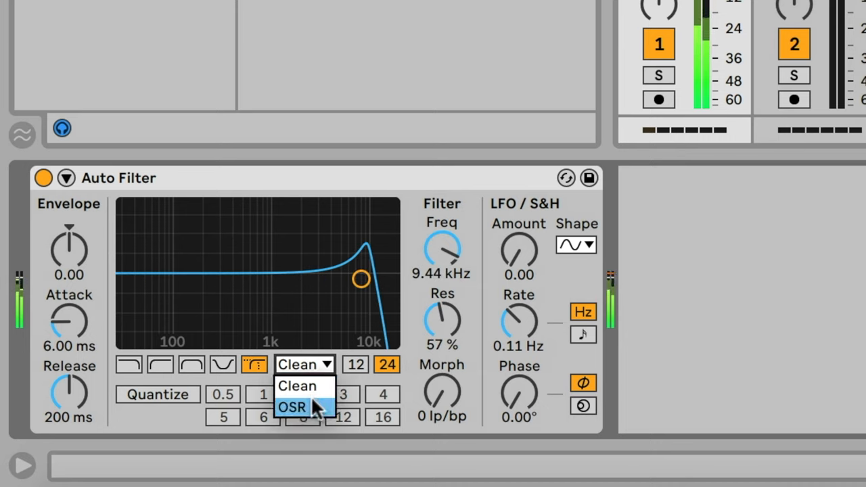
pyautogui.click(293, 405)
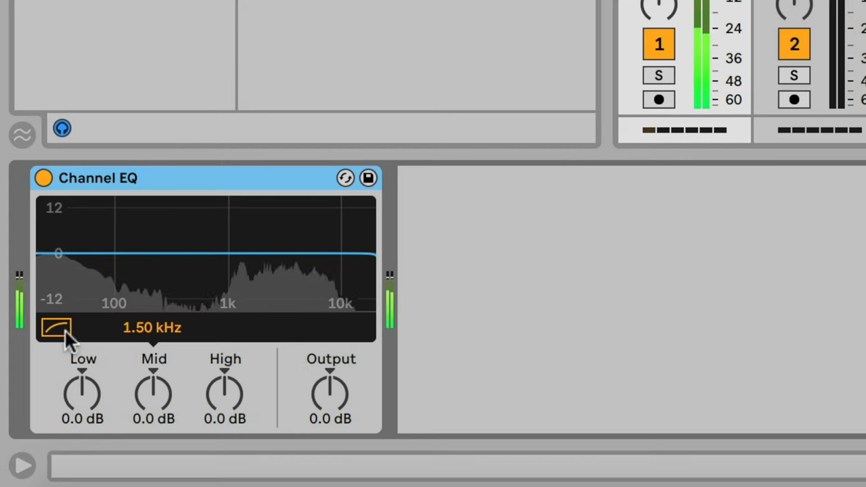
# Engage the Channel EQ low cut and boost the Mid band to 5.4 dB
pyautogui.click(58, 328)
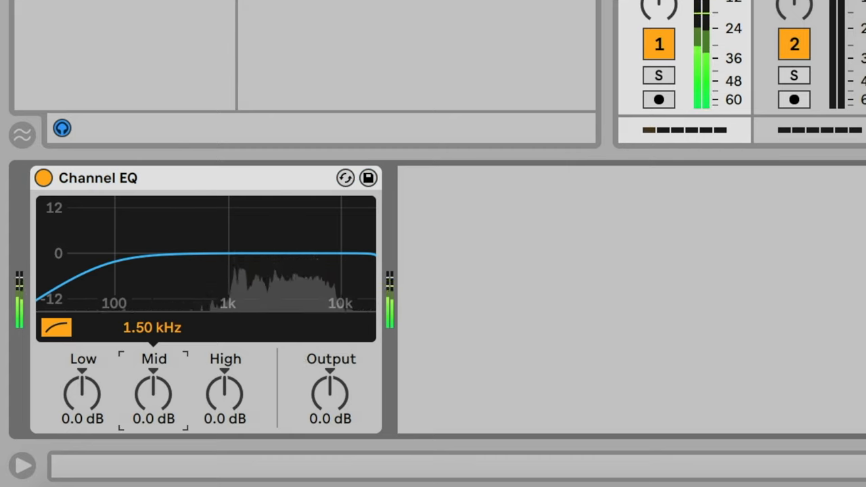
pyautogui.moveTo(154, 392); pyautogui.dragTo(166, 379)
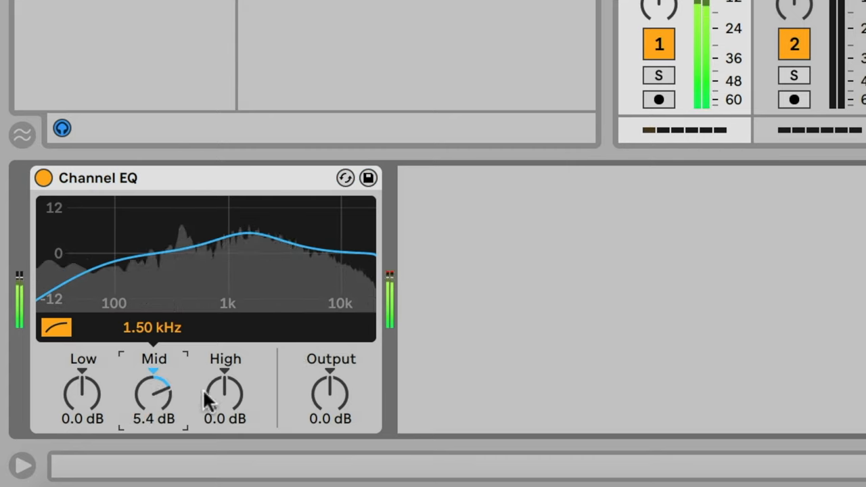
pyautogui.moveTo(225, 395); pyautogui.dragTo(224, 376)
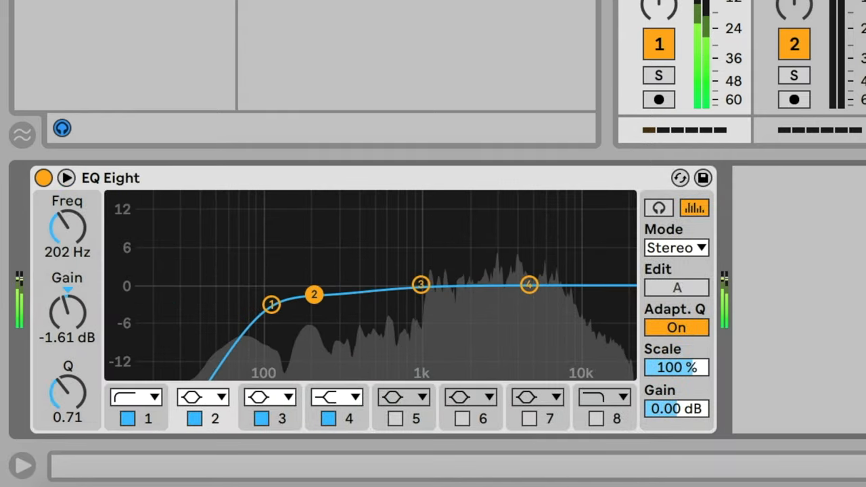
# Audition EQ Eight band 3, sweep it to a slight cut near 3 kHz, and enable band 5
pyautogui.moveTo(421, 284); pyautogui.dragTo(420, 266)
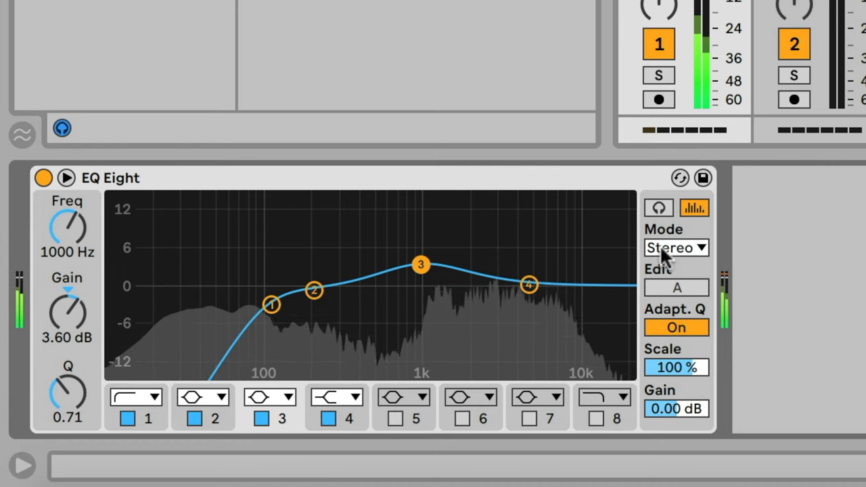
pyautogui.click(659, 208)
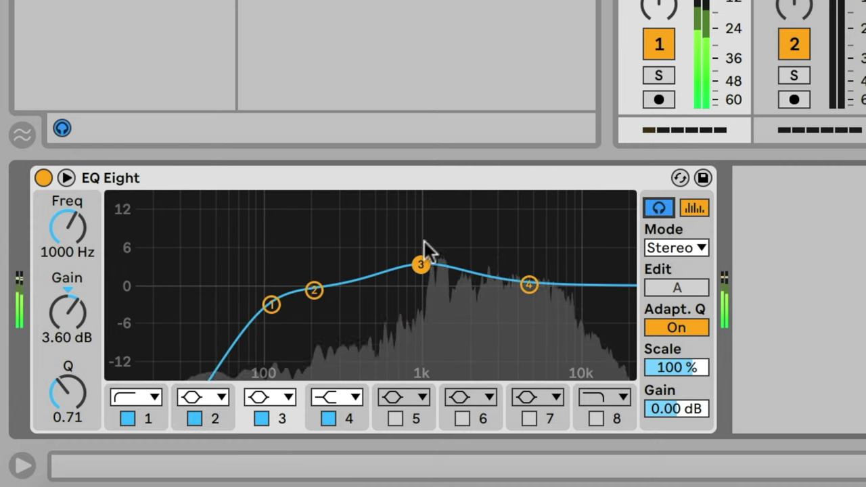
pyautogui.moveTo(420, 265); pyautogui.dragTo(462, 212)
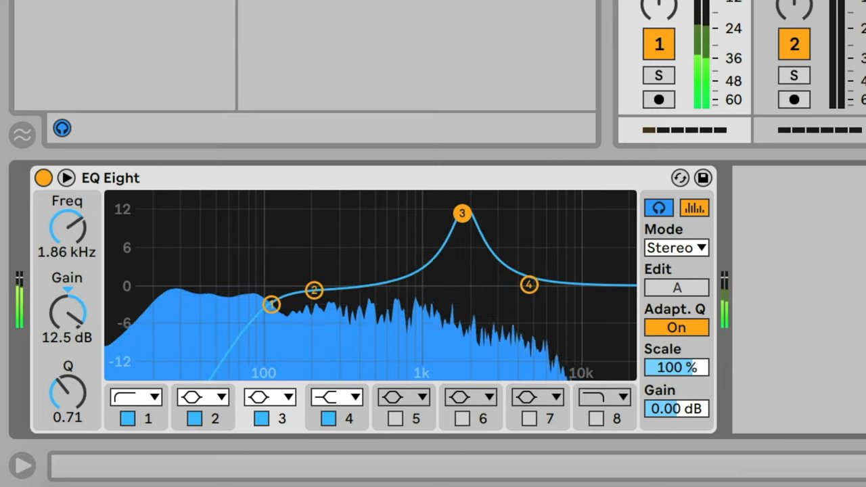
pyautogui.moveTo(462, 212); pyautogui.dragTo(498, 215)
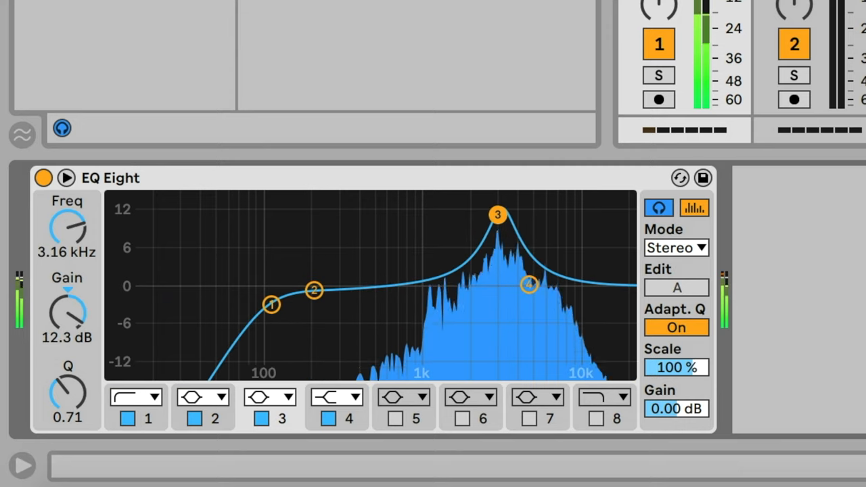
pyautogui.moveTo(497, 215); pyautogui.dragTo(487, 230)
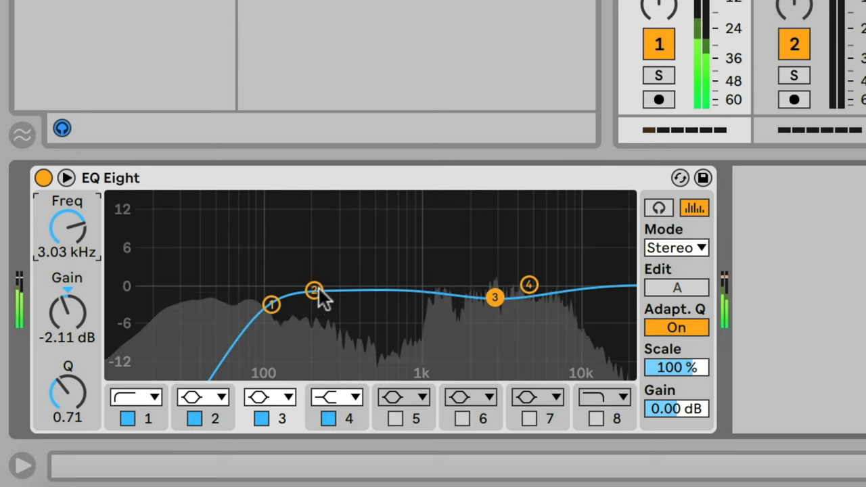
pyautogui.click(399, 416)
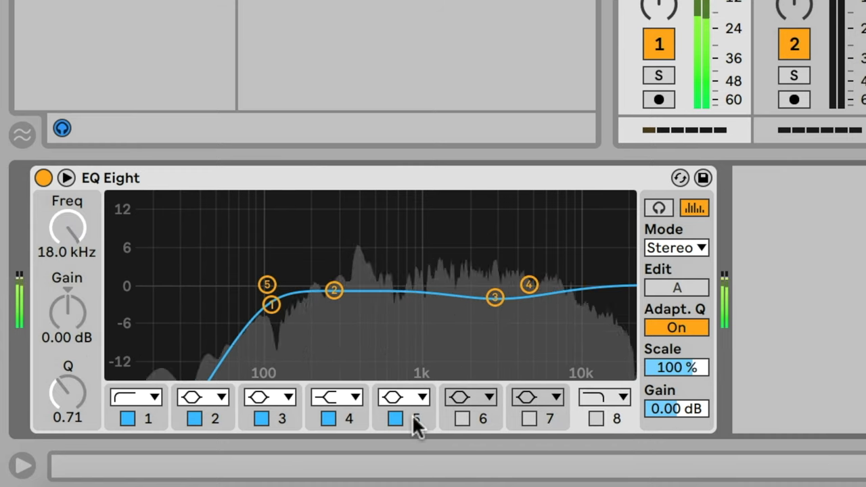
pyautogui.click(403, 416)
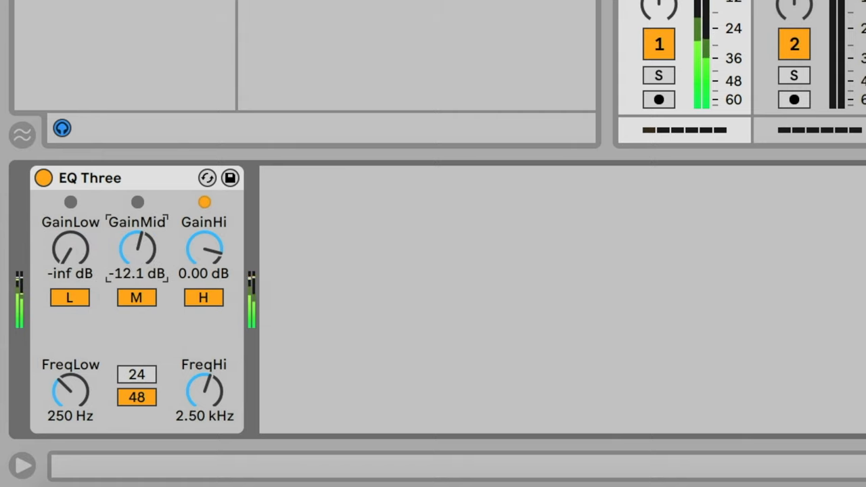
# Toggle off EQ Three's mid and low band buttons
pyautogui.click(135, 297)
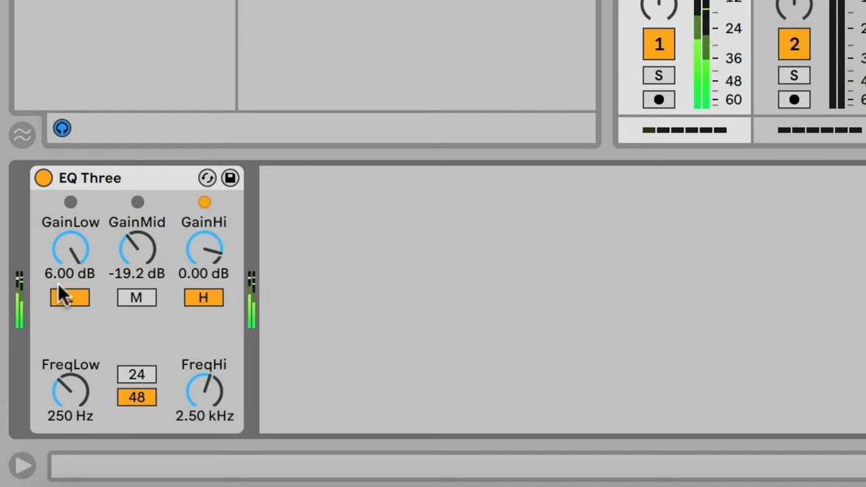
pyautogui.click(68, 297)
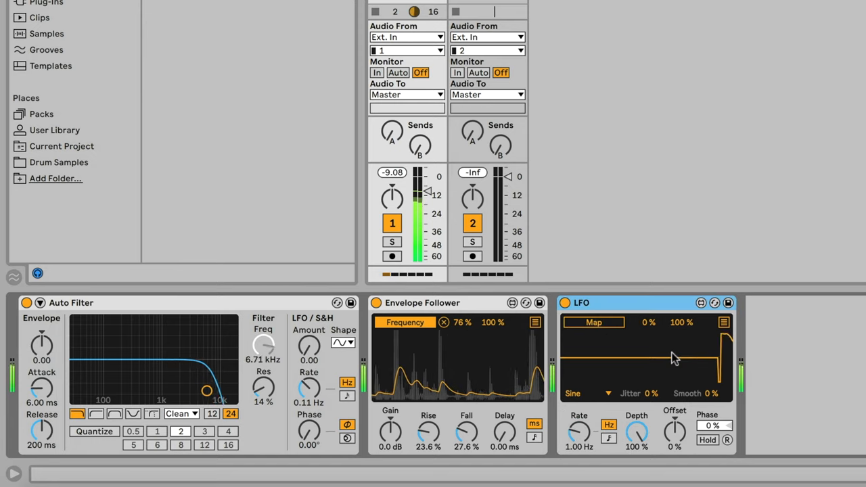
# Activate Map on the LFO device in the track's chain
pyautogui.click(593, 322)
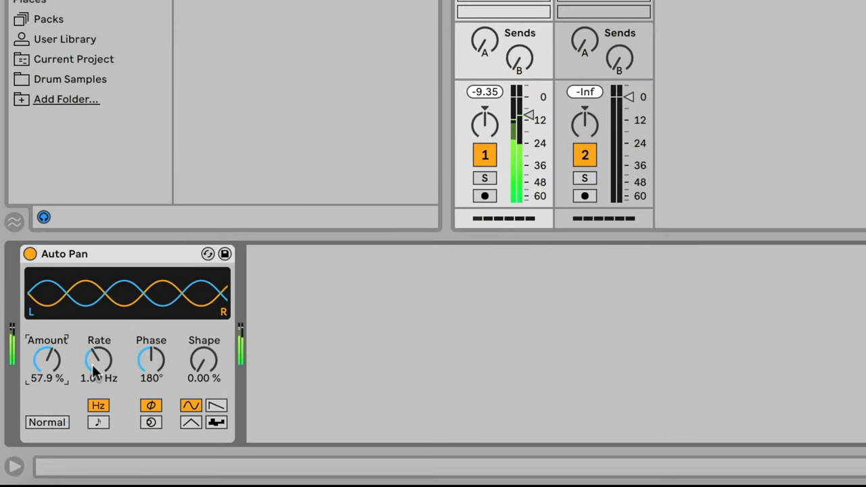
# Set Auto Pan to 100% amount, a slower 0.73 Hz sawtooth, and Shape about 34%
pyautogui.moveTo(99, 358); pyautogui.dragTo(99, 325)
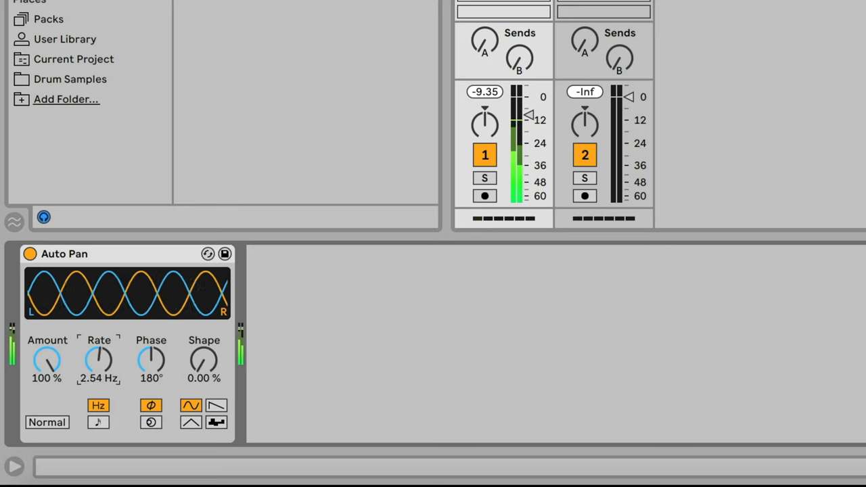
pyautogui.moveTo(98, 358); pyautogui.dragTo(98, 379)
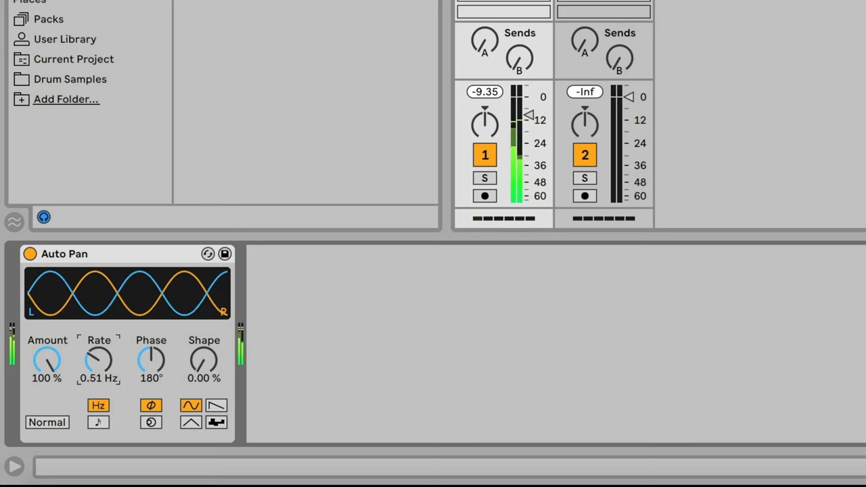
pyautogui.click(217, 406)
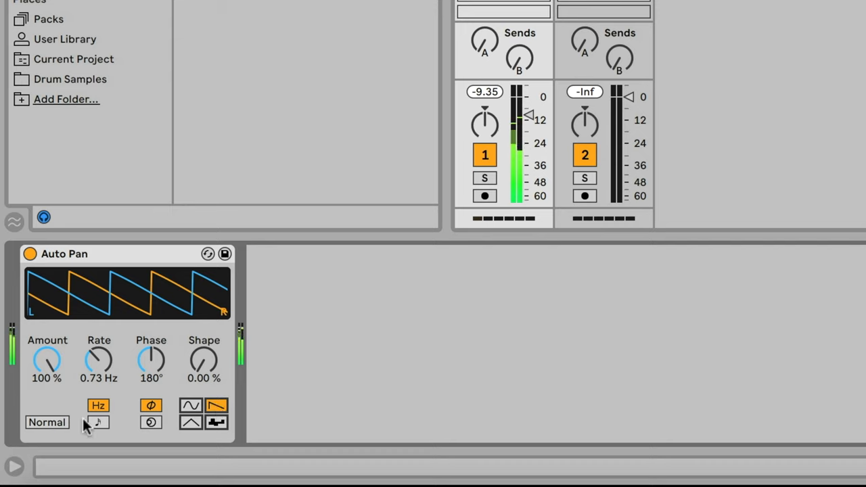
pyautogui.click(48, 423)
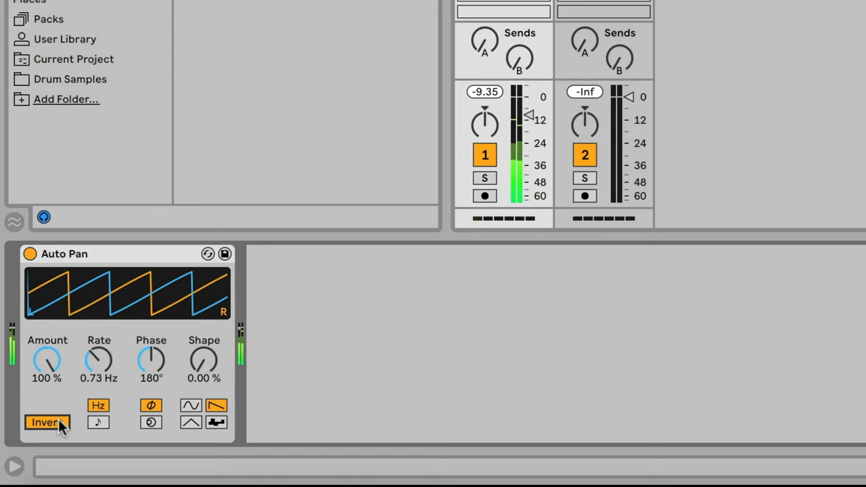
pyautogui.click(46, 422)
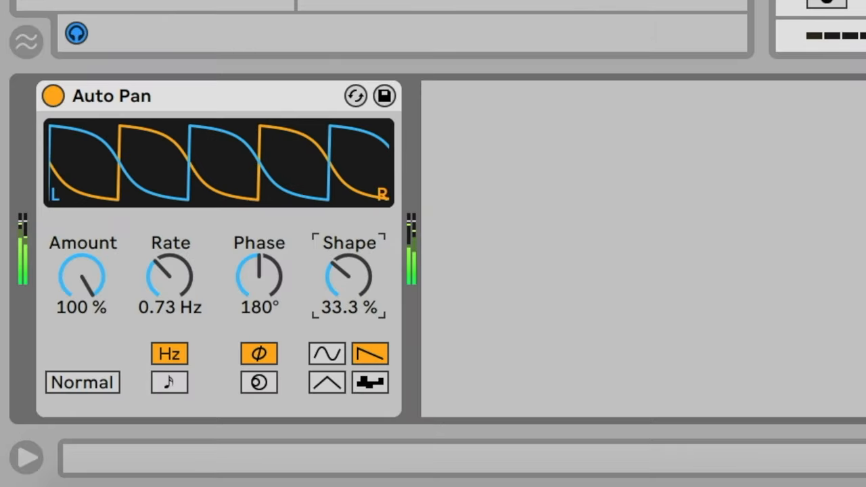
pyautogui.moveTo(348, 274); pyautogui.dragTo(355, 270)
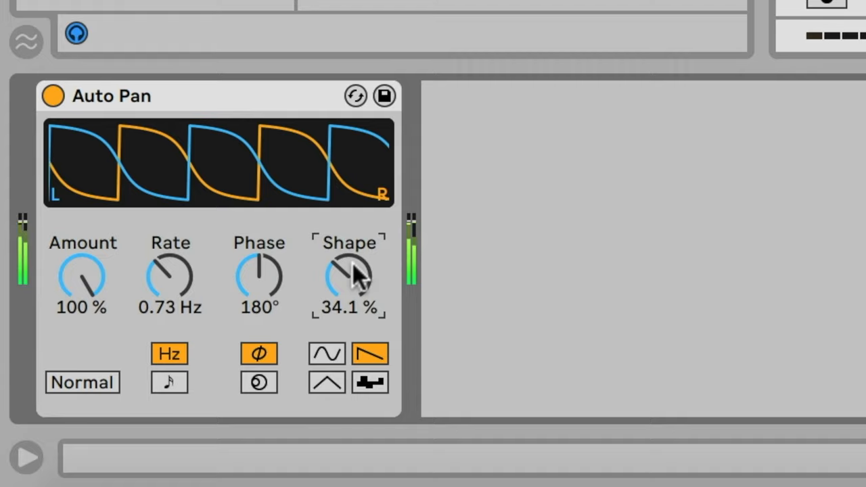
pyautogui.moveTo(274, 193)
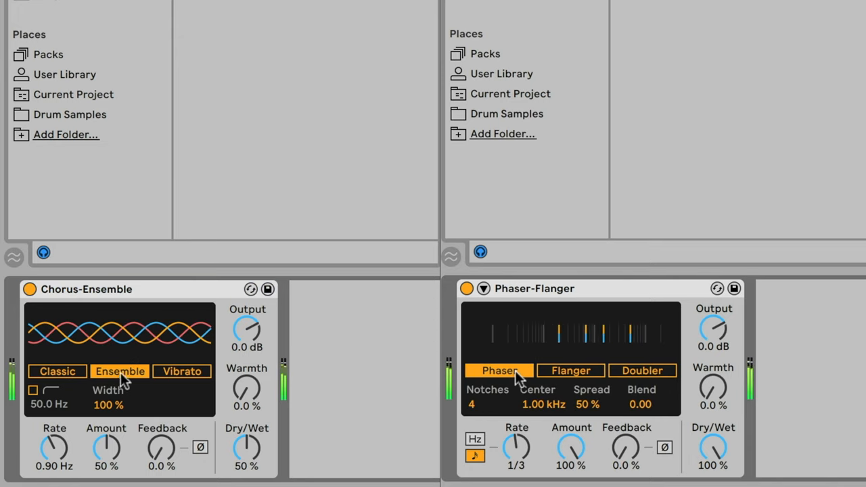
# Try Vibrato then Classic in Chorus-Ensemble, raise Amount, and set Phaser-Flanger to Doubler
pyautogui.click(181, 371)
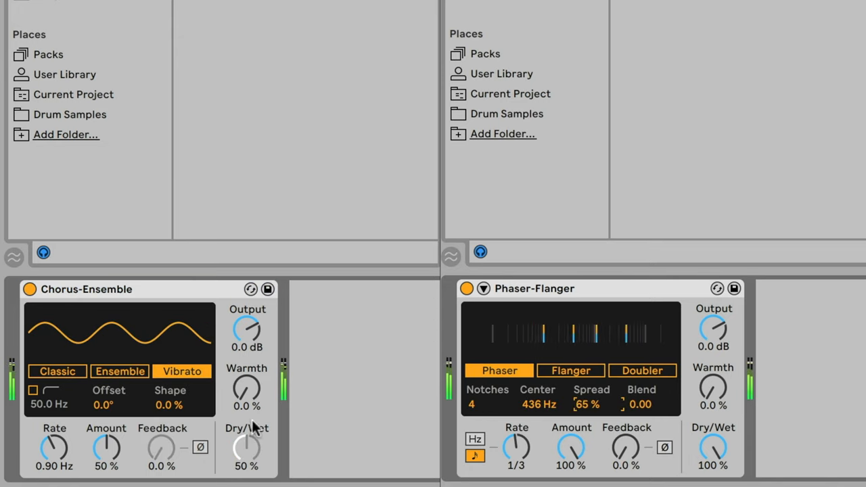
pyautogui.click(56, 371)
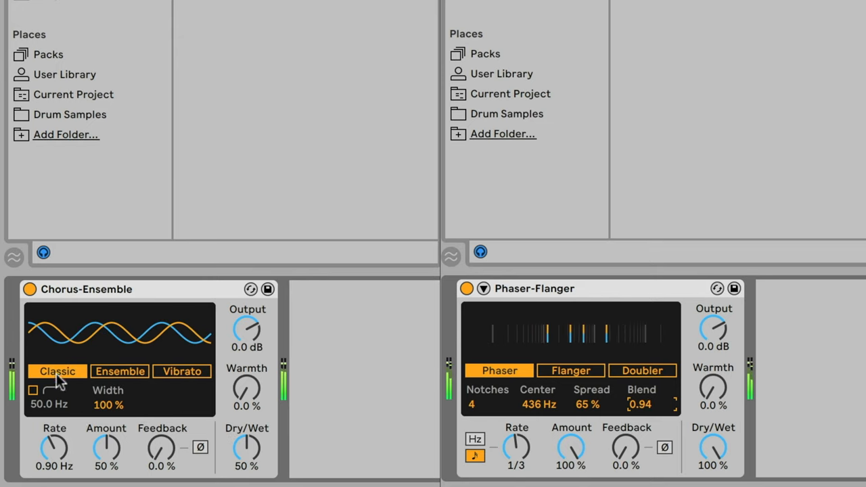
pyautogui.click(642, 371)
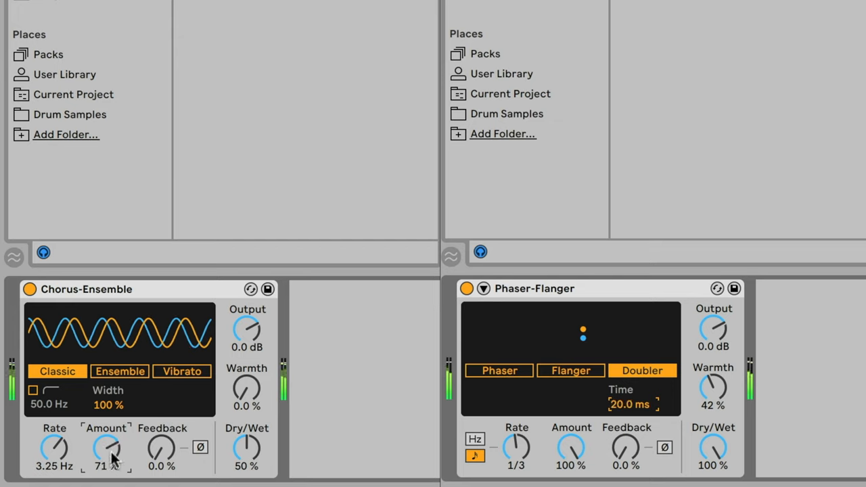
pyautogui.moveTo(161, 446); pyautogui.dragTo(161, 433)
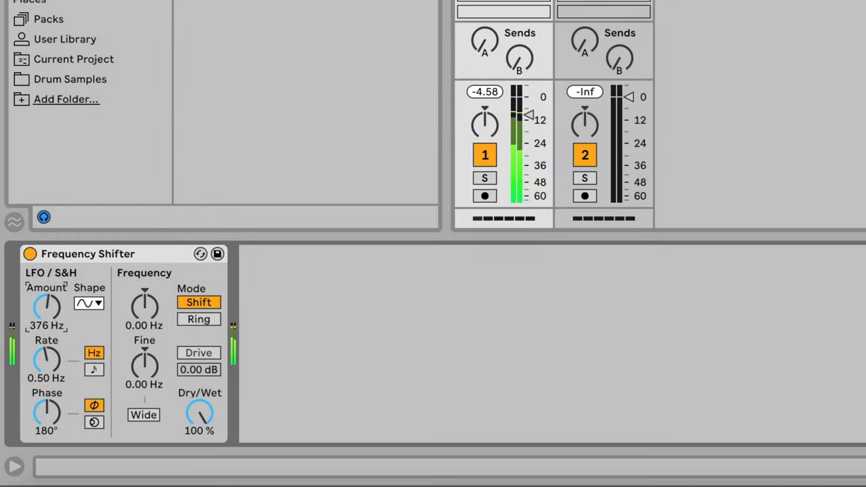
# Sweep the Frequency Shifter's LFO Amount up and down, passing about 41.4 Hz
pyautogui.moveTo(46, 308); pyautogui.dragTo(47, 271)
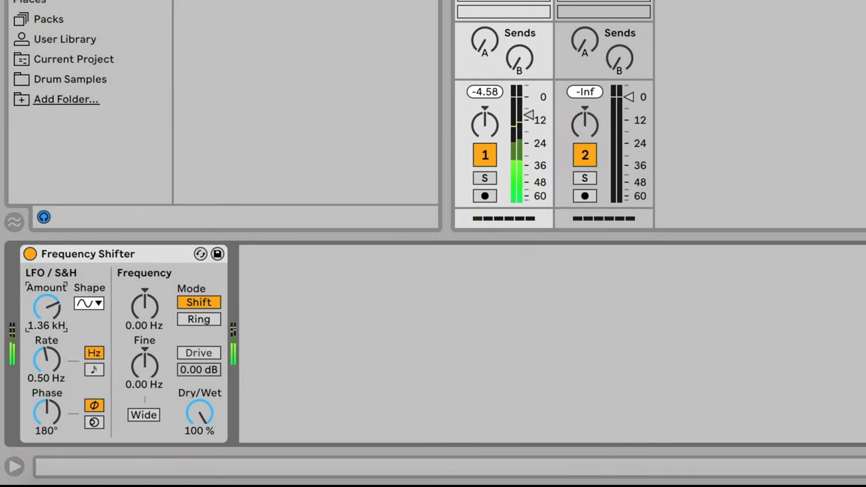
pyautogui.moveTo(48, 308); pyautogui.dragTo(48, 331)
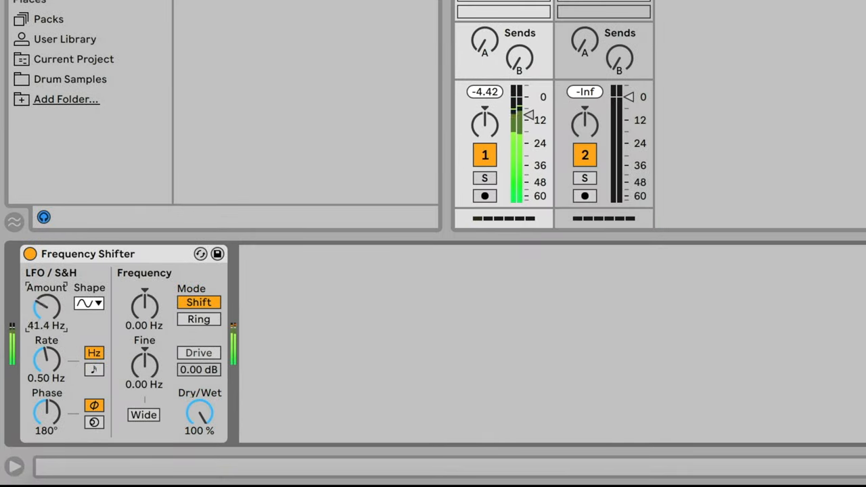
pyautogui.moveTo(46, 308); pyautogui.dragTo(47, 284)
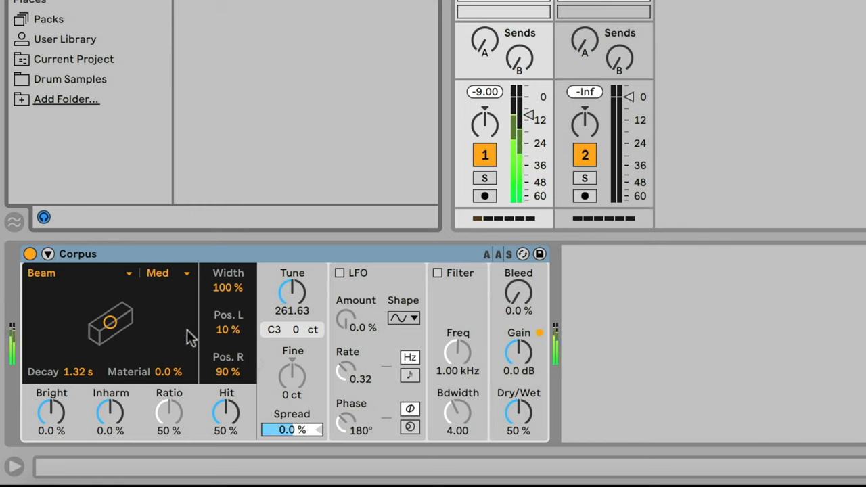
# Switch Corpus to the Plate resonator, lower its tuning and set material to 30%
pyautogui.click(82, 273)
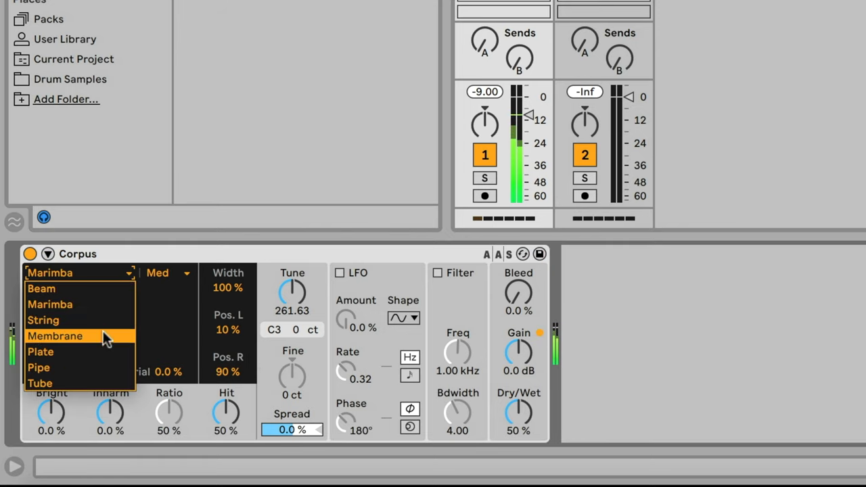
pyautogui.click(41, 351)
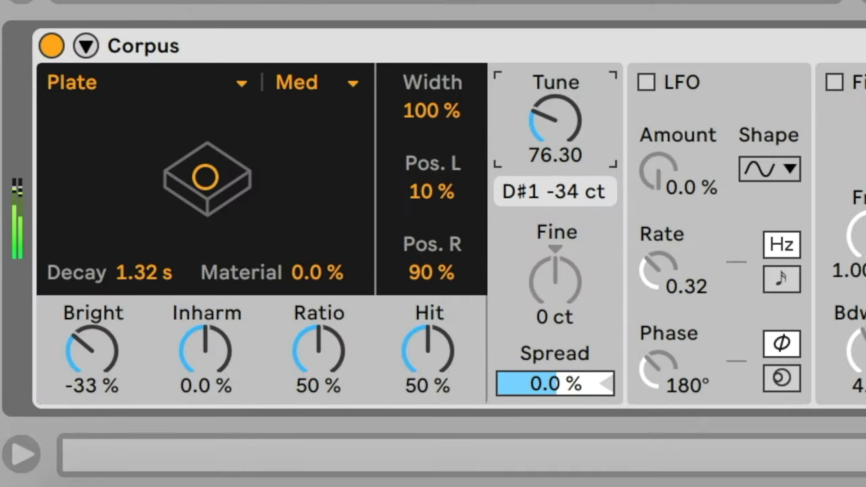
pyautogui.moveTo(555, 122); pyautogui.dragTo(555, 81)
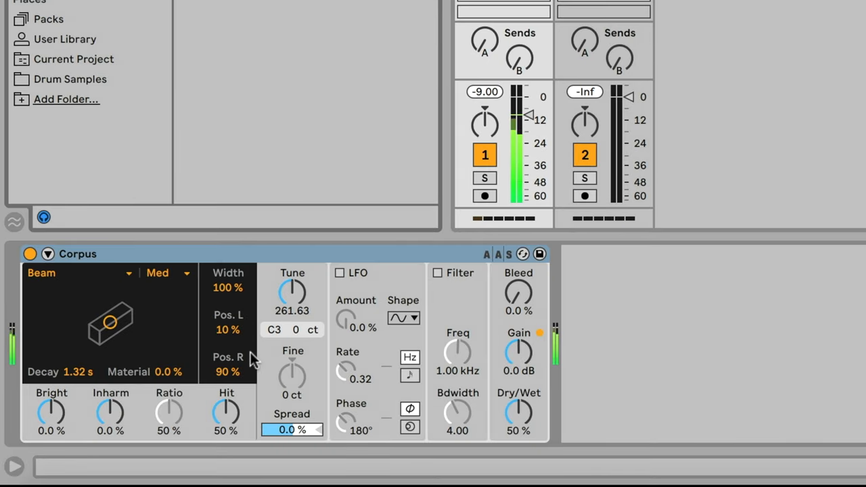
pyautogui.click(78, 273)
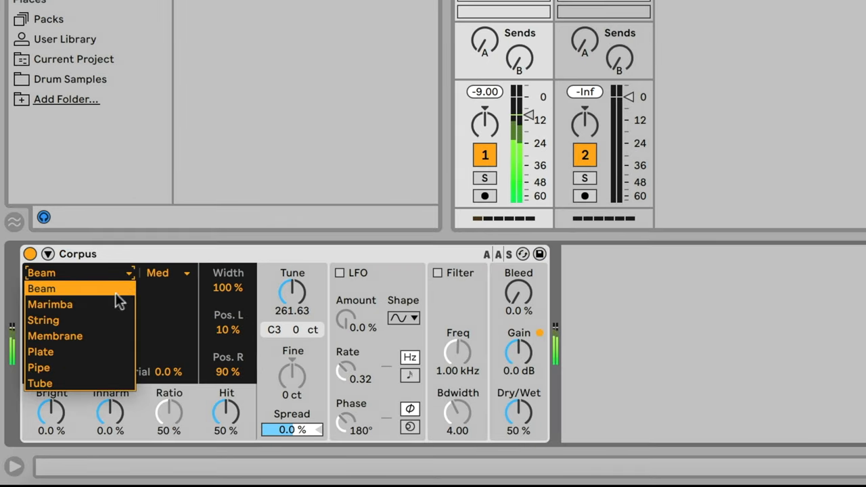
pyautogui.click(40, 351)
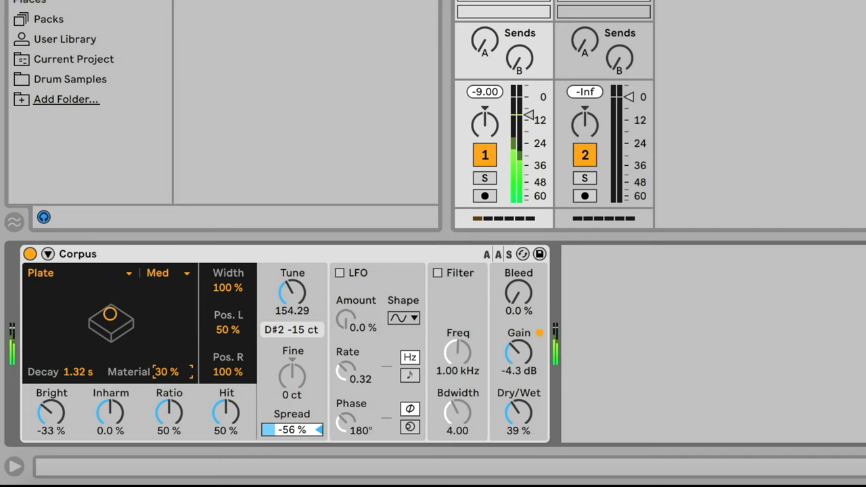
pyautogui.moveTo(166, 372); pyautogui.dragTo(166, 352)
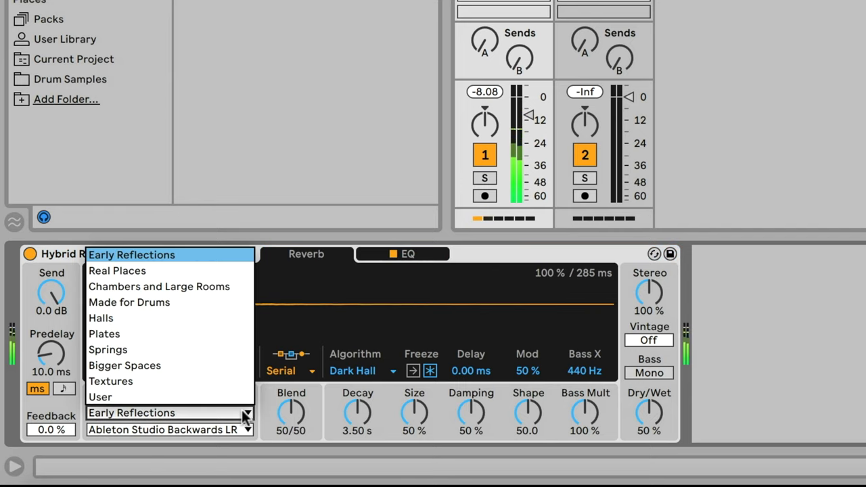
# Load the Classic Plate 1 impulse from the Plates category and show Hybrid Reverb's EQ
pyautogui.click(104, 334)
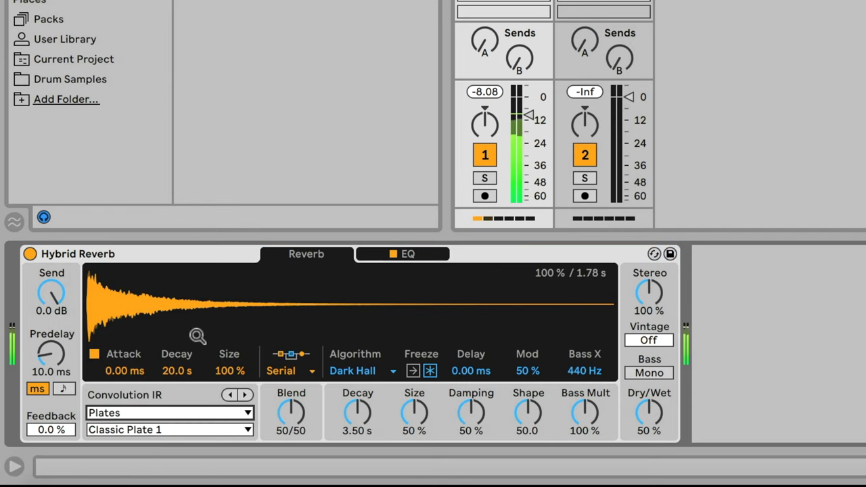
pyautogui.click(169, 430)
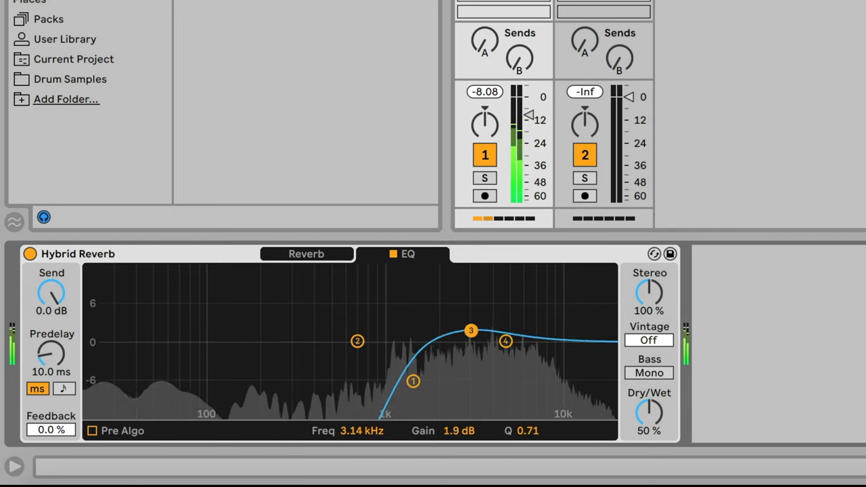
pyautogui.click(306, 254)
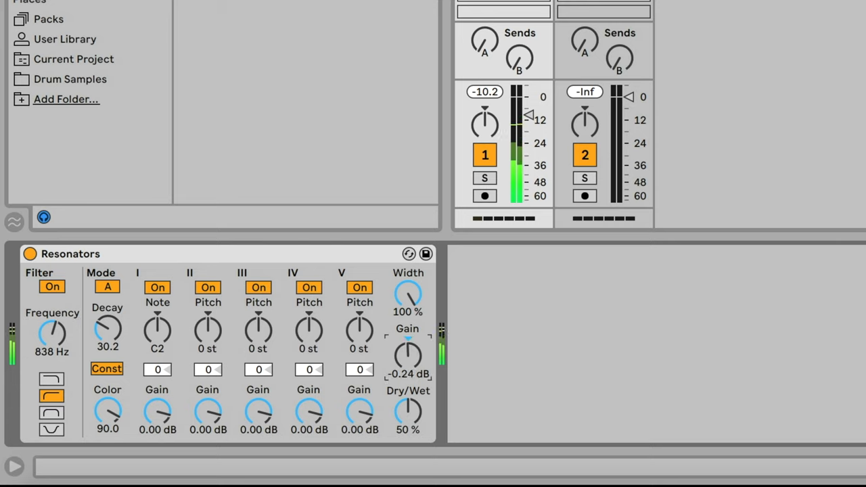
# Tune the first Resonators voice to B2 with a +15 fine offset
pyautogui.moveTo(408, 355); pyautogui.dragTo(408, 345)
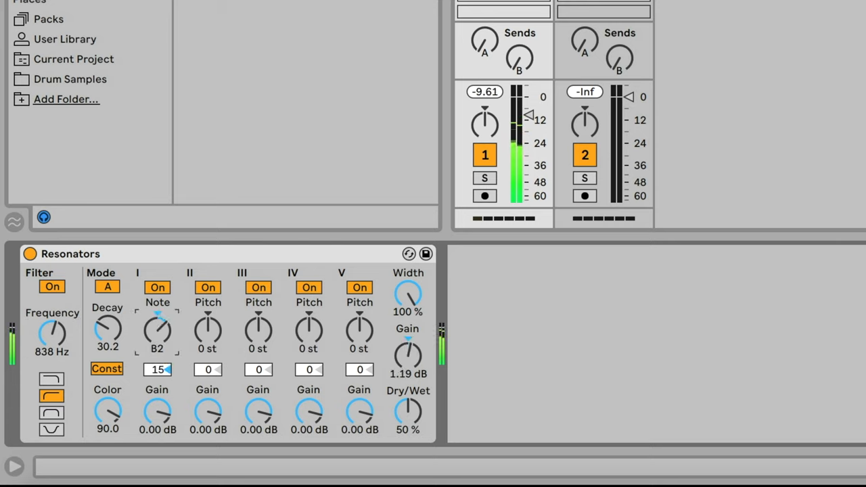
pyautogui.moveTo(157, 332); pyautogui.dragTo(157, 312)
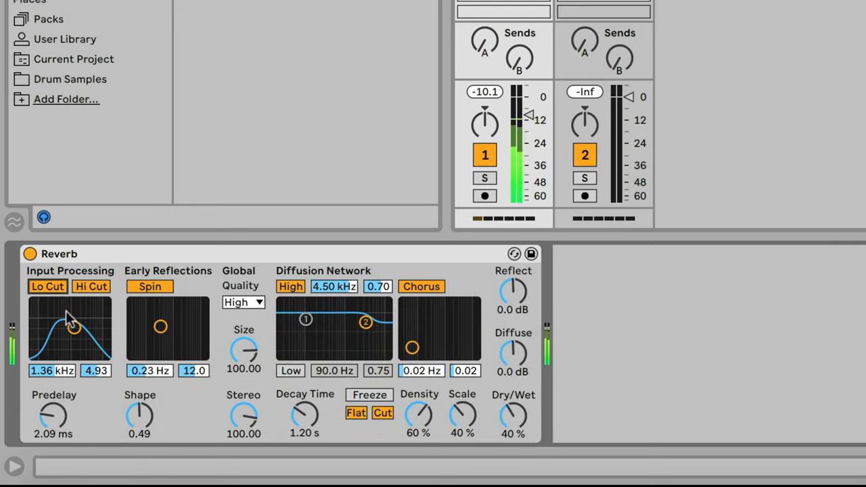
# Raise Reverb's input filter to about 5 kHz and enable and lower the low diffusion band
pyautogui.moveTo(73, 325); pyautogui.dragTo(90, 336)
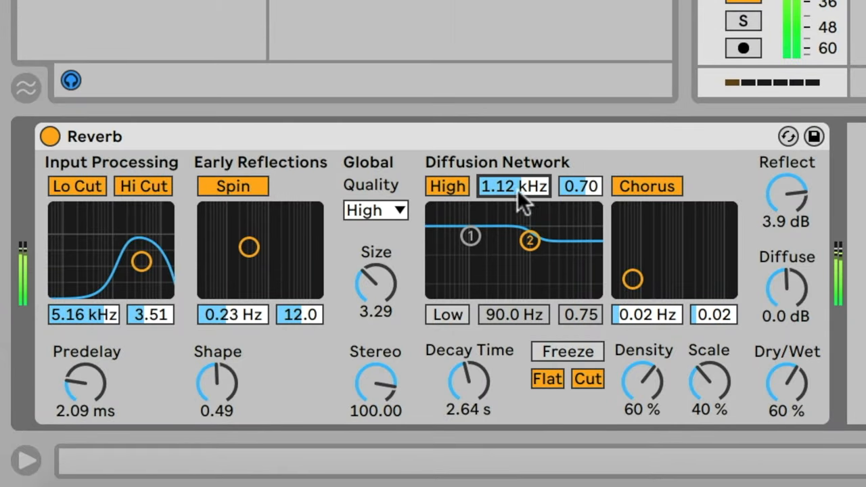
pyautogui.moveTo(470, 235); pyautogui.dragTo(464, 251)
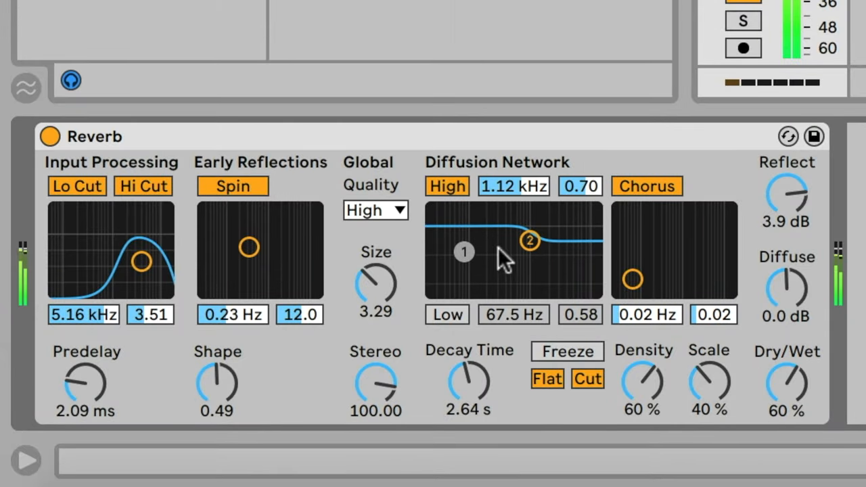
pyautogui.click(446, 315)
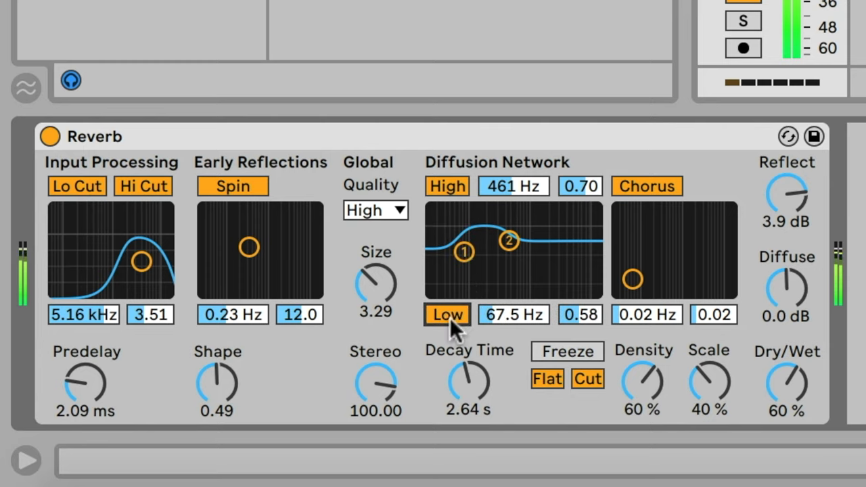
pyautogui.moveTo(464, 252); pyautogui.dragTo(466, 273)
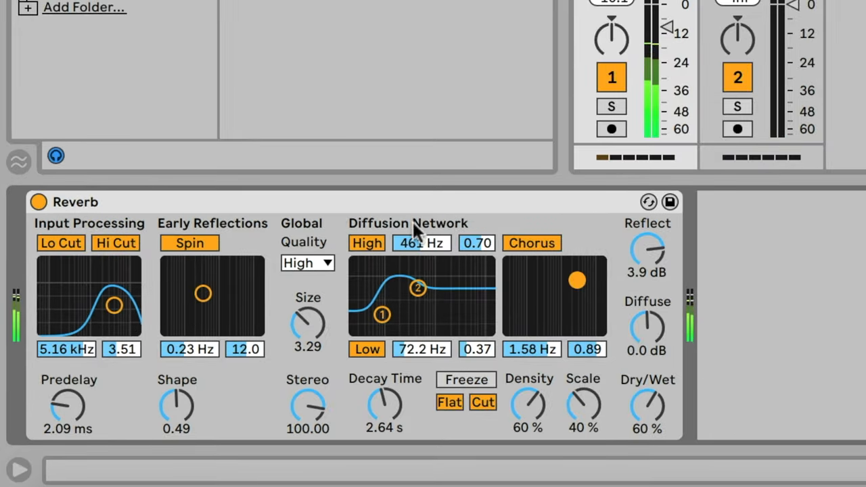
pyautogui.click(307, 202)
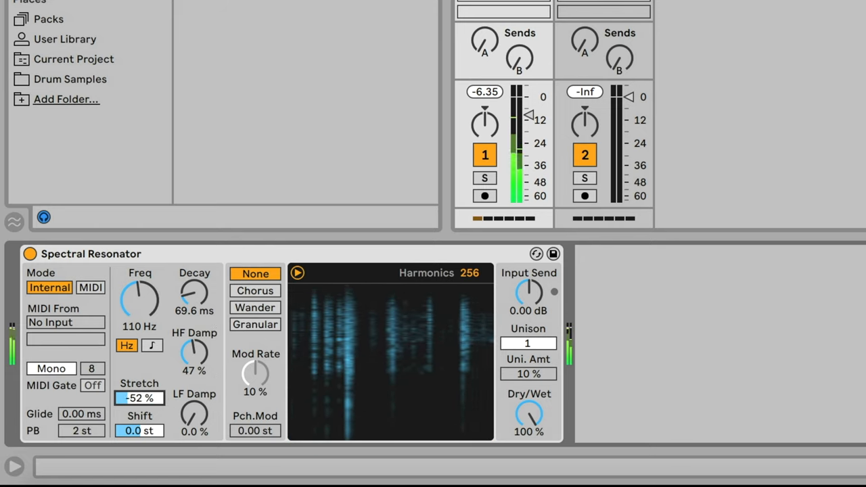
# Switch Spectral Resonator's modulation mode to Granular
pyautogui.click(254, 324)
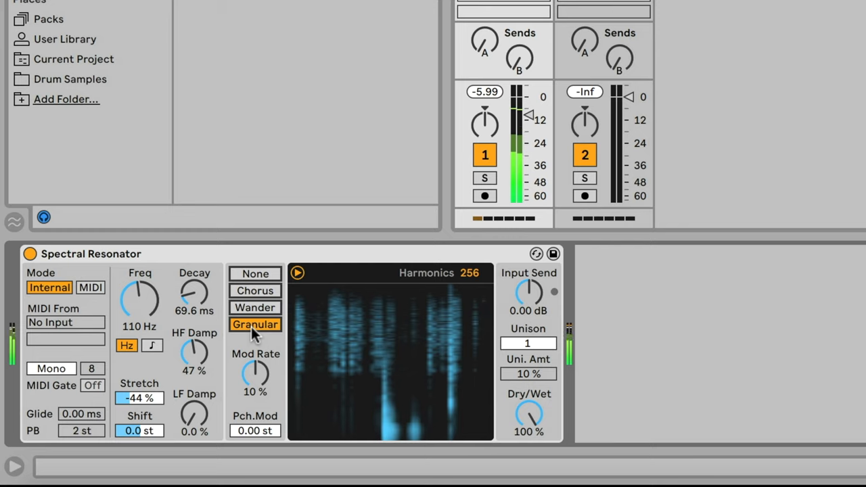
pyautogui.click(254, 308)
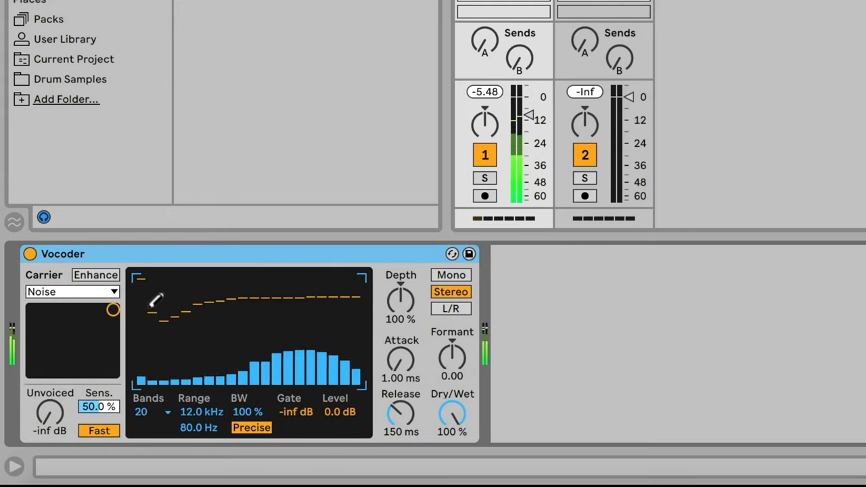
# Feed Vocoder an external carrier from the DECAP drum loop, with 36 bands and 47% depth
pyautogui.click(71, 291)
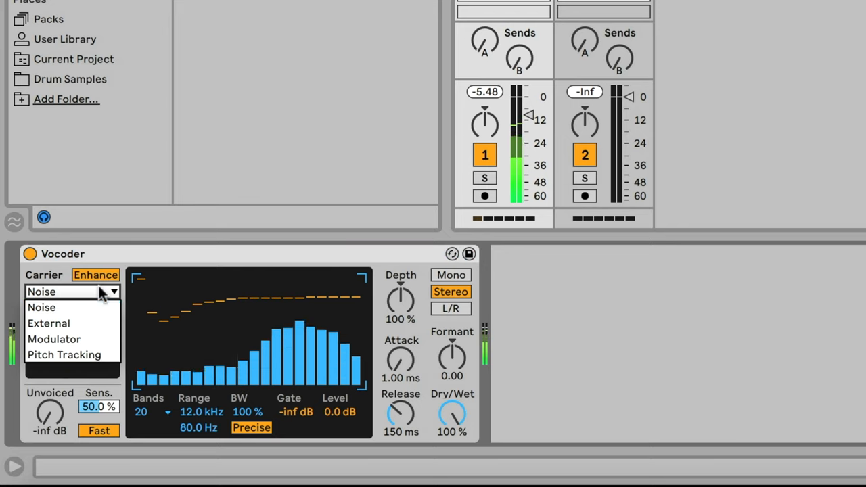
pyautogui.click(48, 323)
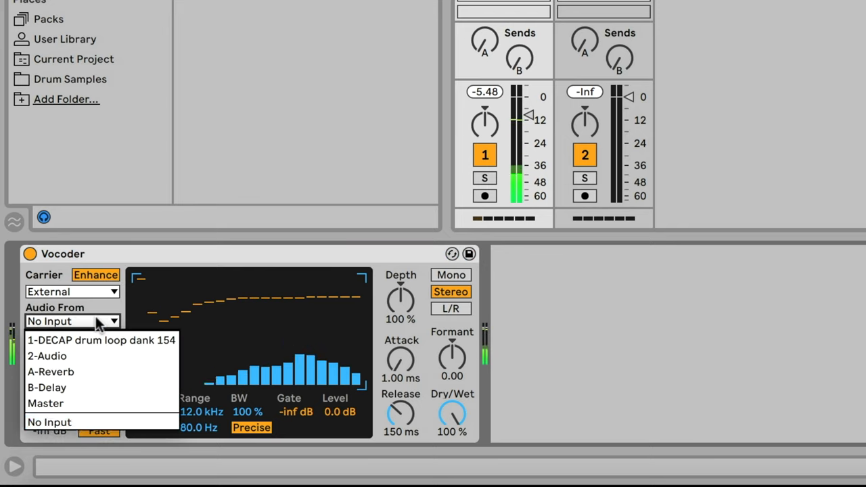
pyautogui.click(102, 339)
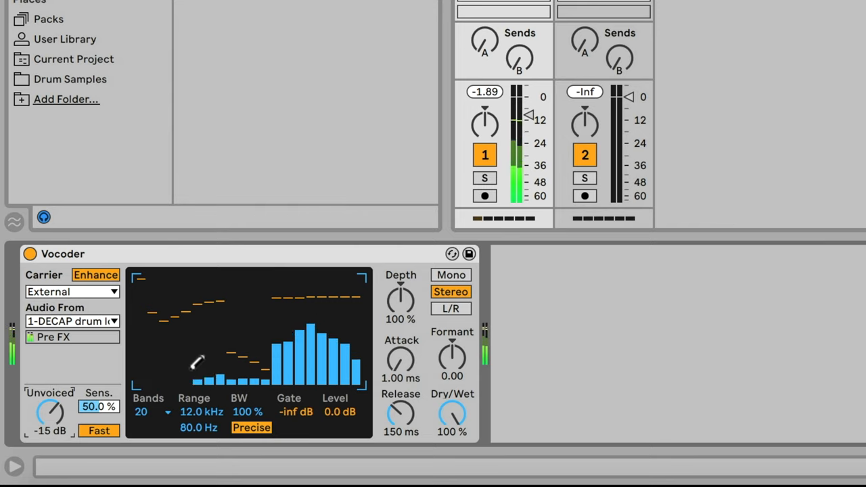
pyautogui.click(143, 411)
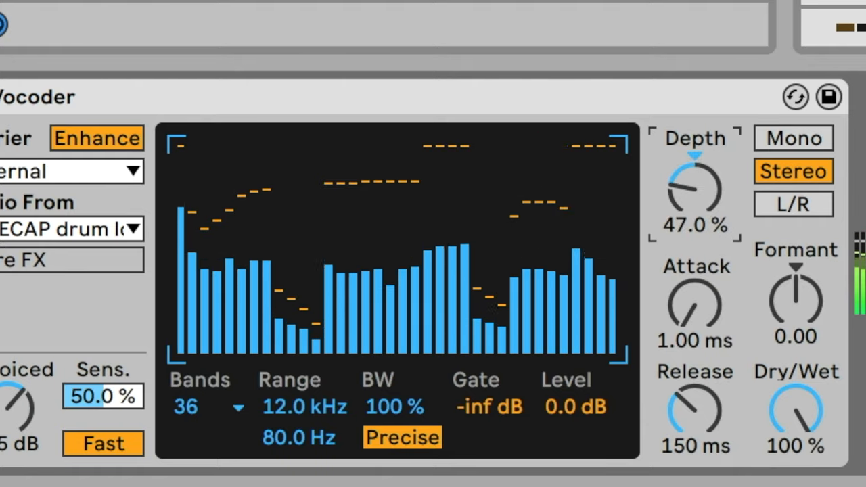
pyautogui.moveTo(694, 186); pyautogui.dragTo(706, 197)
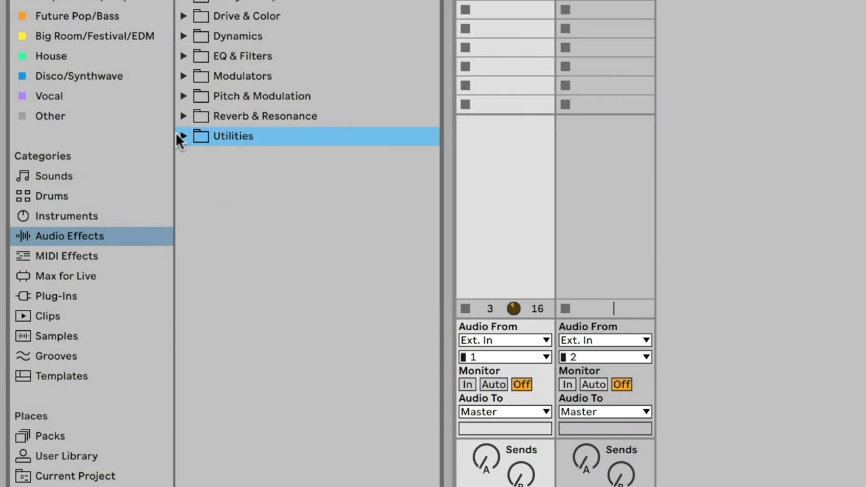
# Expand the Utilities folder and load an Audio Effect Rack holding Hybrid Reverb
pyautogui.click(184, 136)
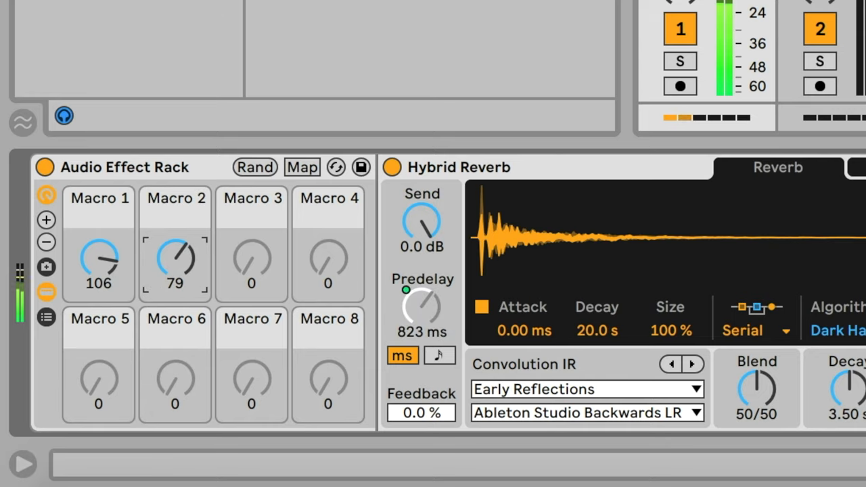
pyautogui.click(44, 262)
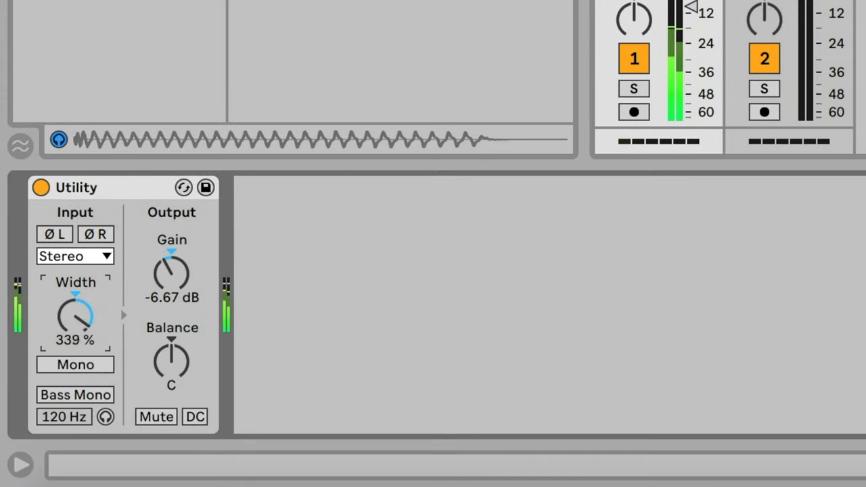
# Load Utility with 339% stereo width and -6.67 dB gain
pyautogui.click(74, 365)
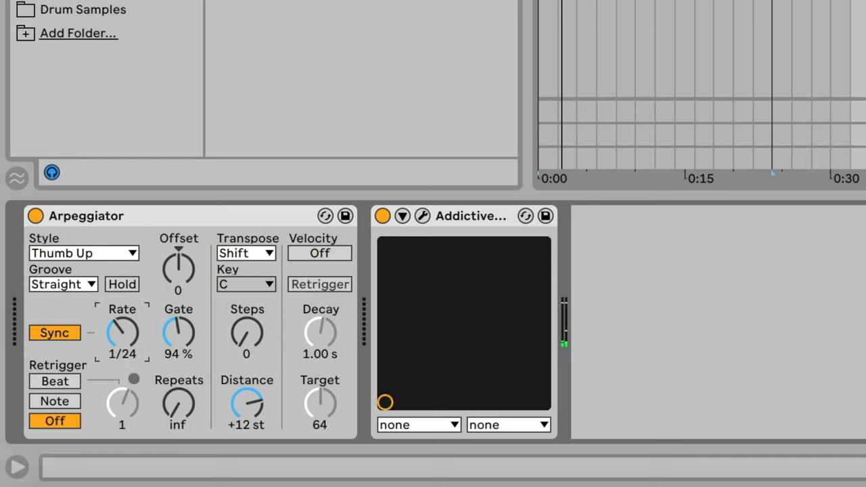
# Set Arpeggiator to Play Order style at a 1/8 rate with Beat retrigger
pyautogui.moveTo(122, 331); pyautogui.dragTo(123, 305)
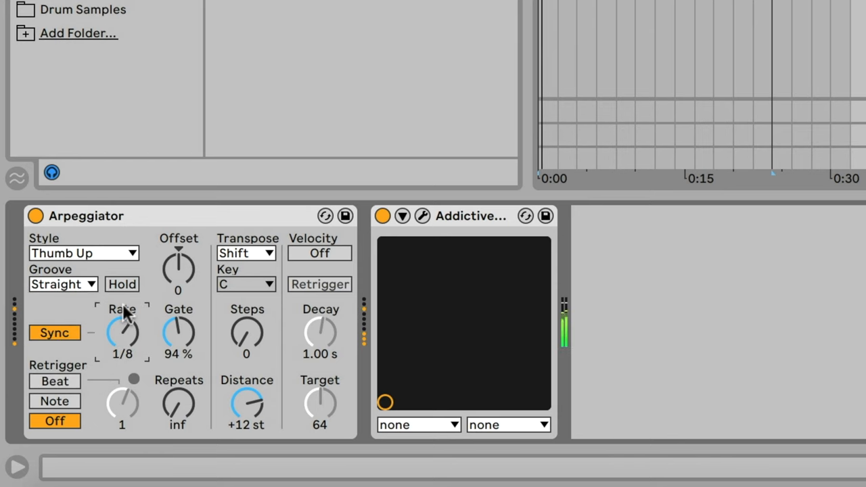
pyautogui.click(83, 253)
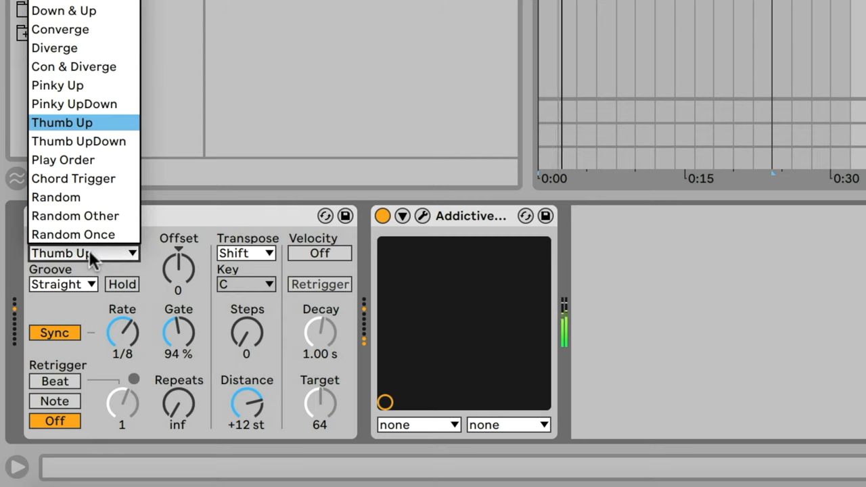
pyautogui.click(63, 159)
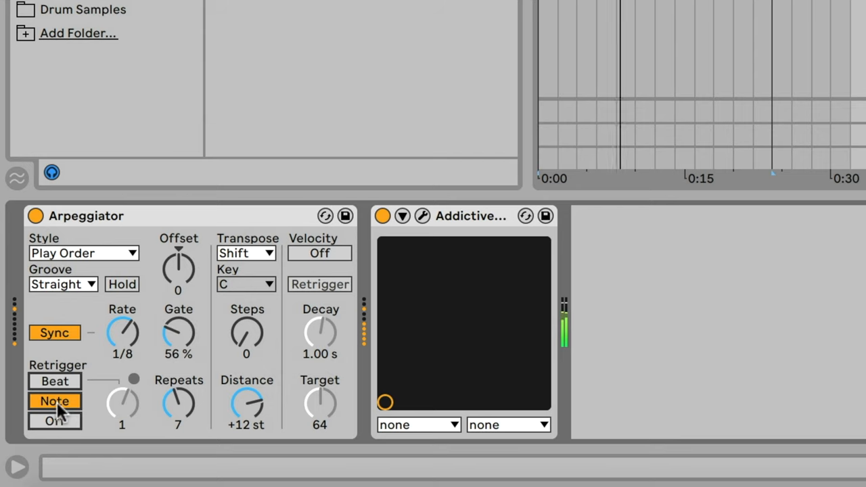
pyautogui.click(54, 381)
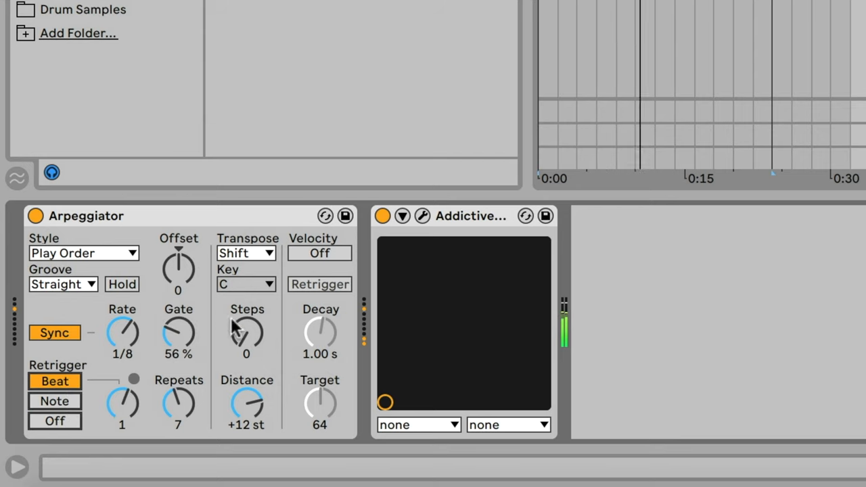
pyautogui.click(61, 283)
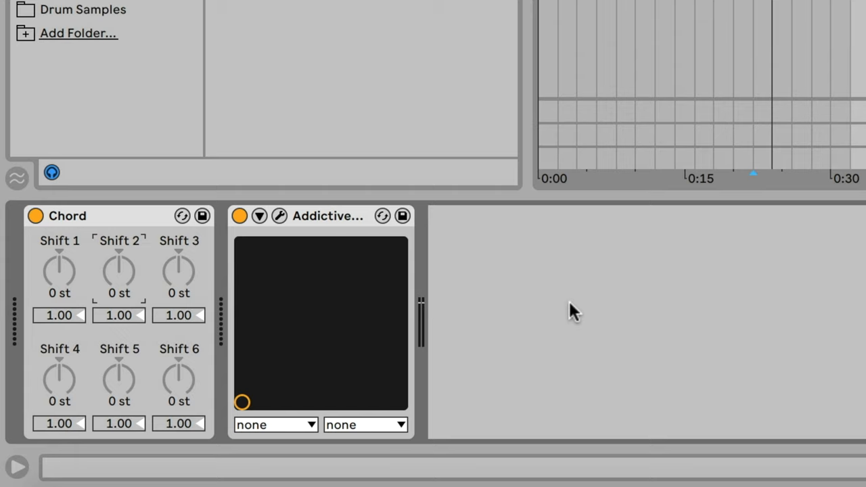
pyautogui.moveTo(120, 306)
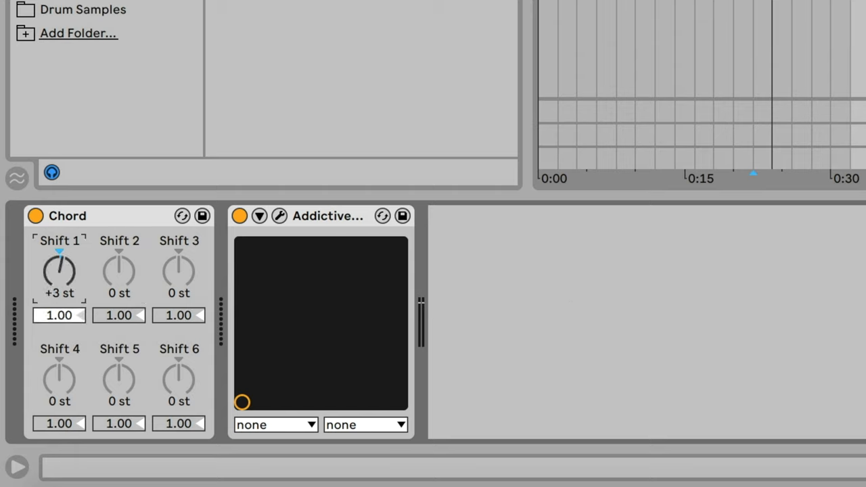
# Turn Chord's Shift 1 to +4 st and Shift 2 to +6 st
pyautogui.moveTo(60, 270); pyautogui.dragTo(60, 264)
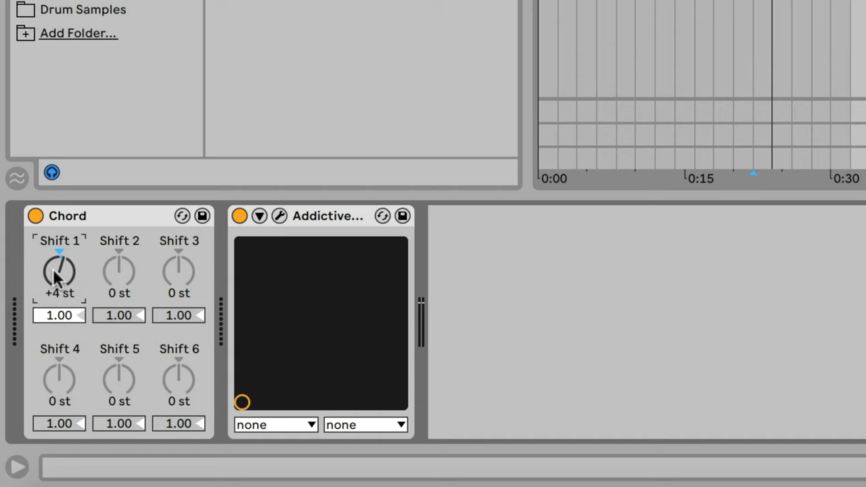
pyautogui.moveTo(119, 270); pyautogui.dragTo(119, 237)
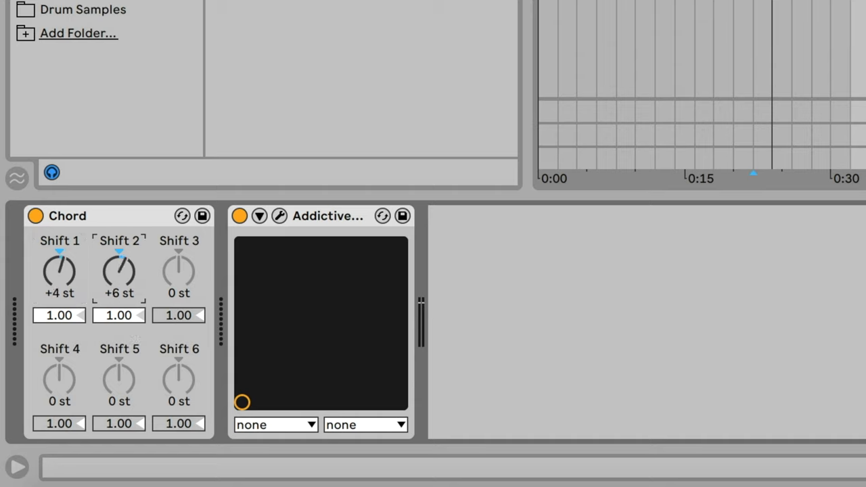
pyautogui.moveTo(119, 274); pyautogui.dragTo(119, 264)
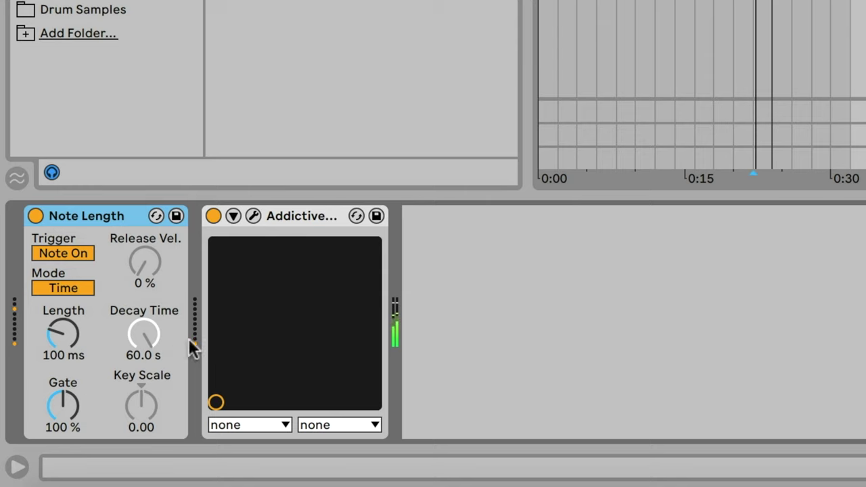
# Adjust the Note Length device to a 100 ms length, triggering on note-on
pyautogui.moveTo(63, 332); pyautogui.dragTo(63, 298)
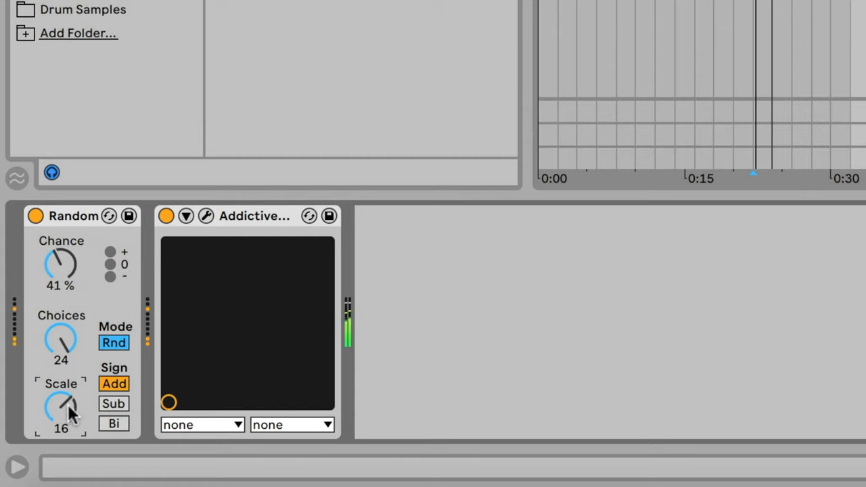
# Tune the Random device's Chance, Choices and Scale knobs to 41%, 24 and 16
pyautogui.click(106, 263)
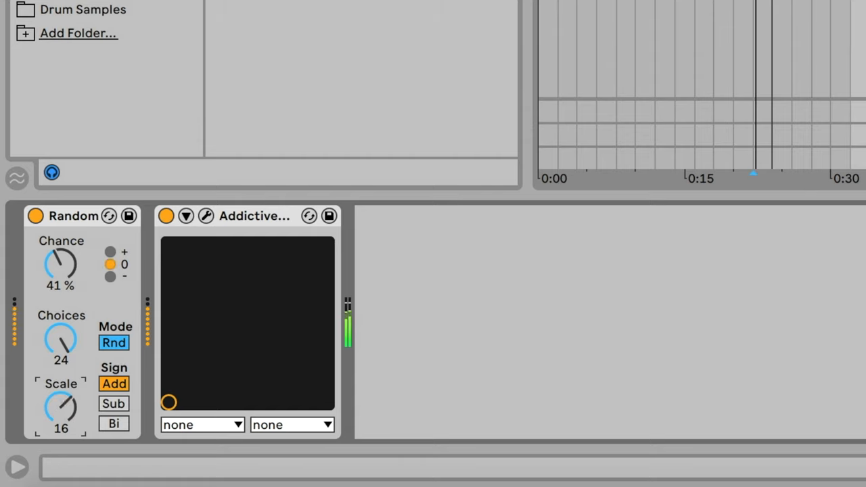
pyautogui.moveTo(61, 406); pyautogui.dragTo(61, 427)
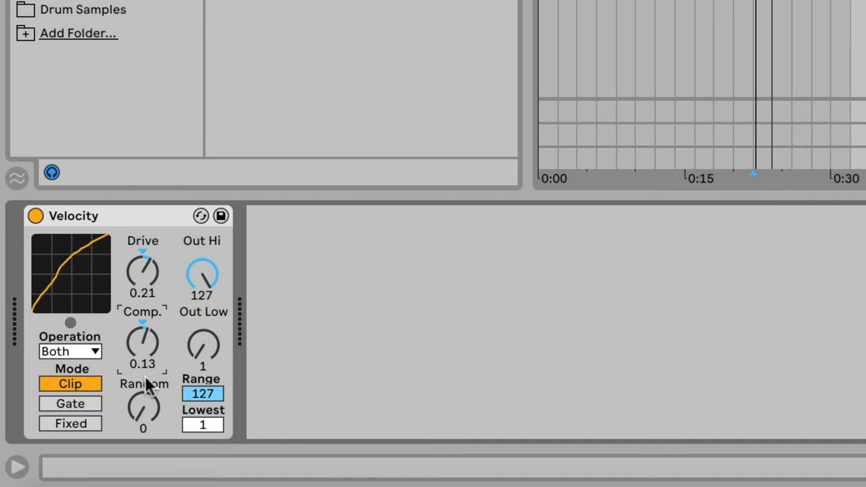
# Raise Velocity's Random to 22, switch to Gate mode, and lower Out Hi to 74
pyautogui.moveTo(143, 409); pyautogui.dragTo(143, 378)
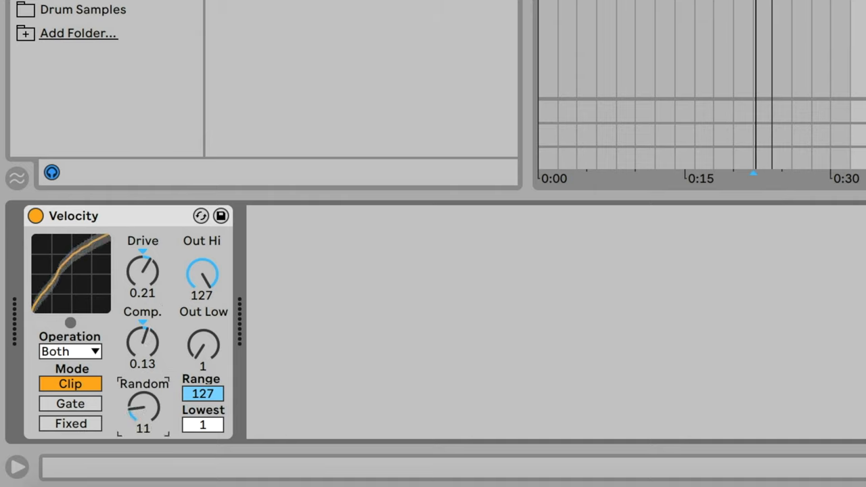
pyautogui.moveTo(142, 409); pyautogui.dragTo(142, 379)
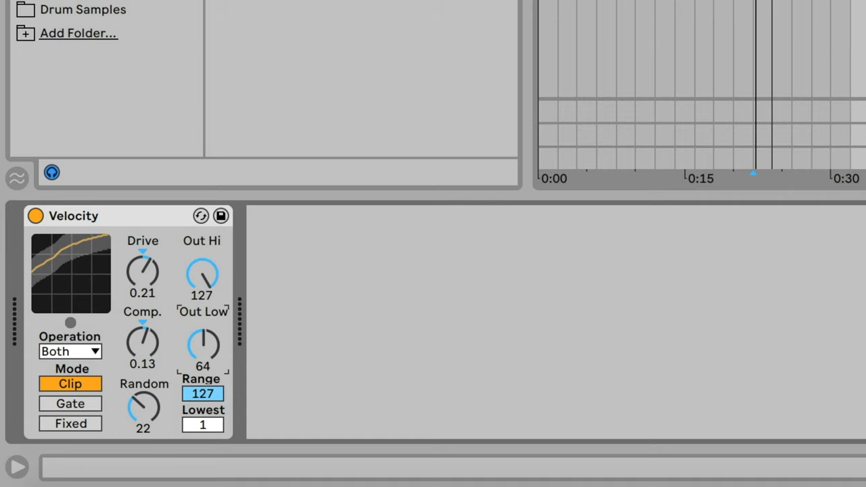
pyautogui.click(70, 403)
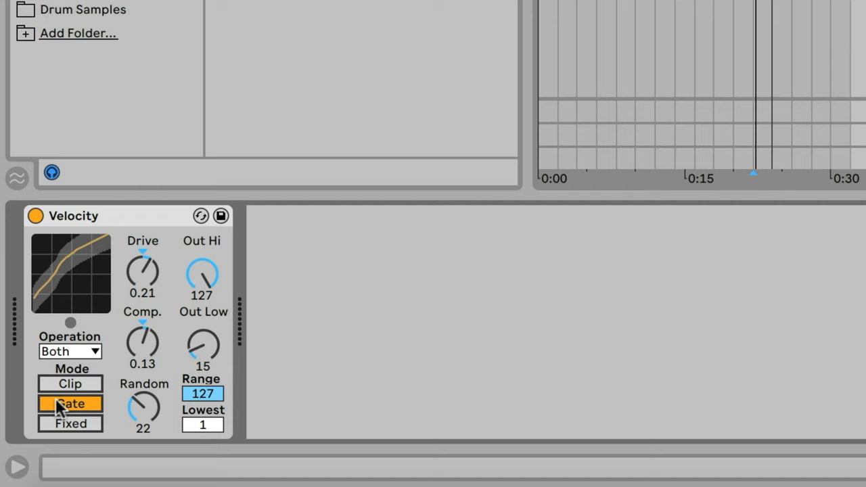
pyautogui.click(69, 351)
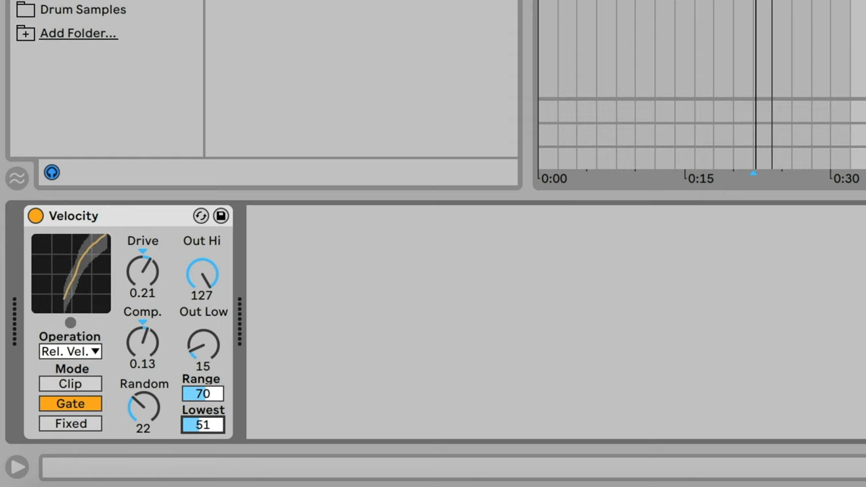
pyautogui.moveTo(202, 274); pyautogui.dragTo(201, 284)
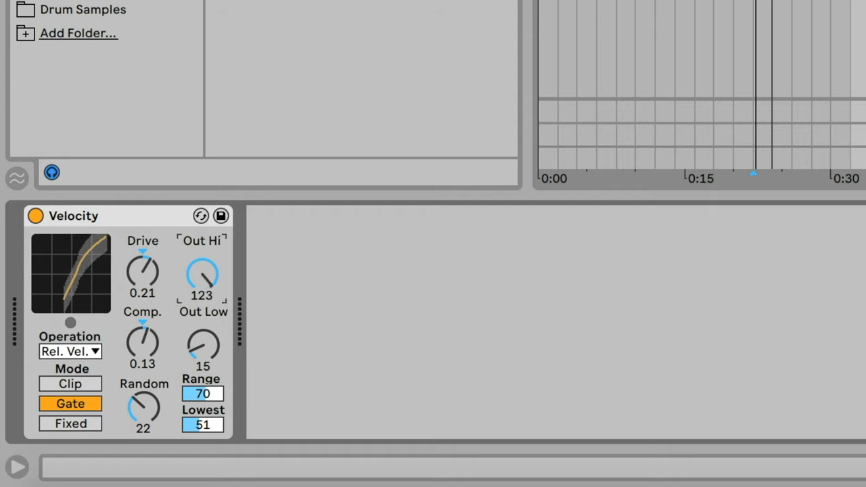
pyautogui.moveTo(202, 274); pyautogui.dragTo(202, 291)
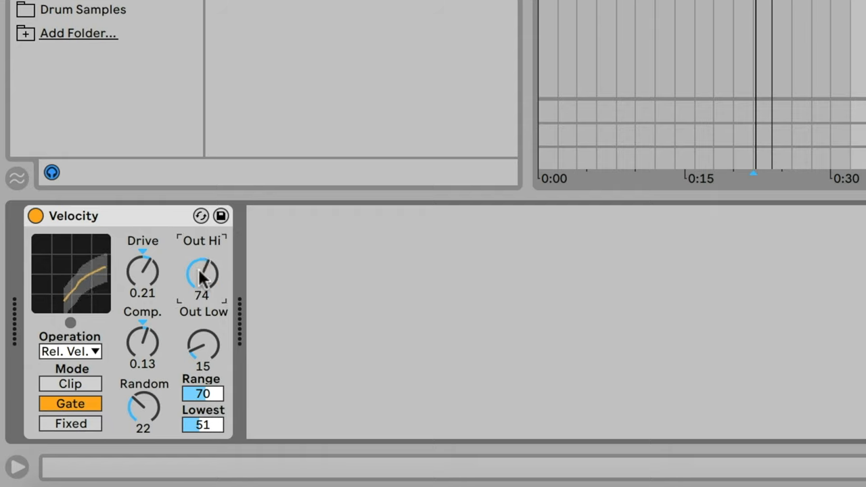